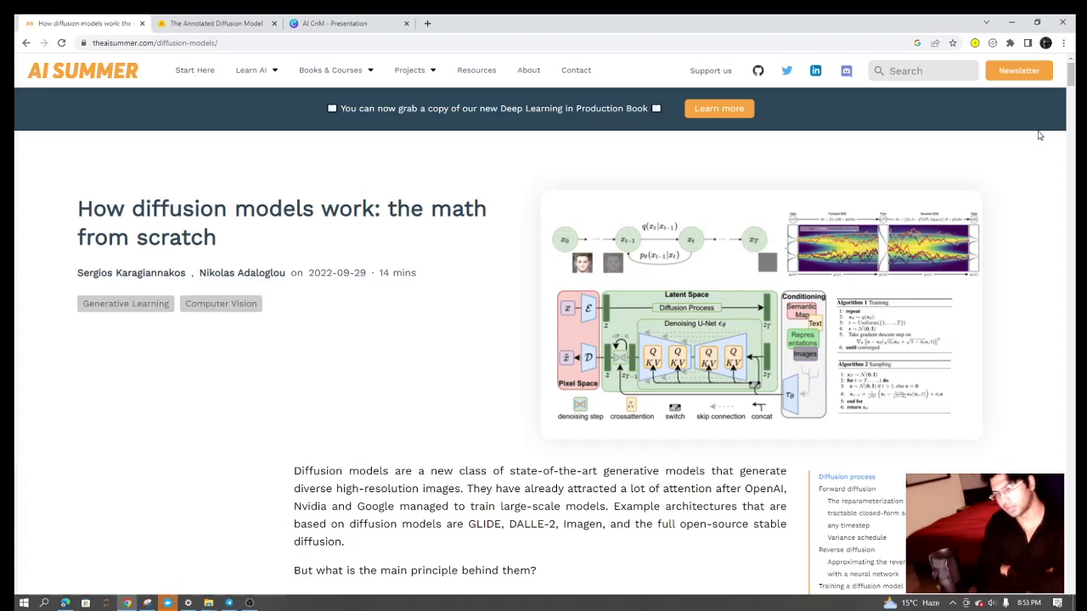
Scroll past the introduction to the Diffusion process and Forward diffusion headings.
scroll(down, 3)
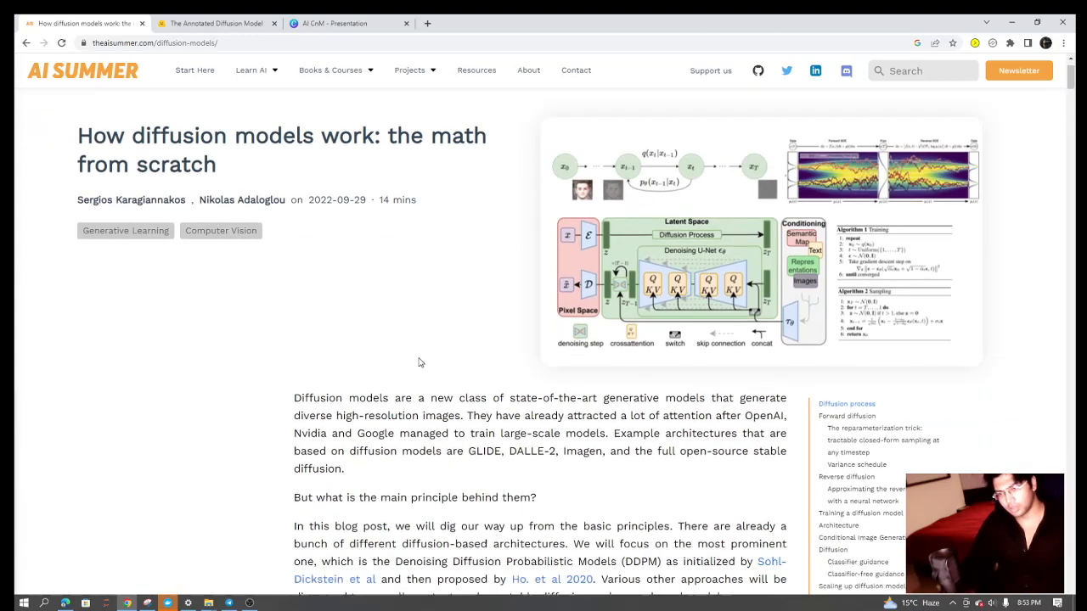
scroll(down, 3)
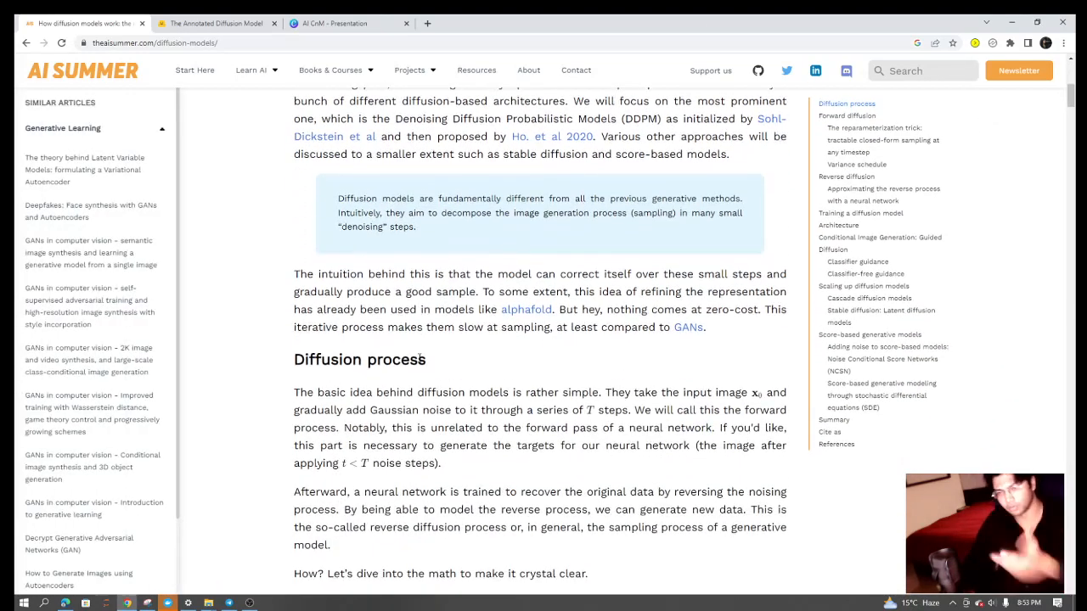
scroll(down, 3)
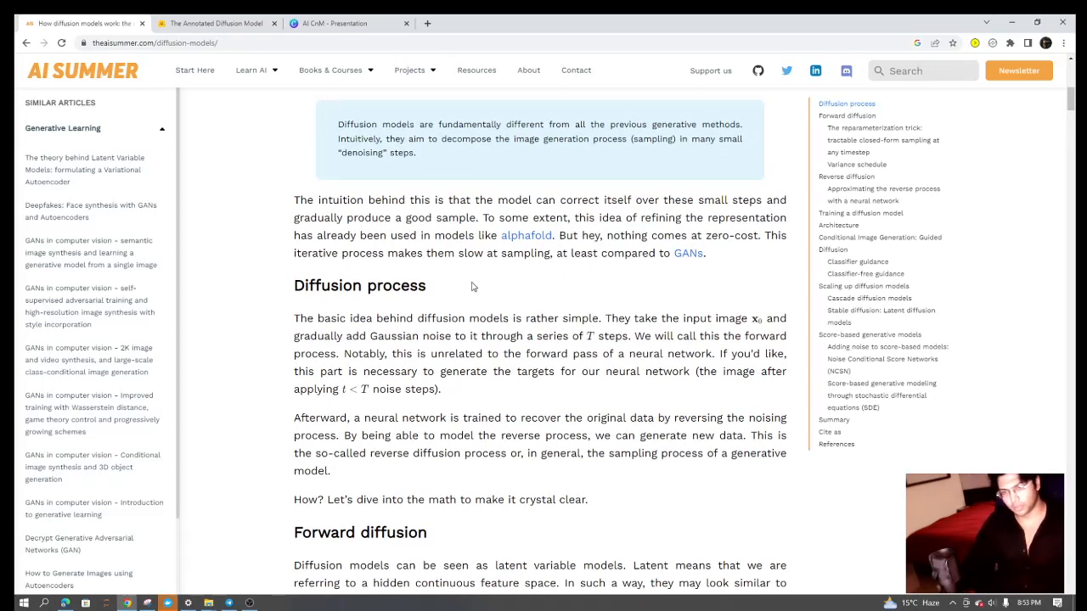
mouse_move(473, 301)
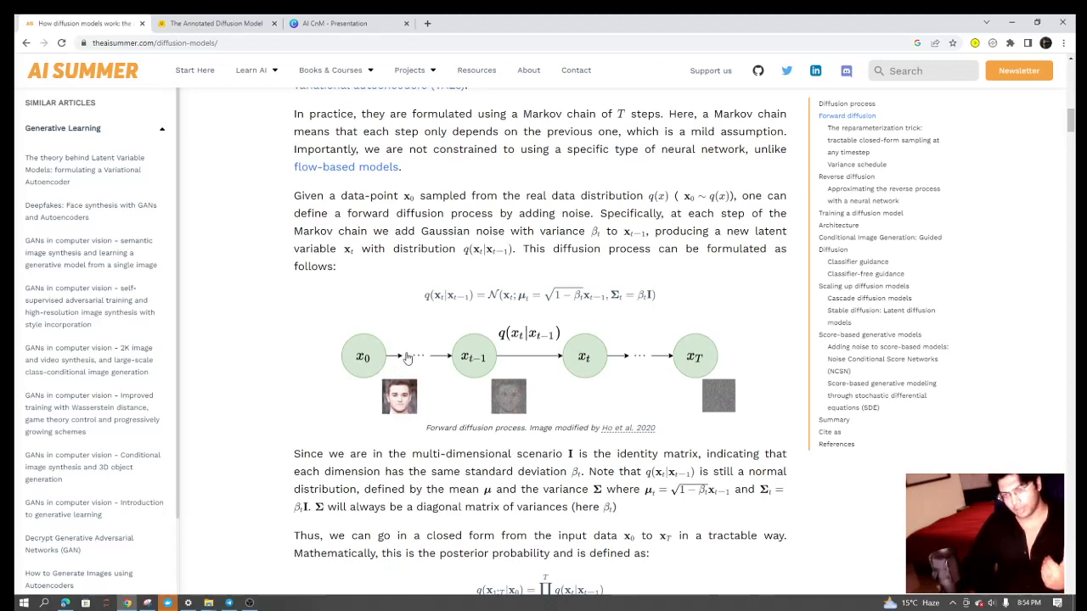
mouse_move(501, 394)
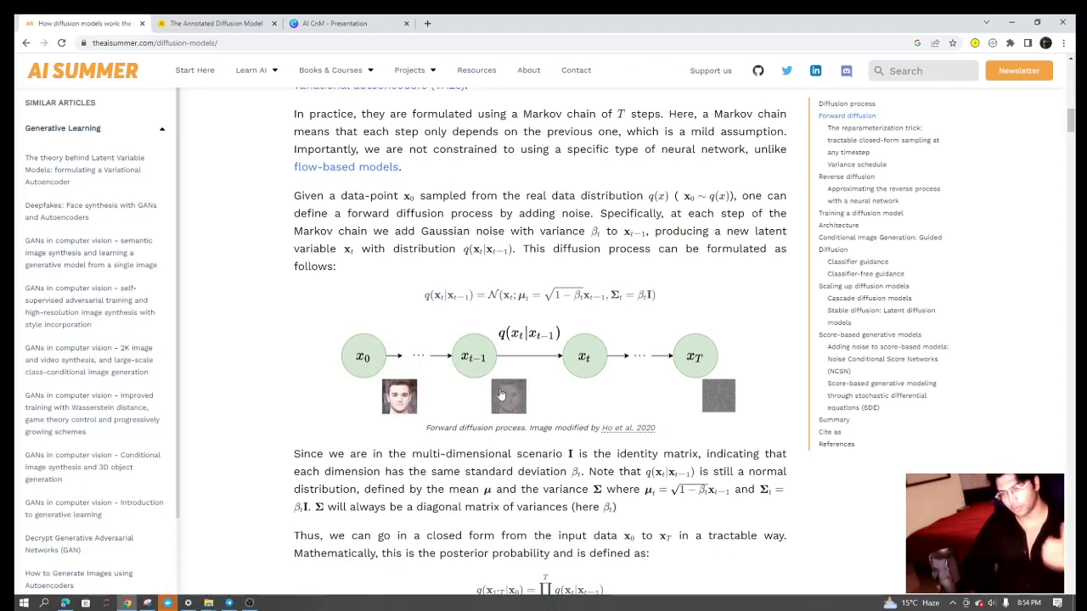
mouse_move(508, 398)
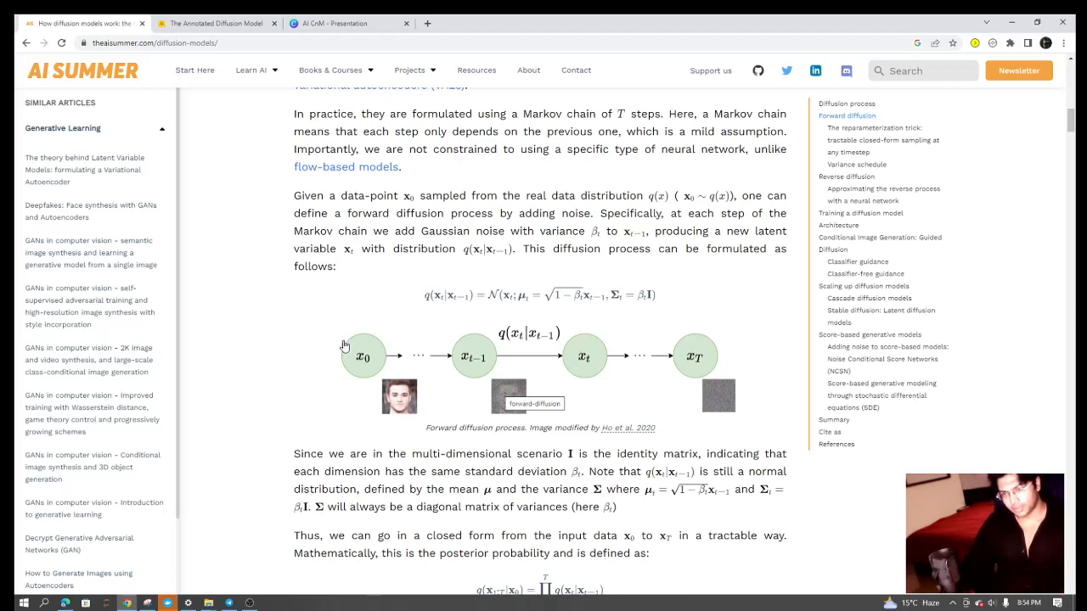
mouse_move(716, 394)
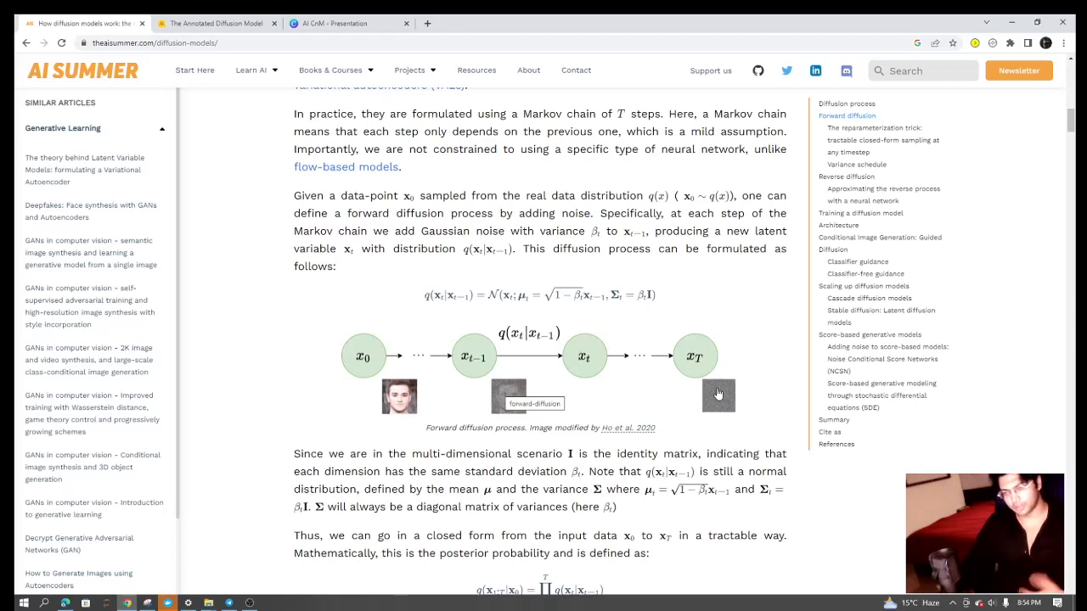
mouse_move(606, 331)
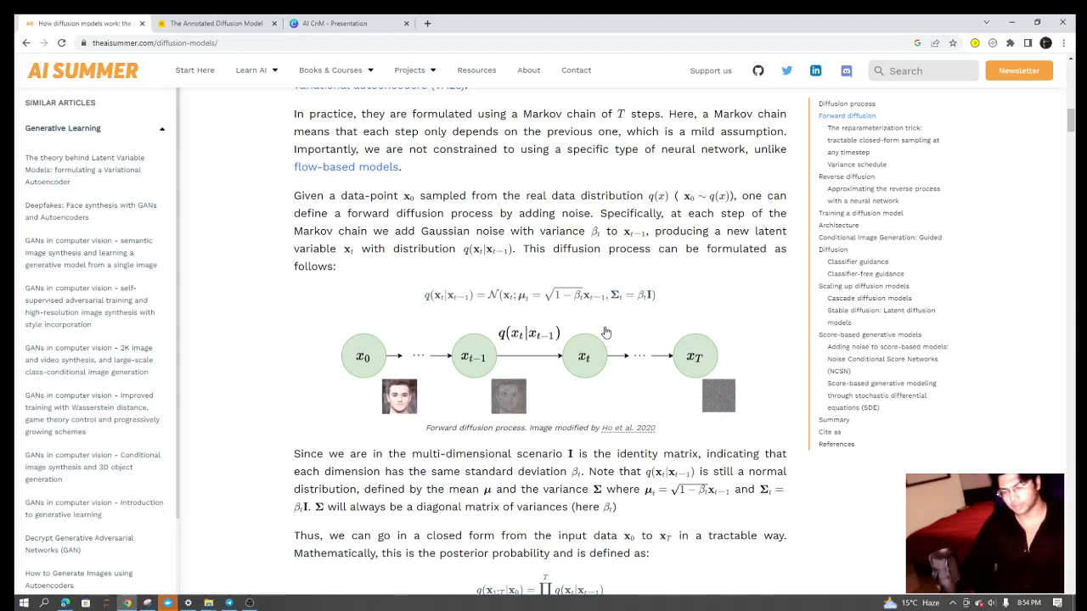
mouse_move(605, 331)
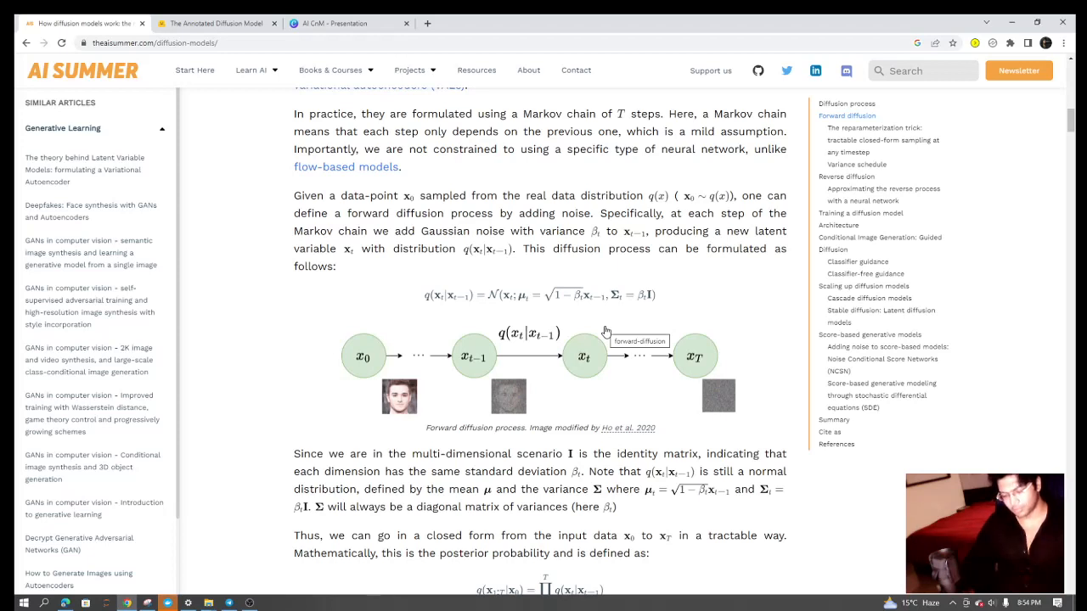
mouse_move(628, 413)
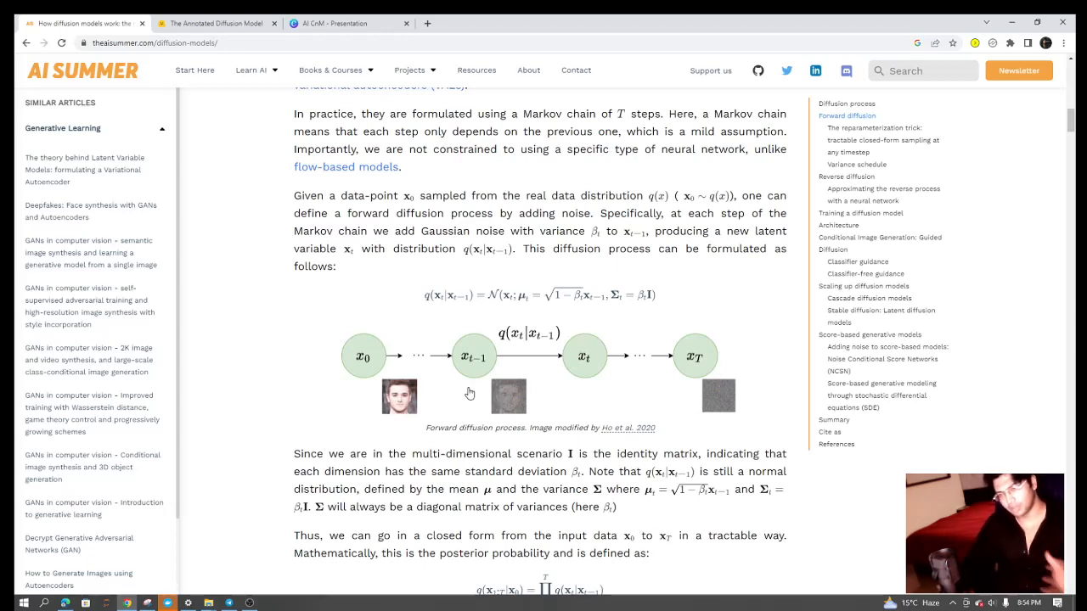
mouse_move(508, 380)
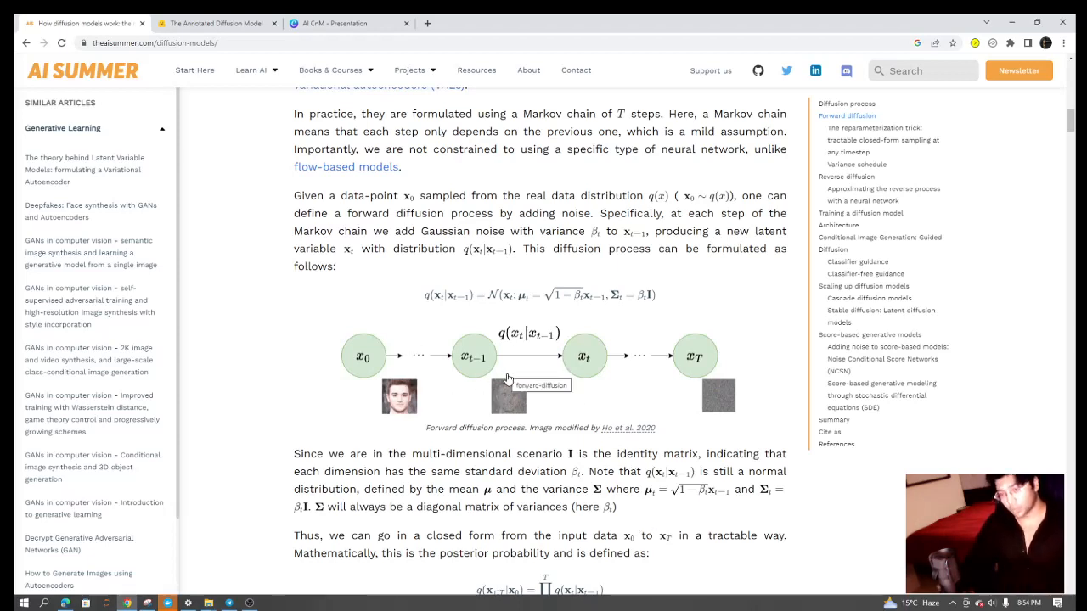
mouse_move(540, 450)
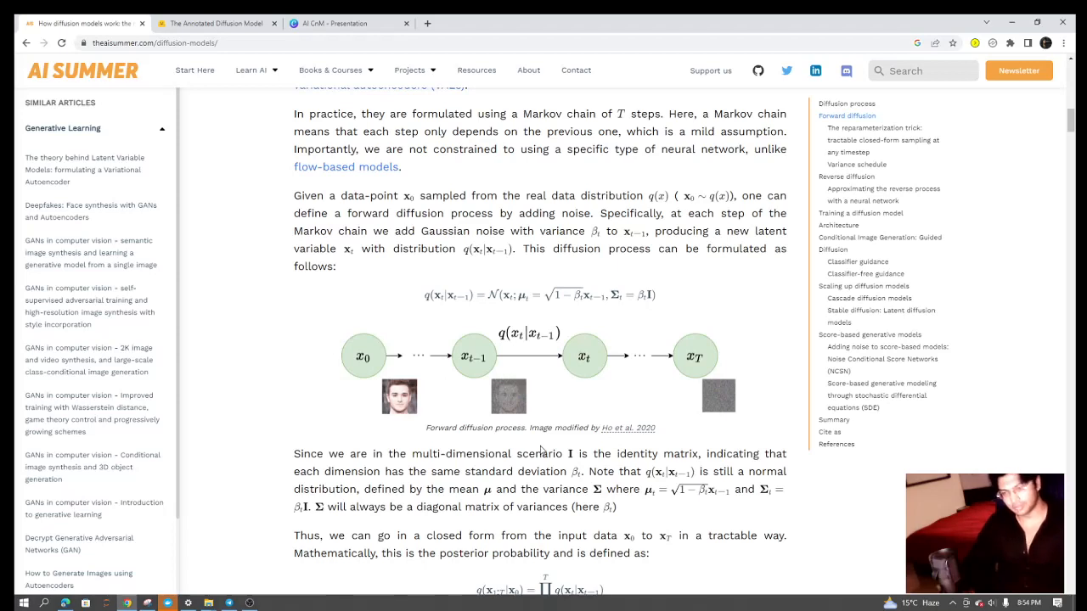
mouse_move(765, 520)
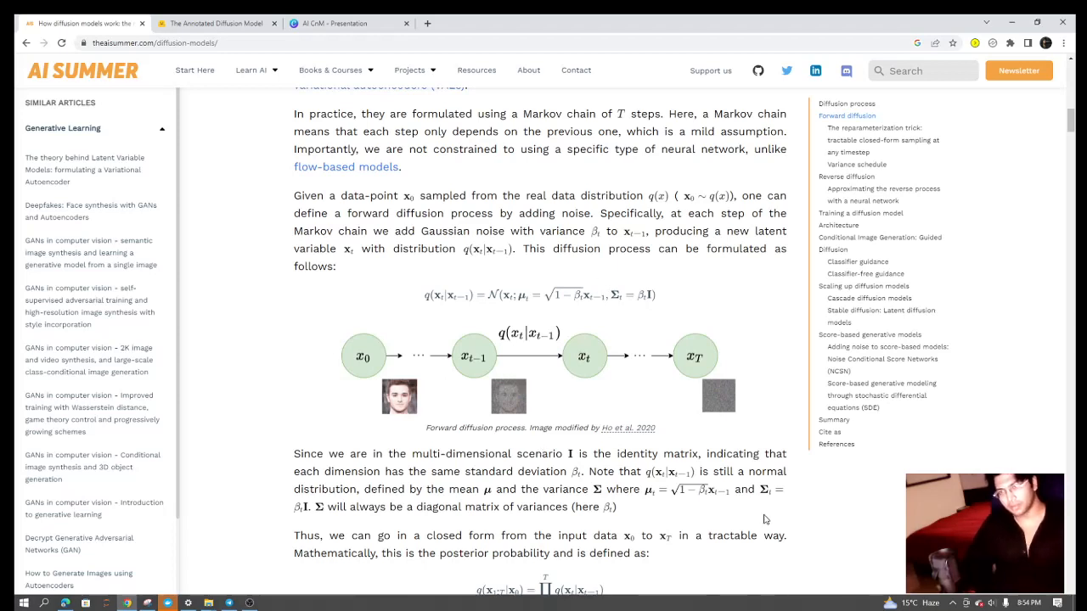
mouse_move(560, 360)
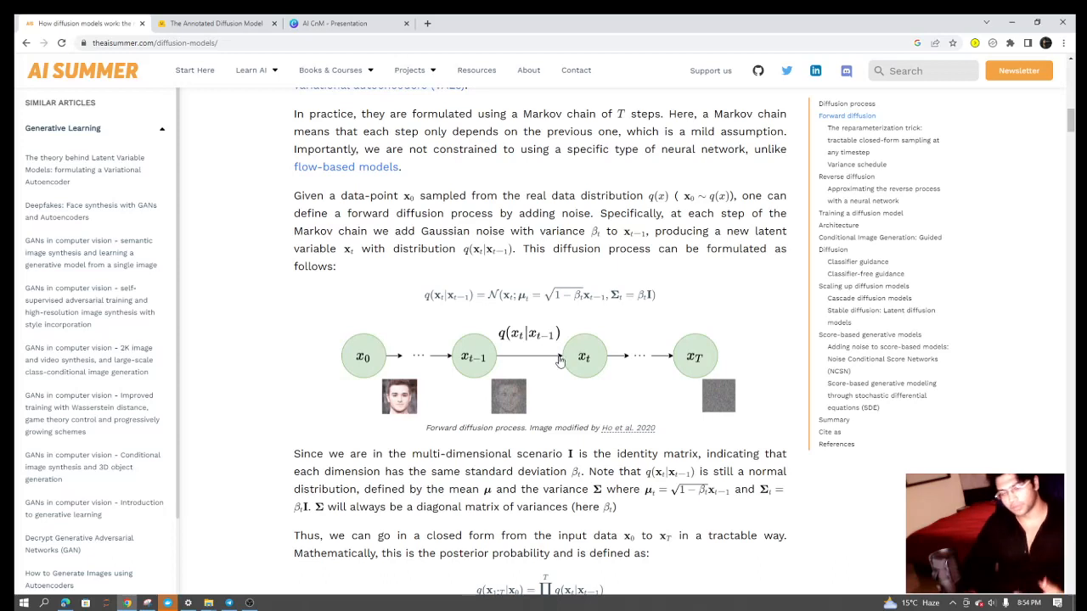
mouse_move(560, 448)
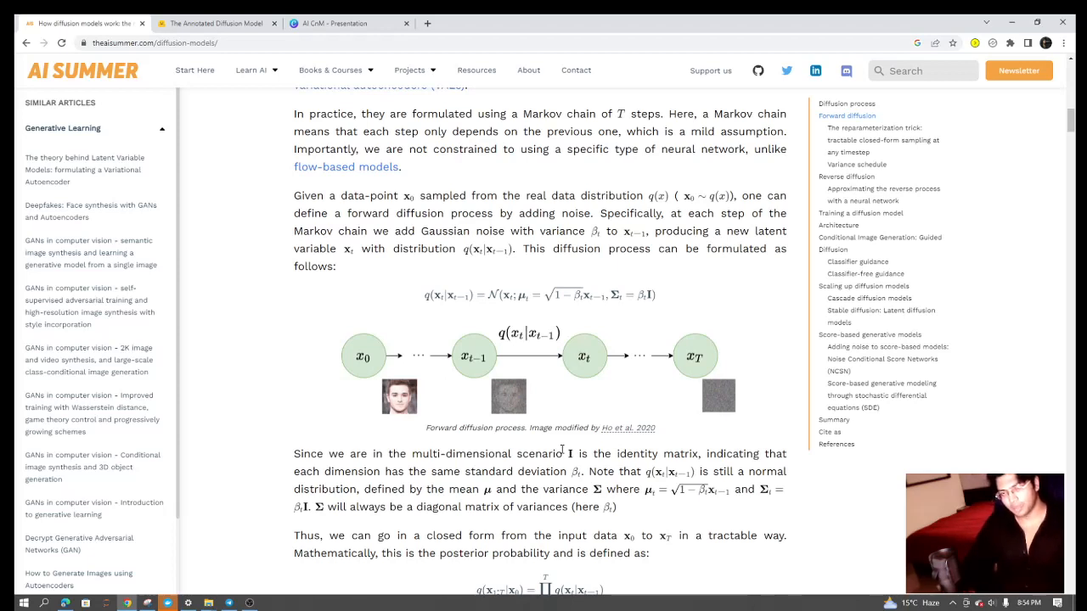
mouse_move(486, 465)
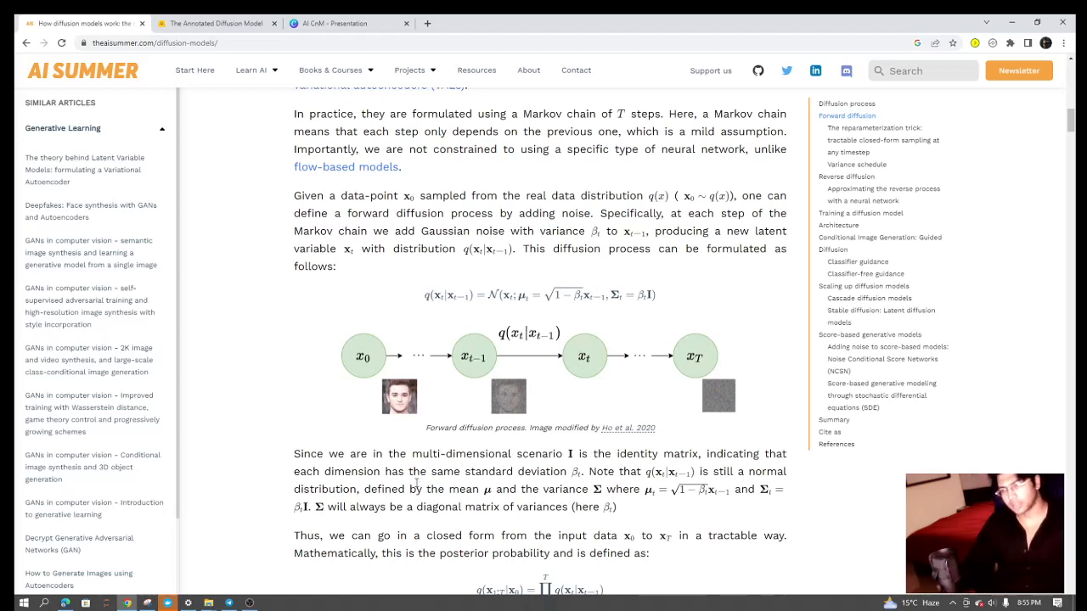
mouse_move(374, 415)
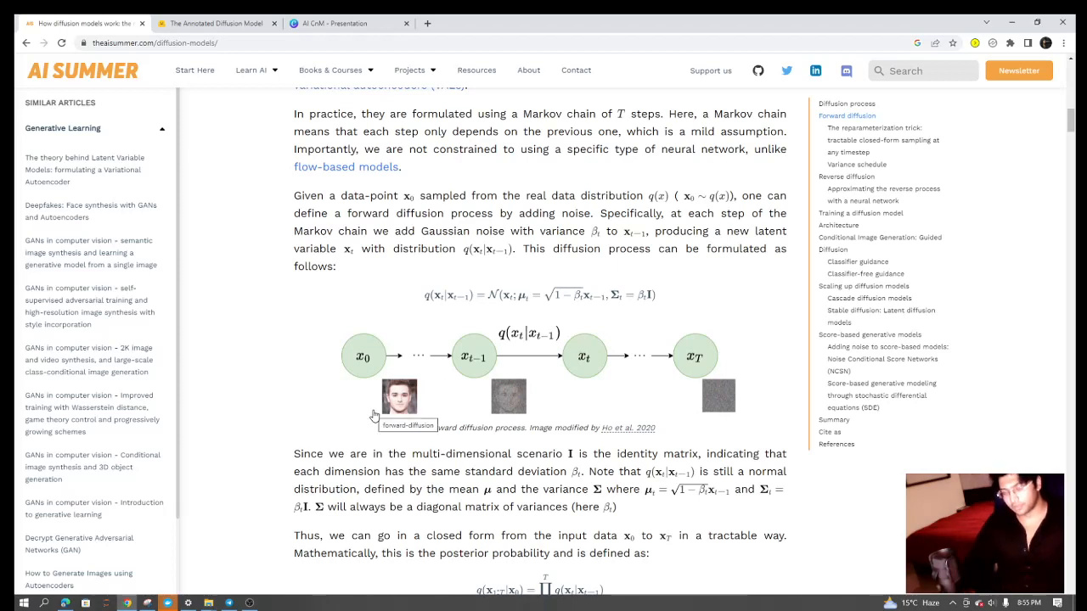
mouse_move(491, 485)
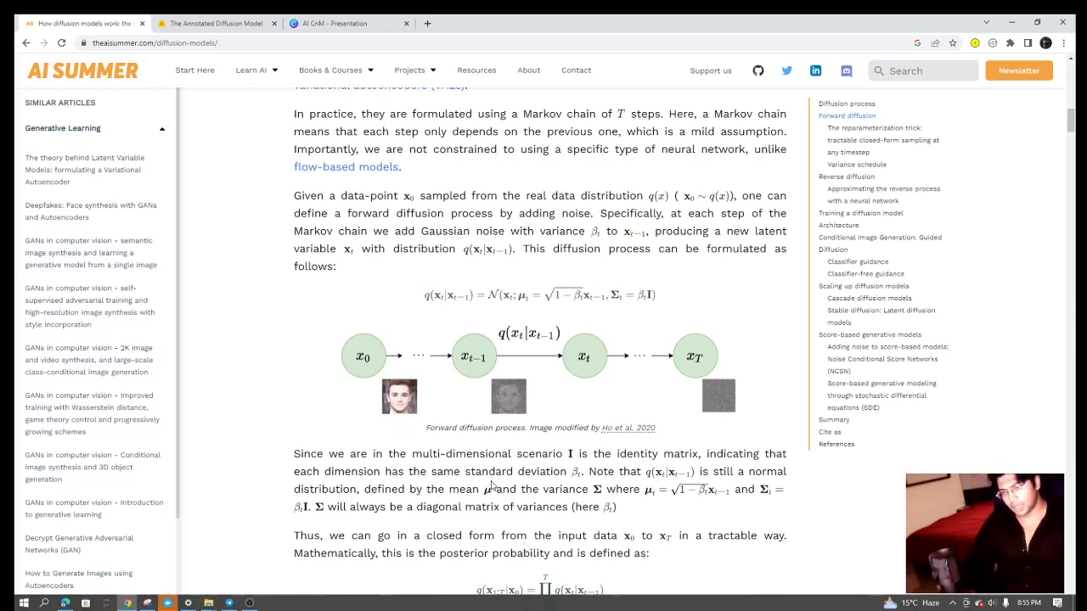
mouse_move(498, 520)
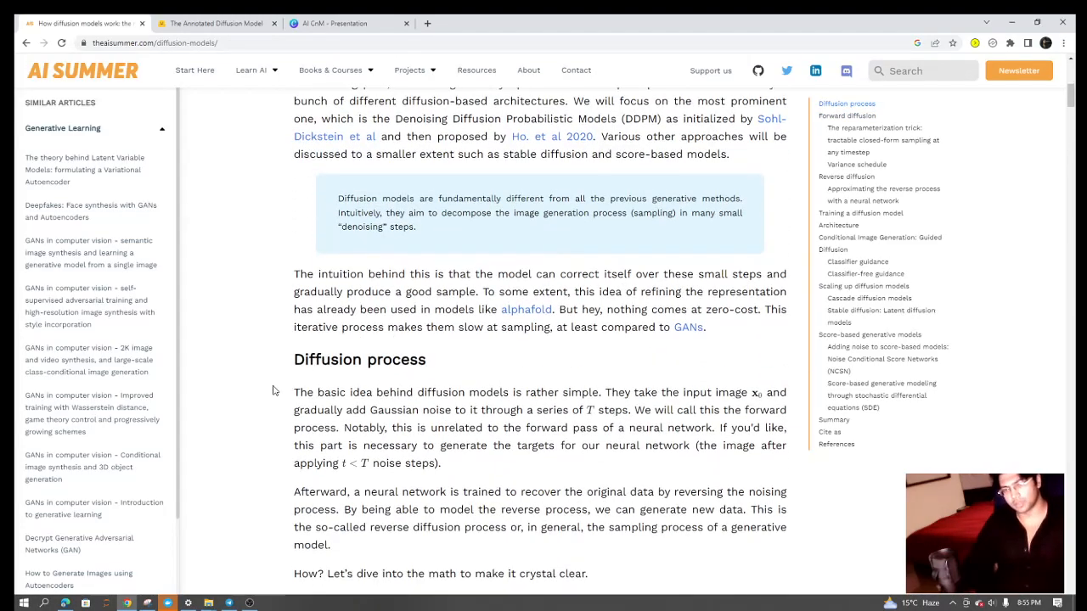
Highlight the Gaussian-noise and Markov-chain sentences in Forward diffusion, then reach the reparameterization trick.
scroll(down, 3)
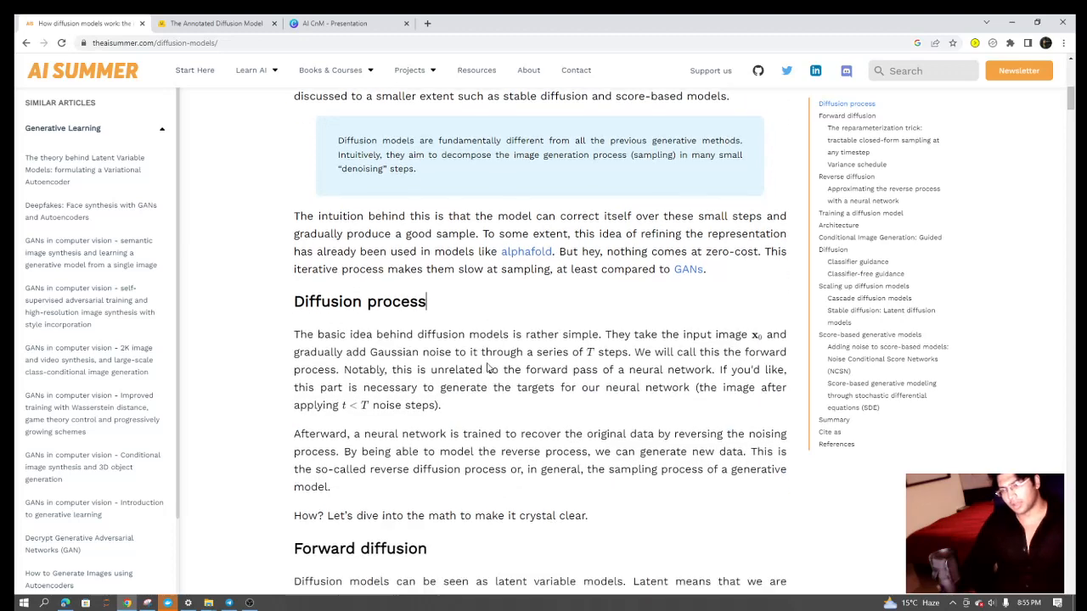
scroll(down, 3)
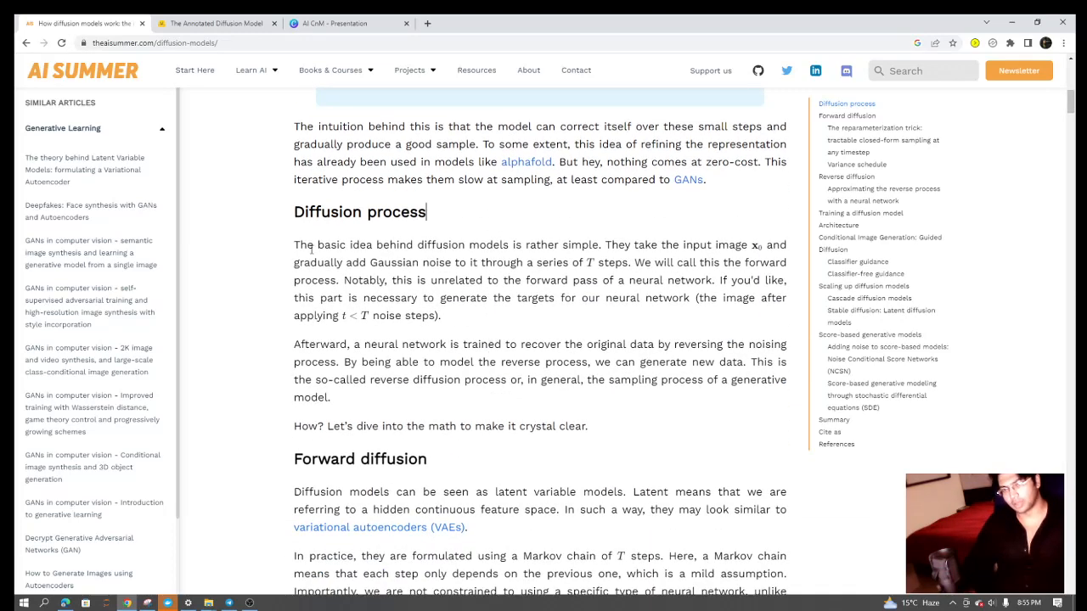
drag(316, 262, 529, 262)
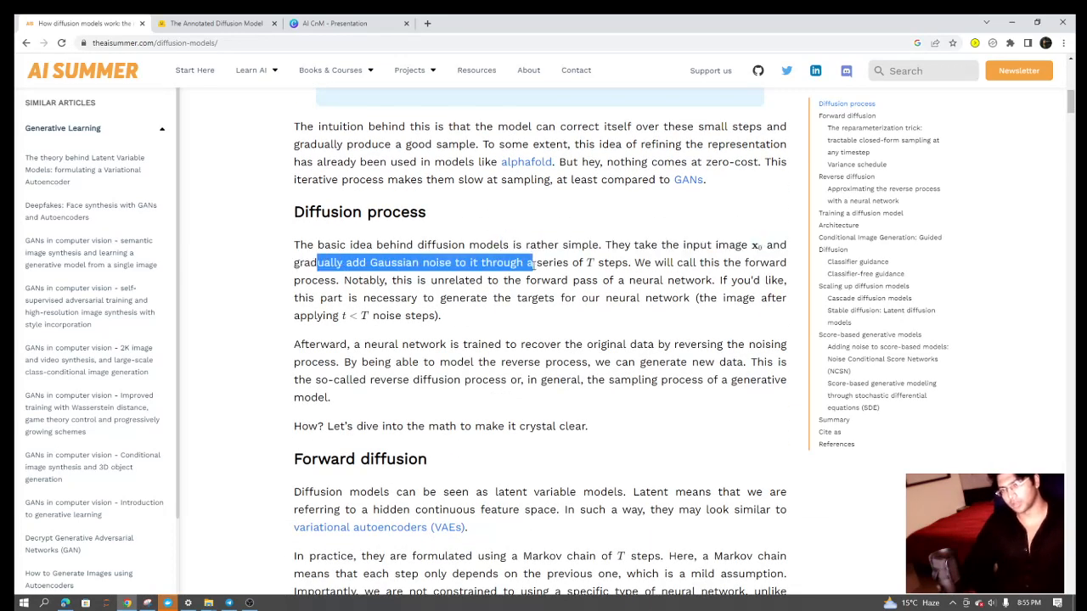
drag(530, 261, 632, 280)
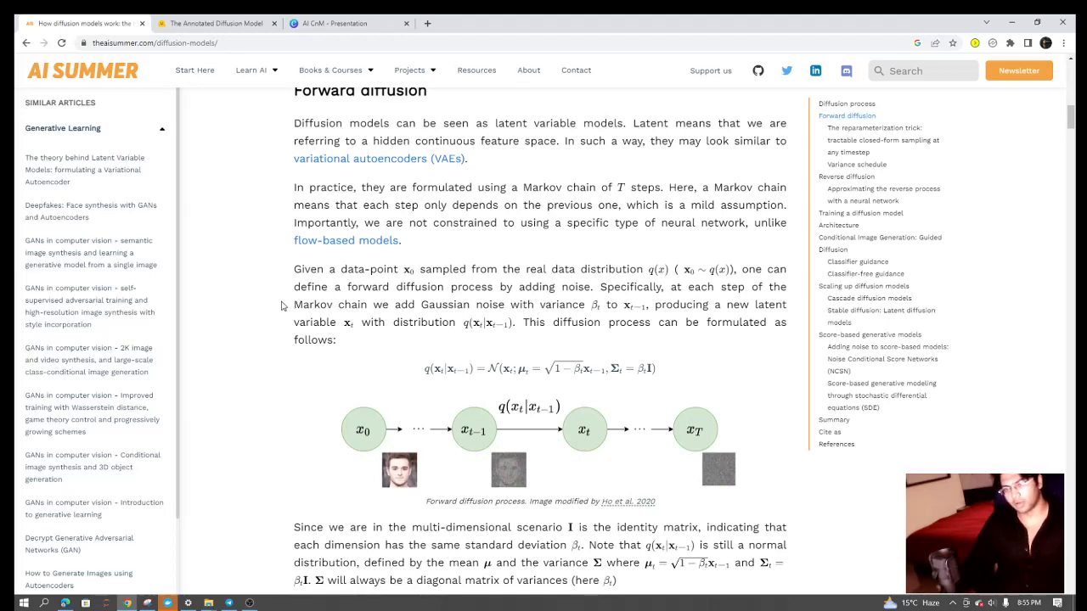
drag(292, 304, 525, 304)
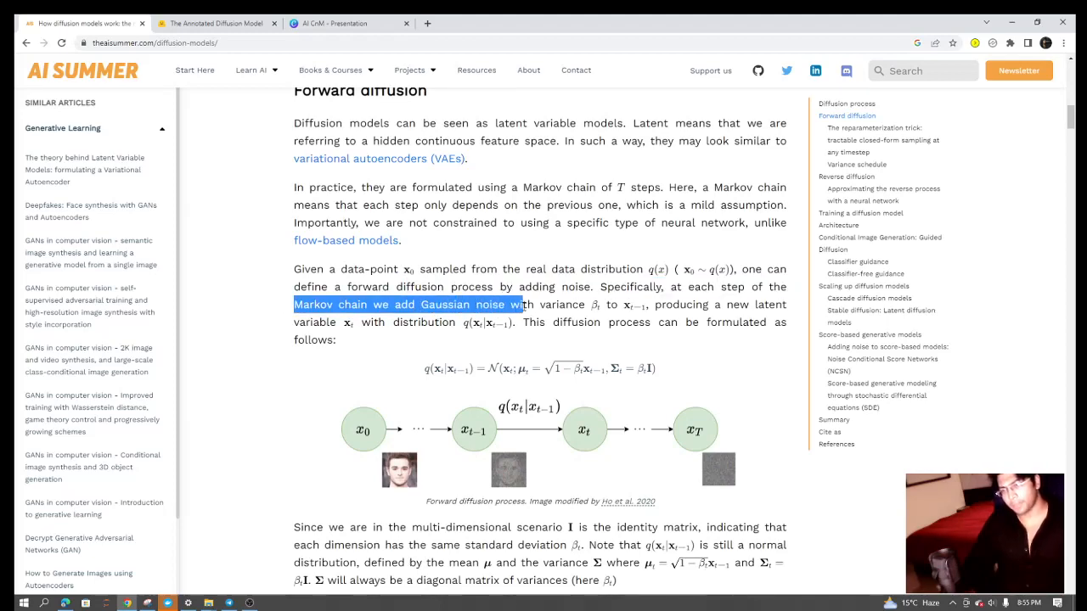
scroll(down, 3)
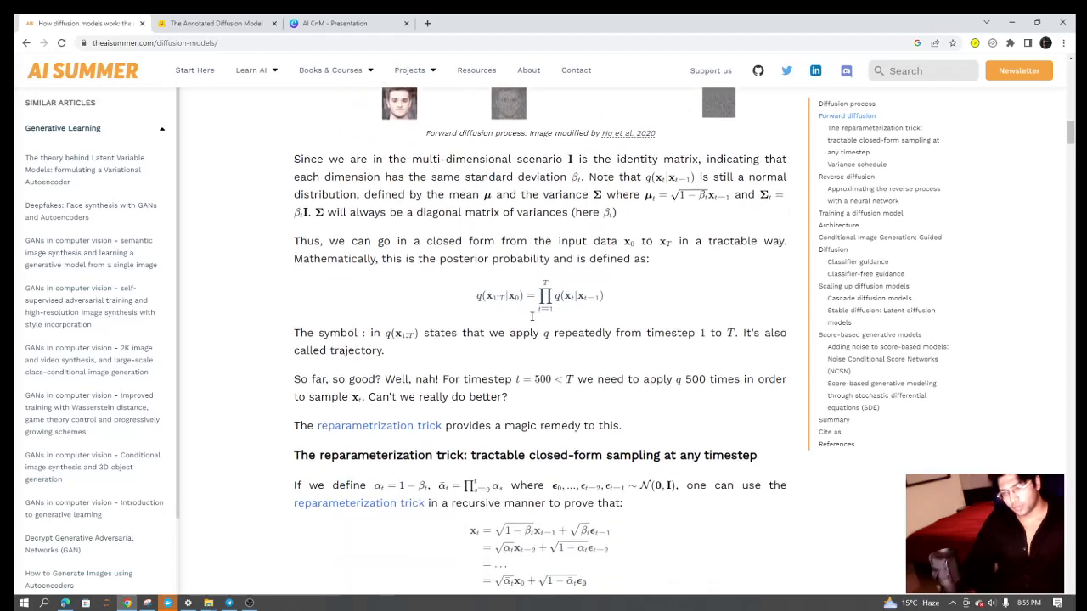
Mark the start of the reparameterization derivation and continue to Variance schedule and Reverse diffusion.
scroll(down, 3)
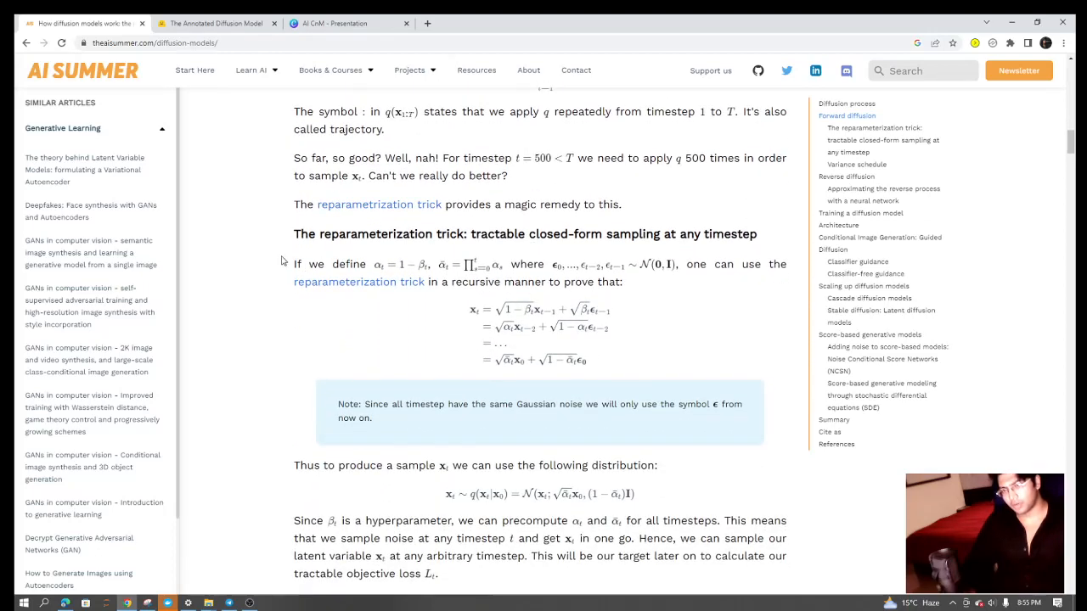
double_click(301, 265)
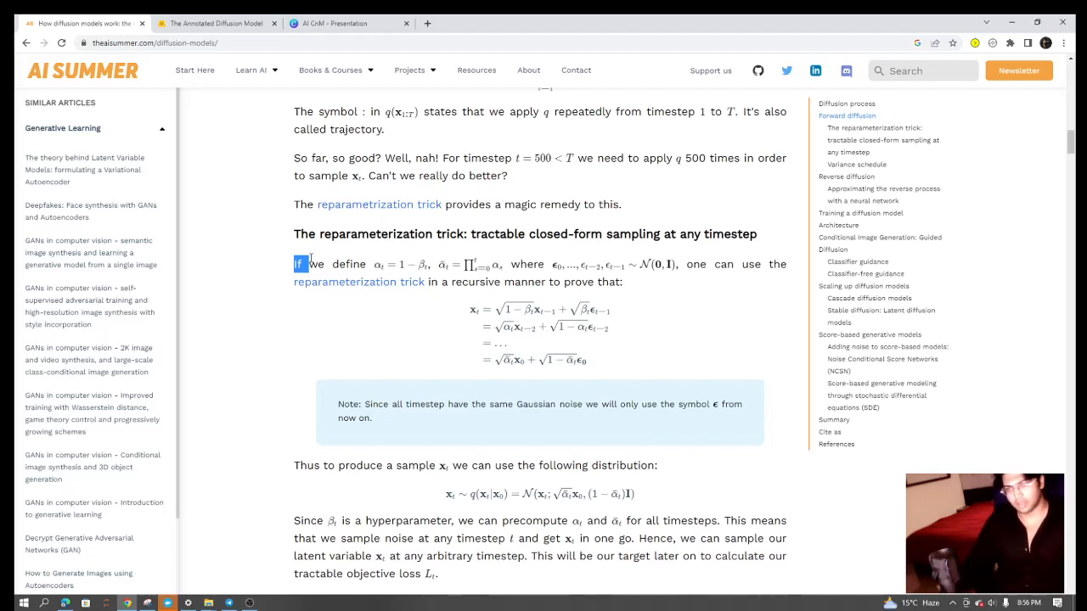
drag(302, 265, 366, 265)
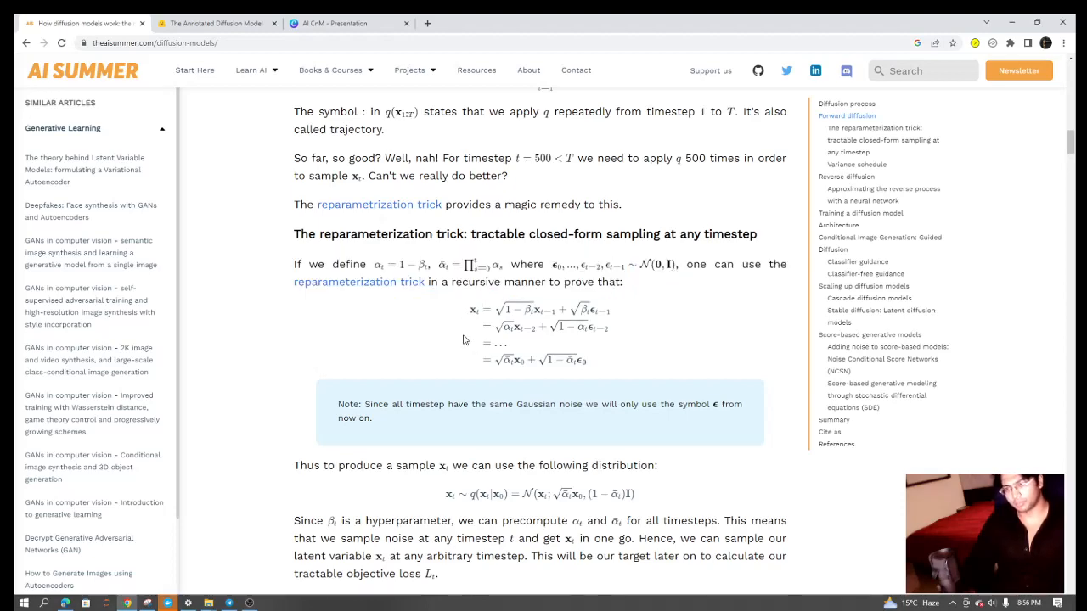
scroll(up, 3)
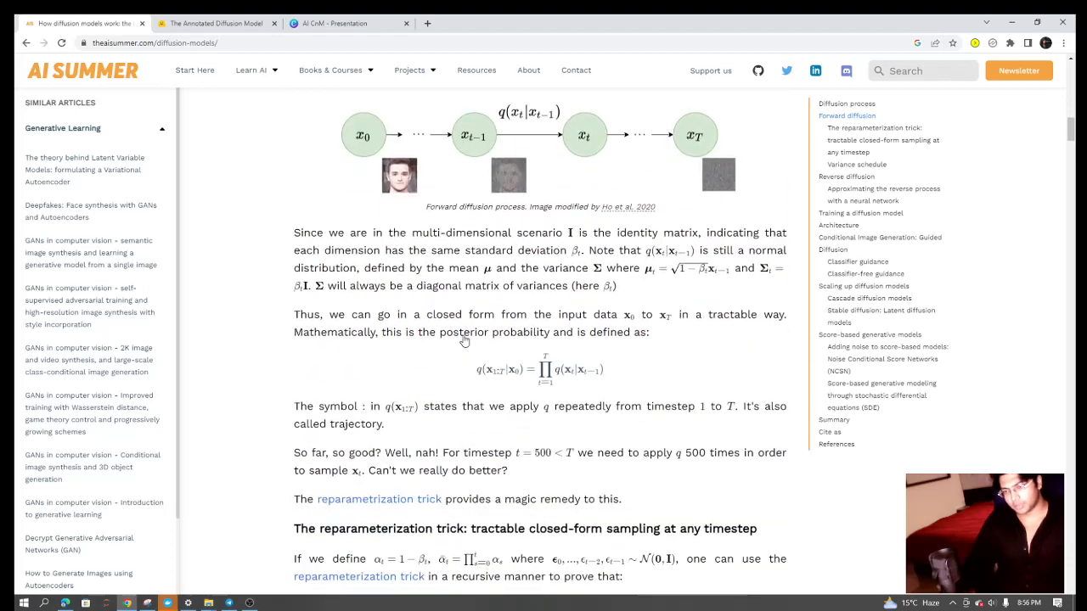
scroll(down, 3)
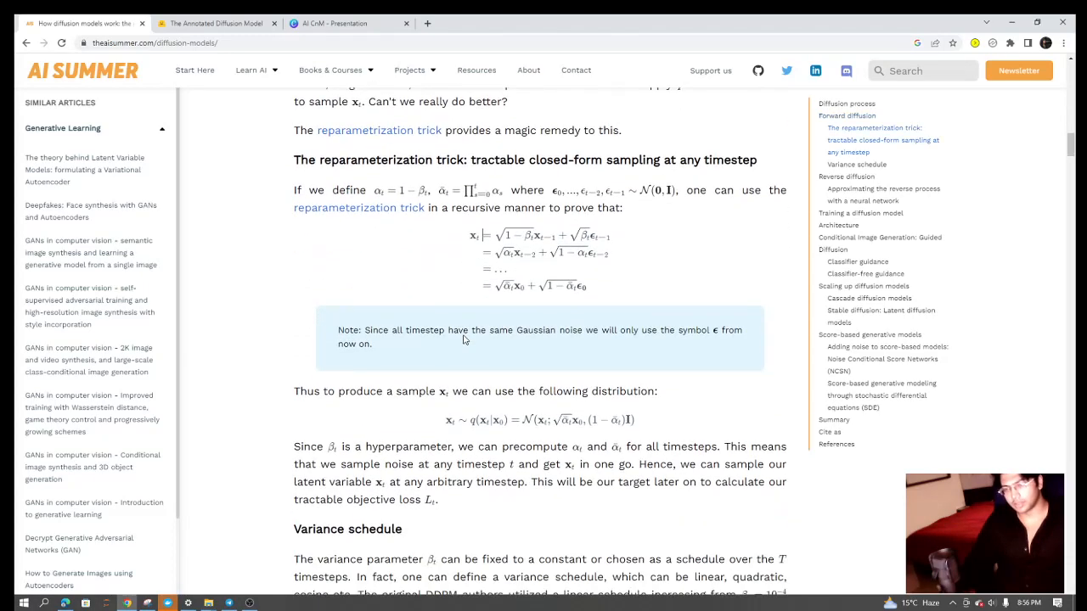
mouse_move(425, 326)
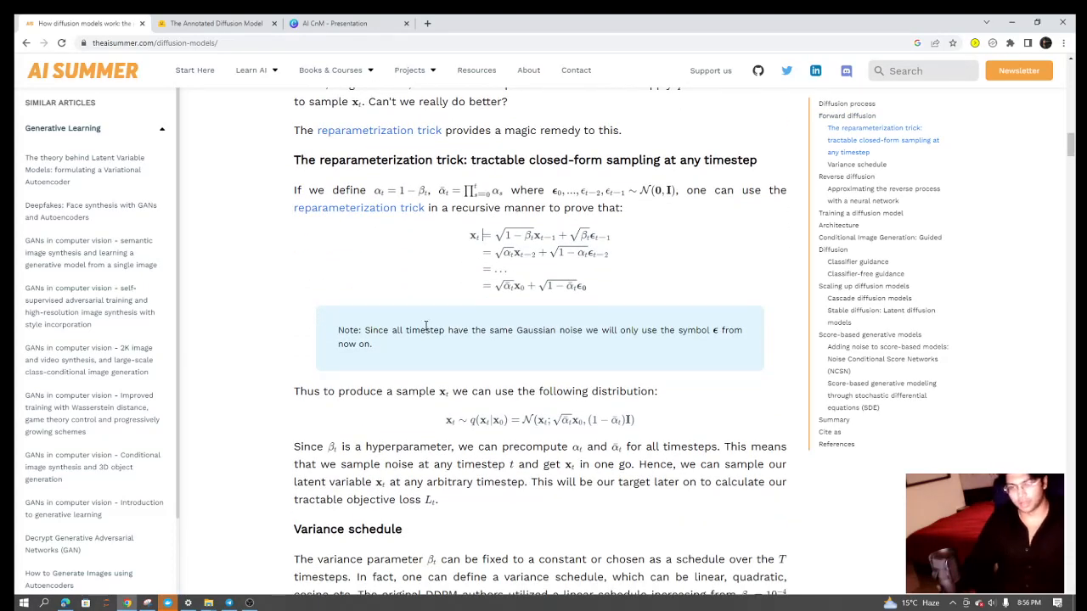
scroll(down, 3)
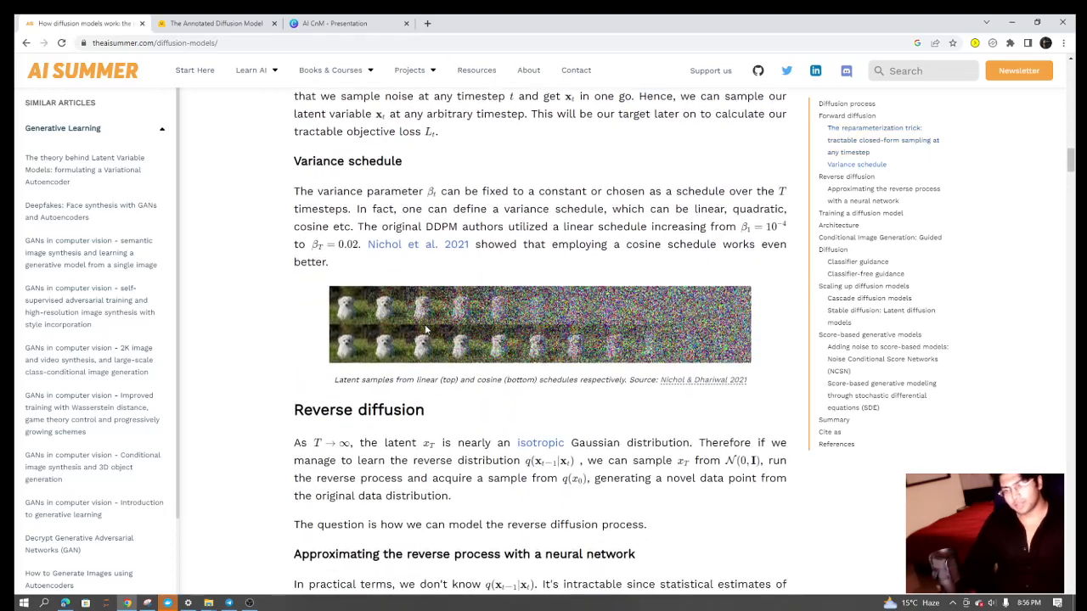
Read through Reverse diffusion into the Training a diffusion model section.
scroll(down, 3)
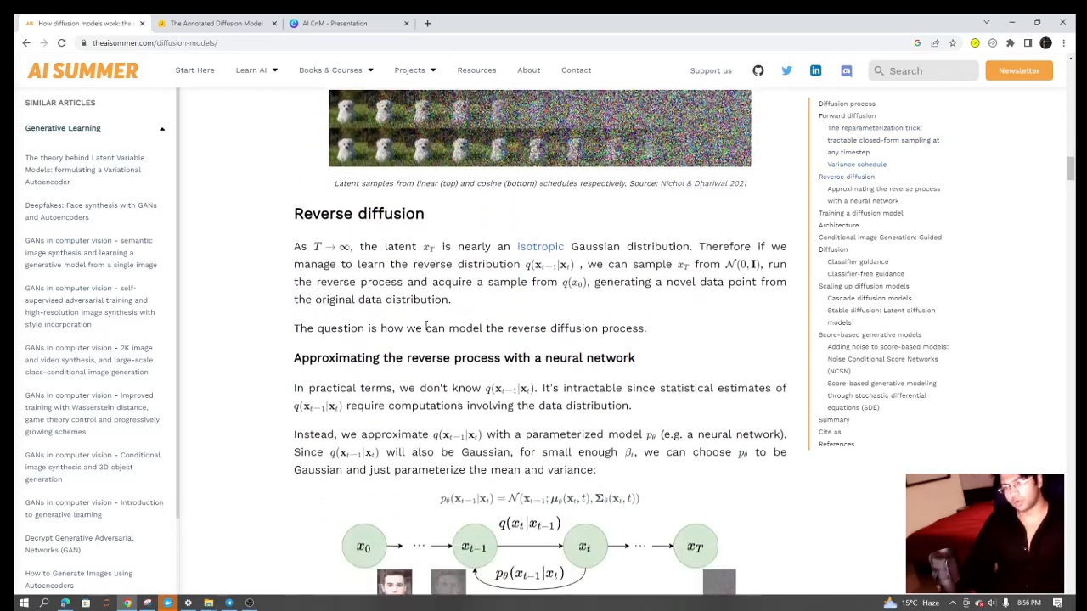
scroll(down, 3)
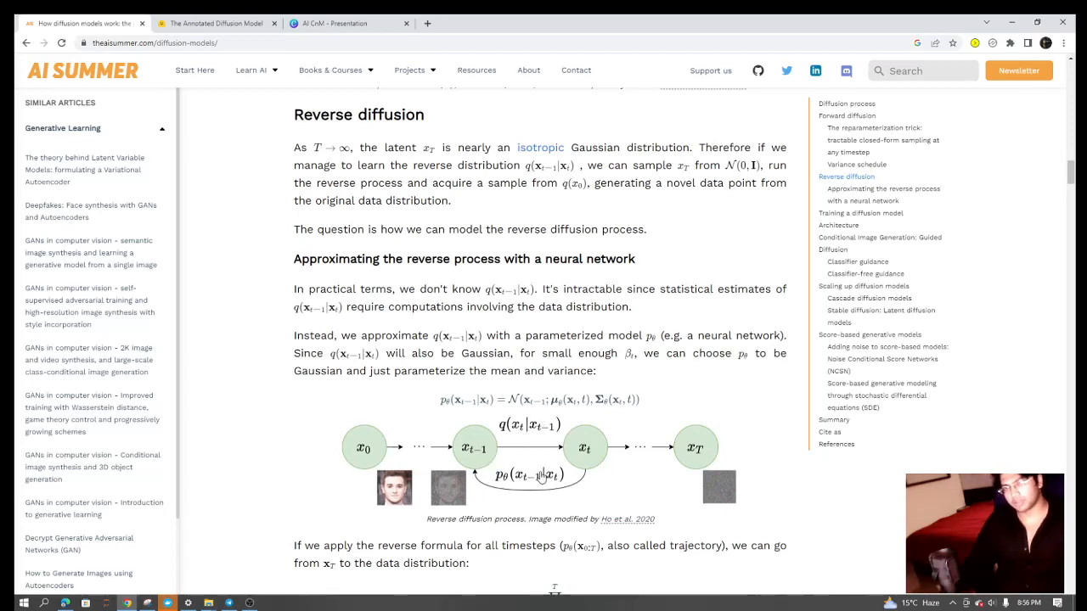
mouse_move(540, 475)
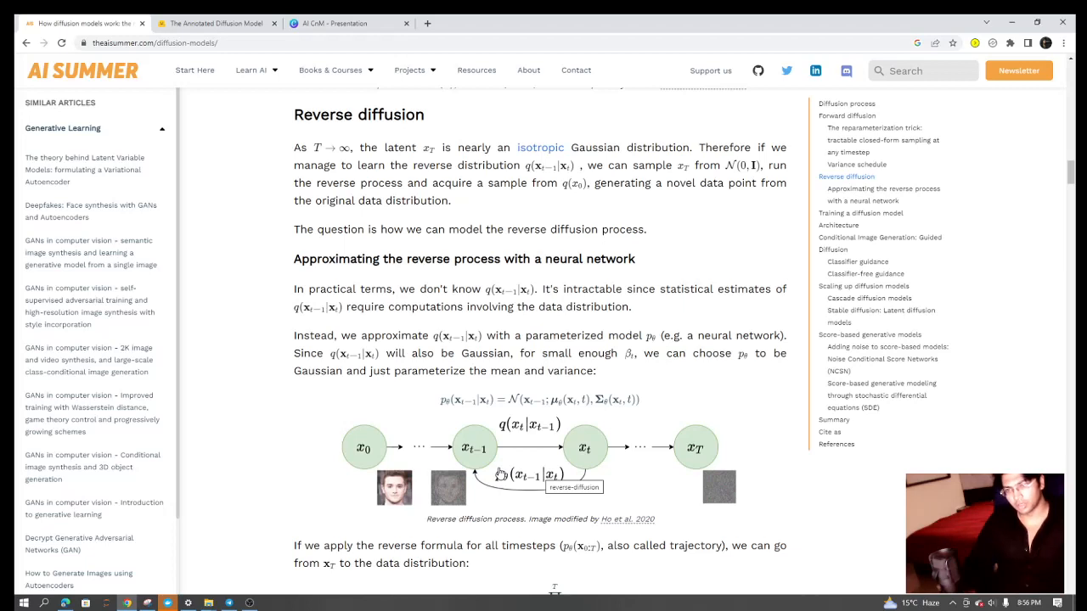
mouse_move(499, 413)
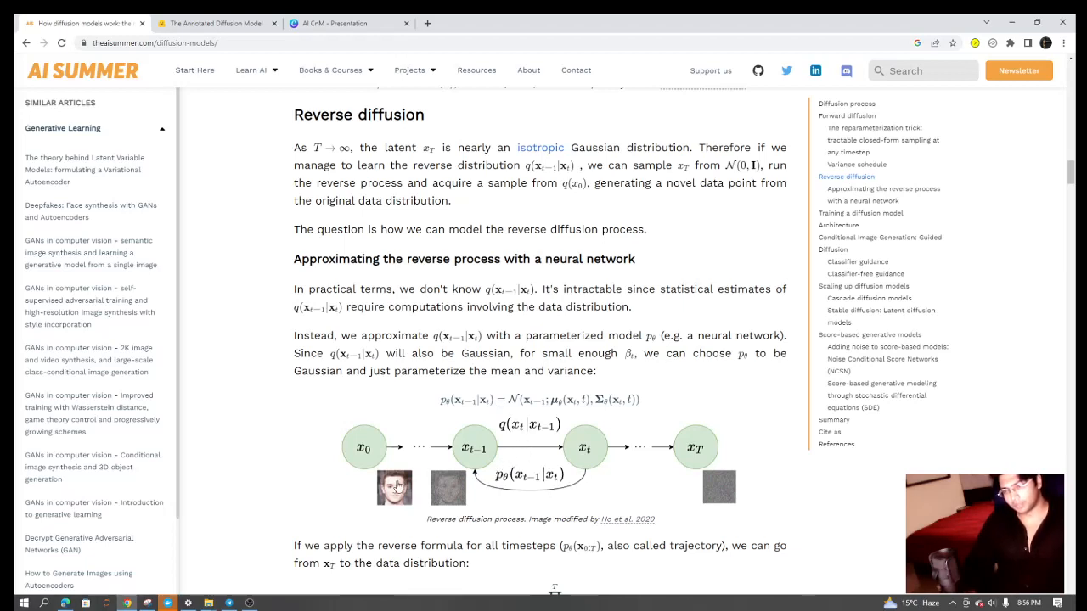
mouse_move(552, 462)
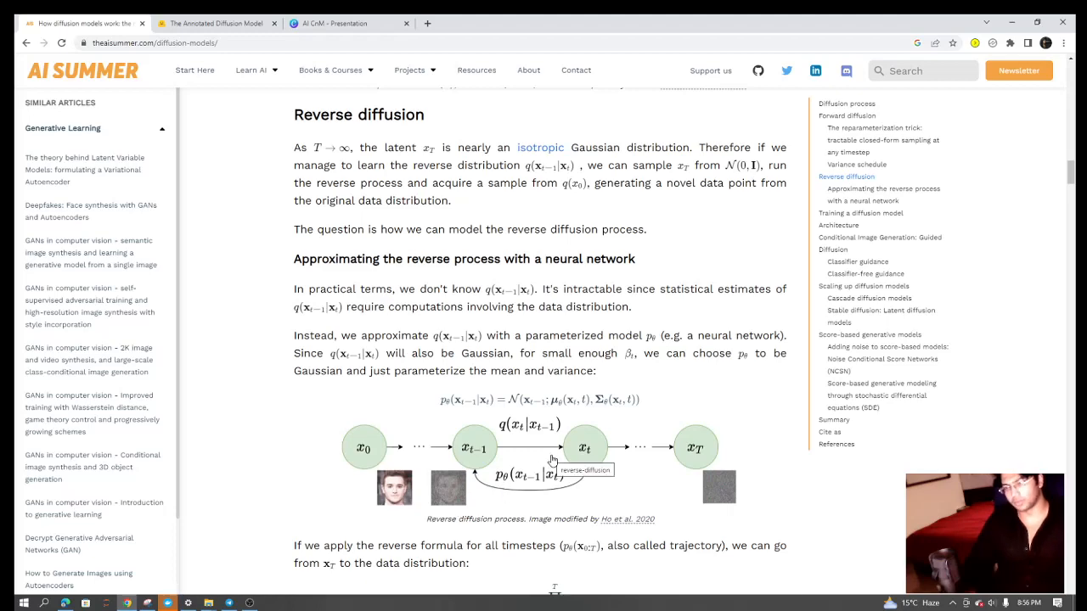
scroll(down, 3)
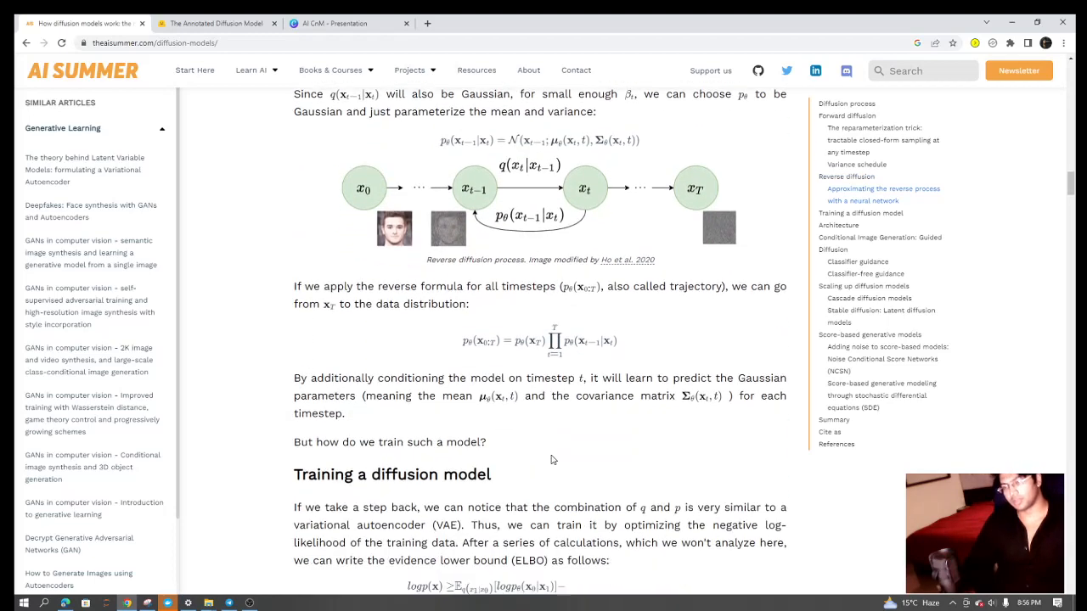
scroll(down, 3)
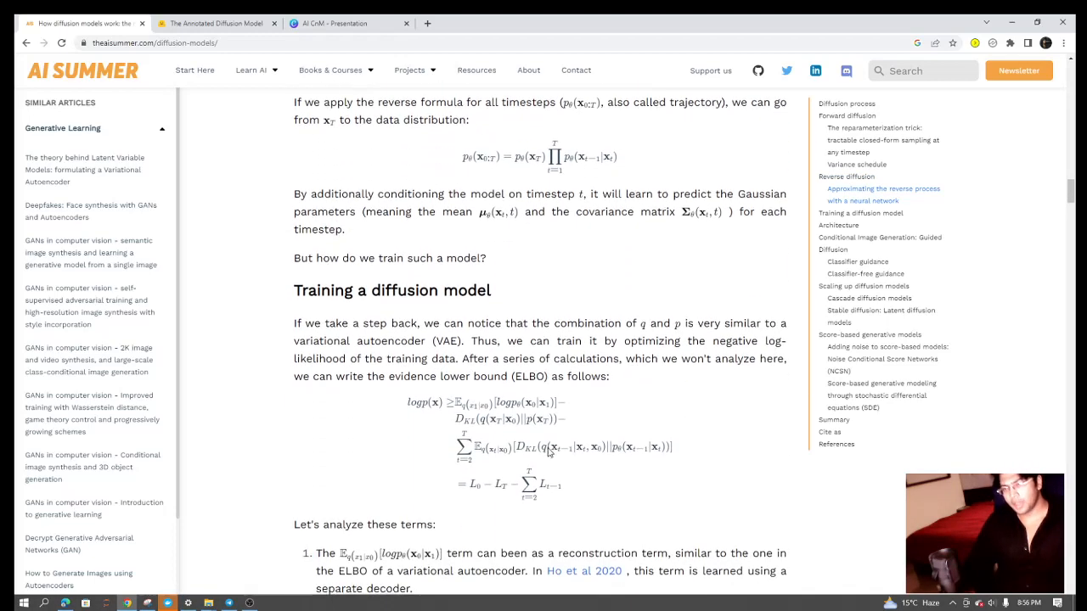
scroll(down, 3)
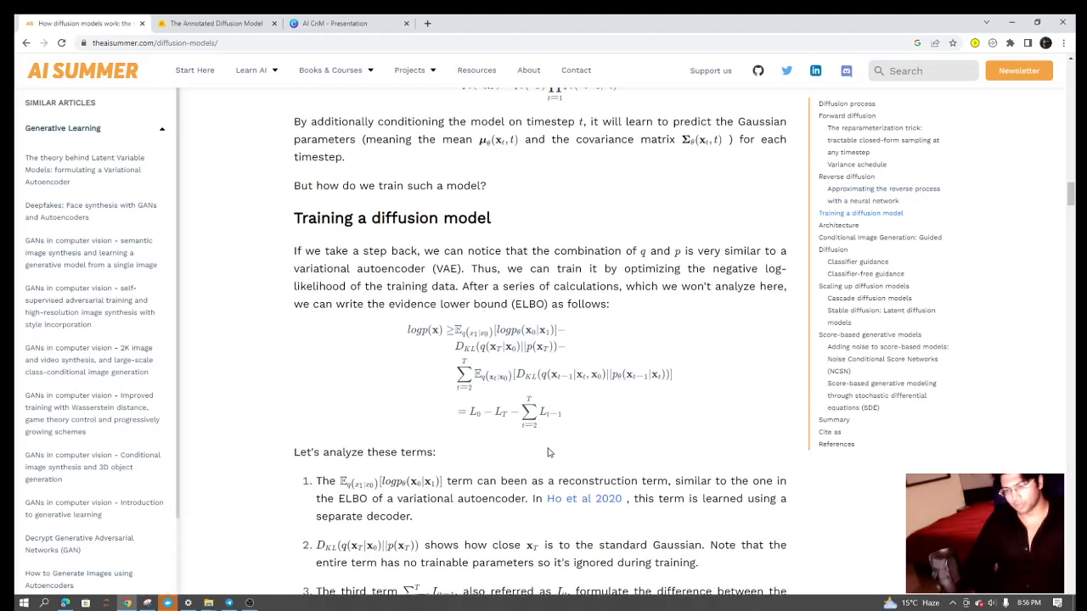
scroll(down, 3)
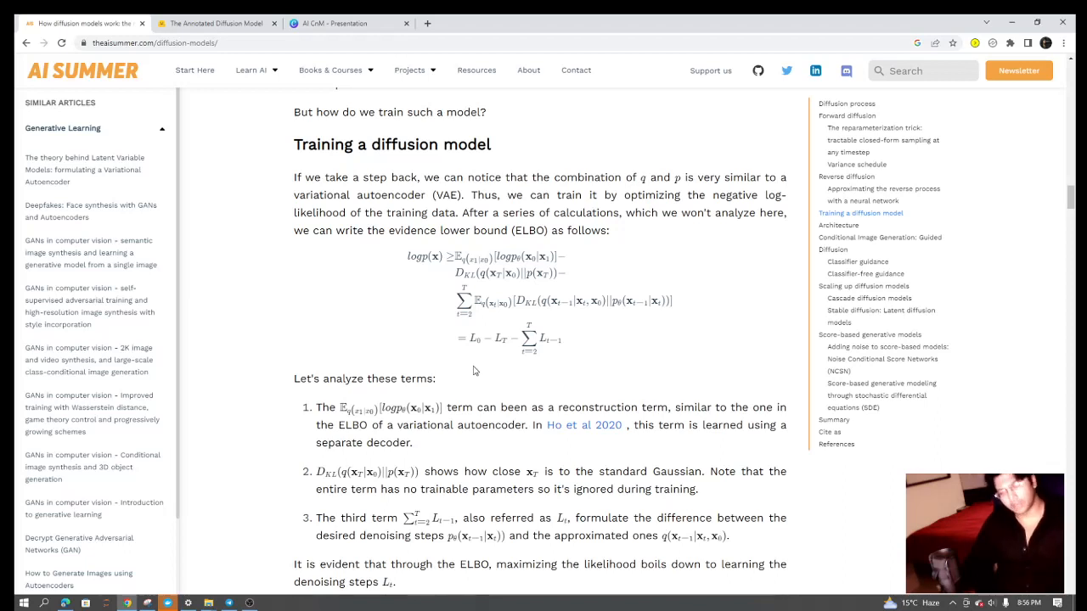
mouse_move(465, 356)
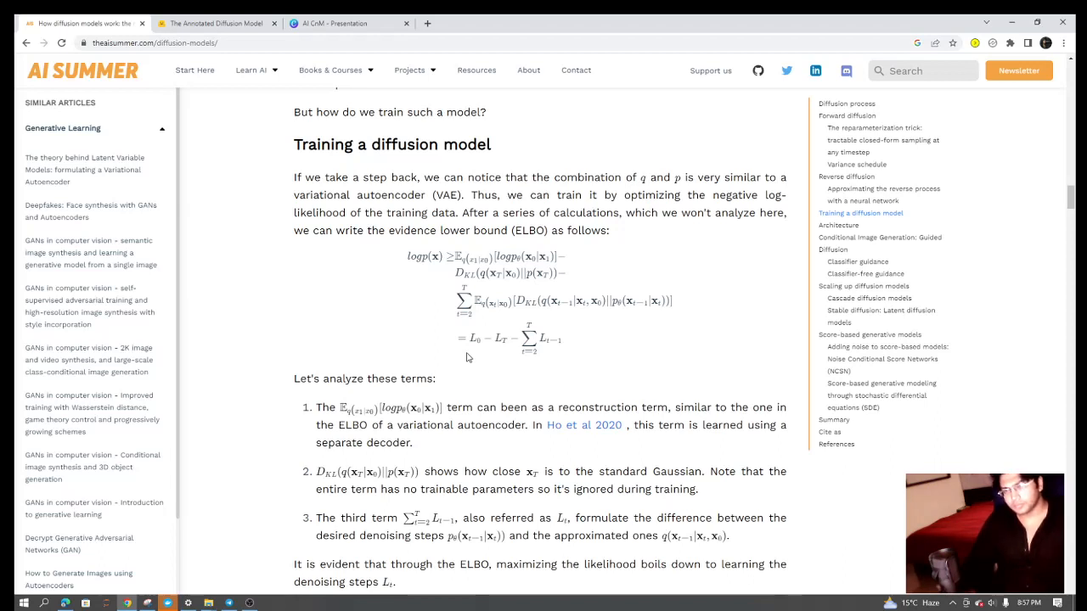
Reread the ELBO terms passage, deselect it, and reach the Important note.
scroll(up, 3)
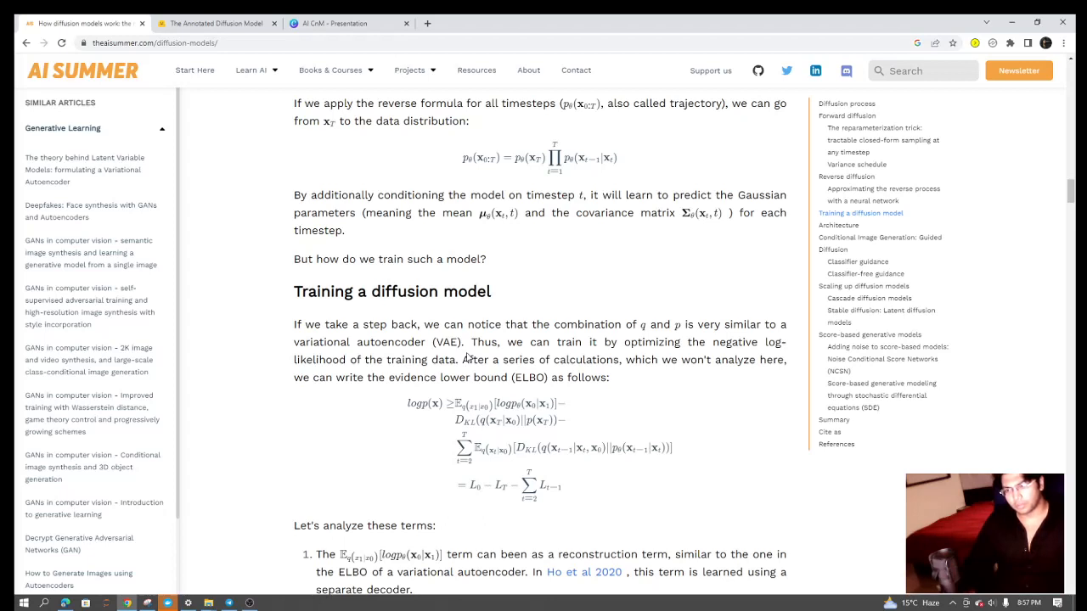
scroll(up, 3)
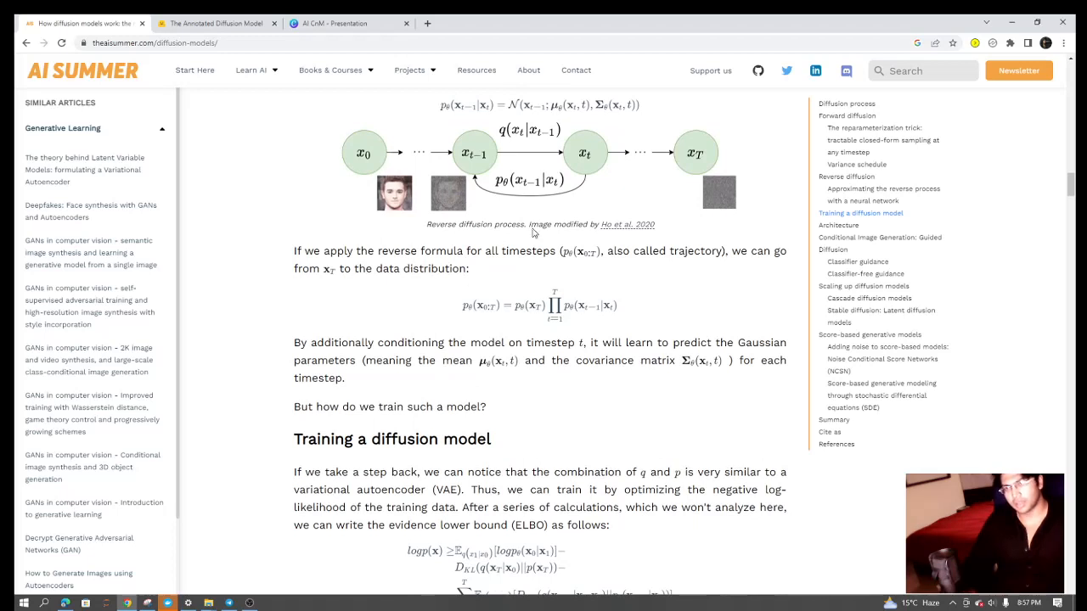
mouse_move(431, 191)
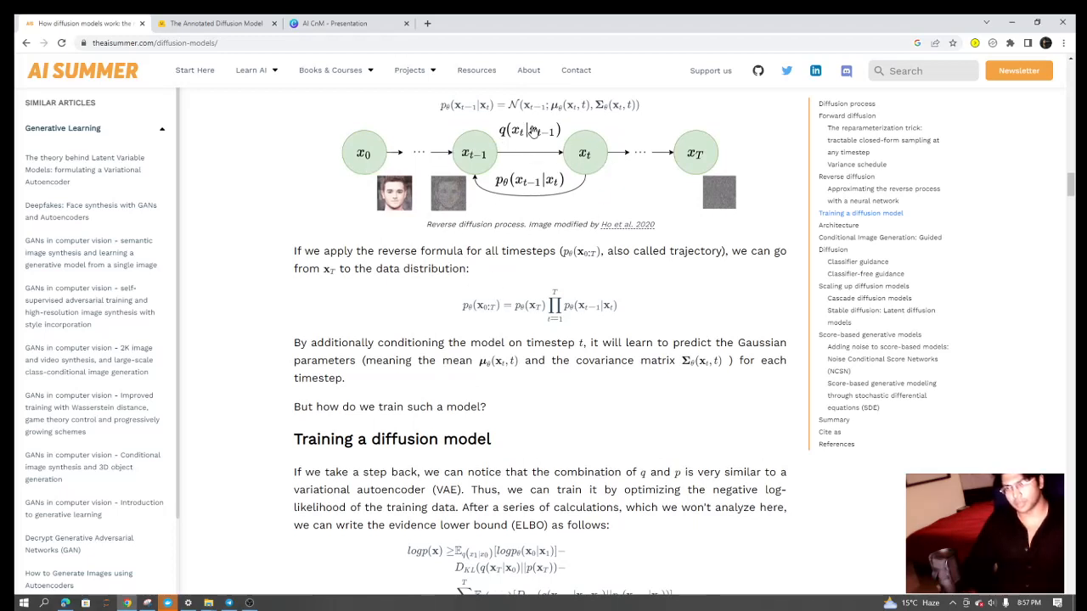
scroll(down, 3)
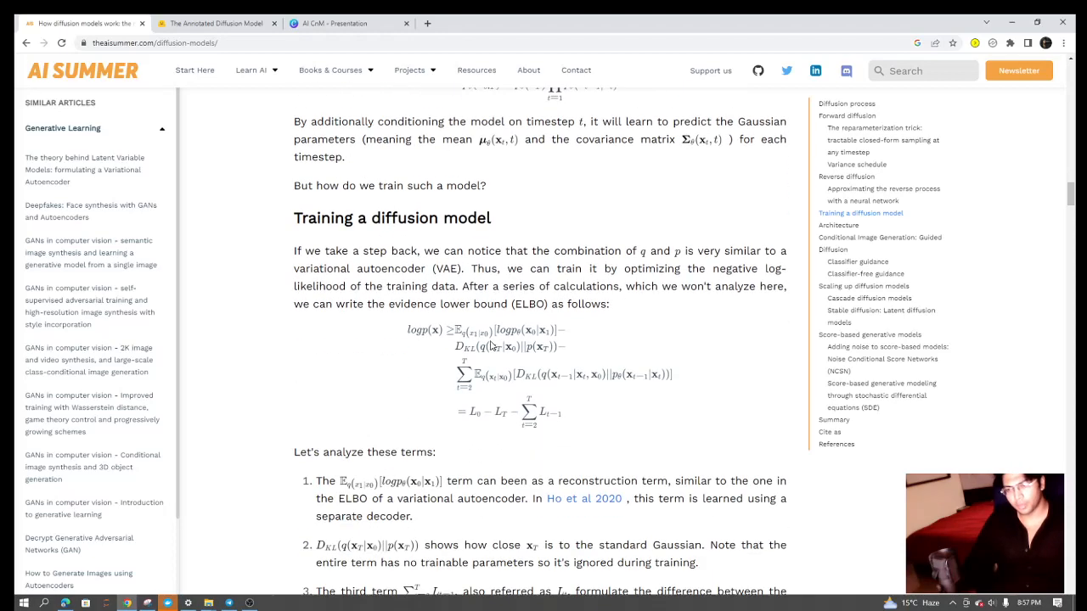
scroll(down, 3)
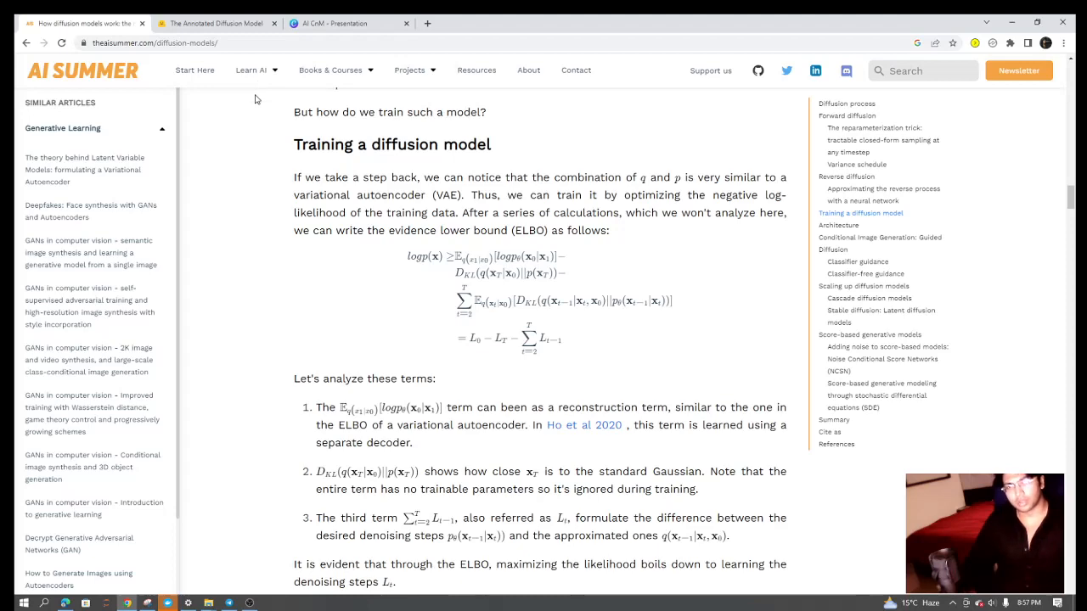
mouse_move(394, 319)
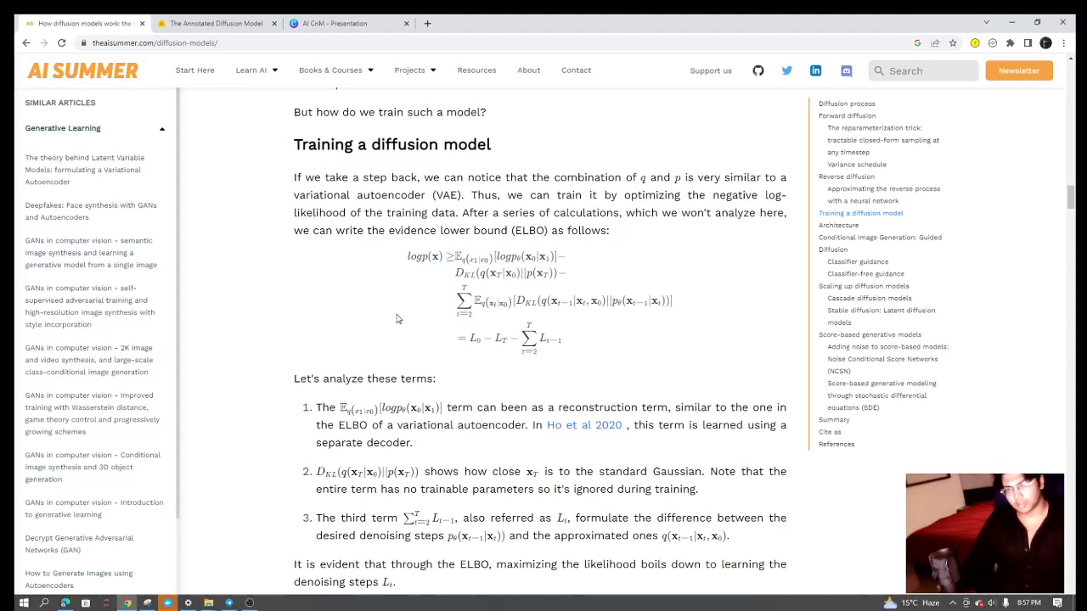
scroll(down, 3)
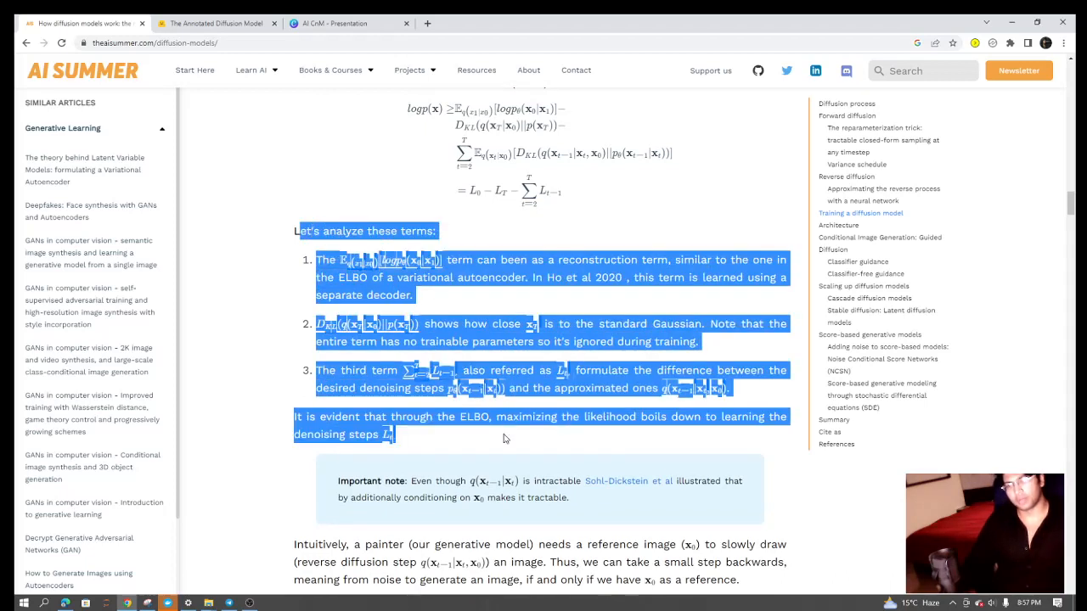
click(499, 441)
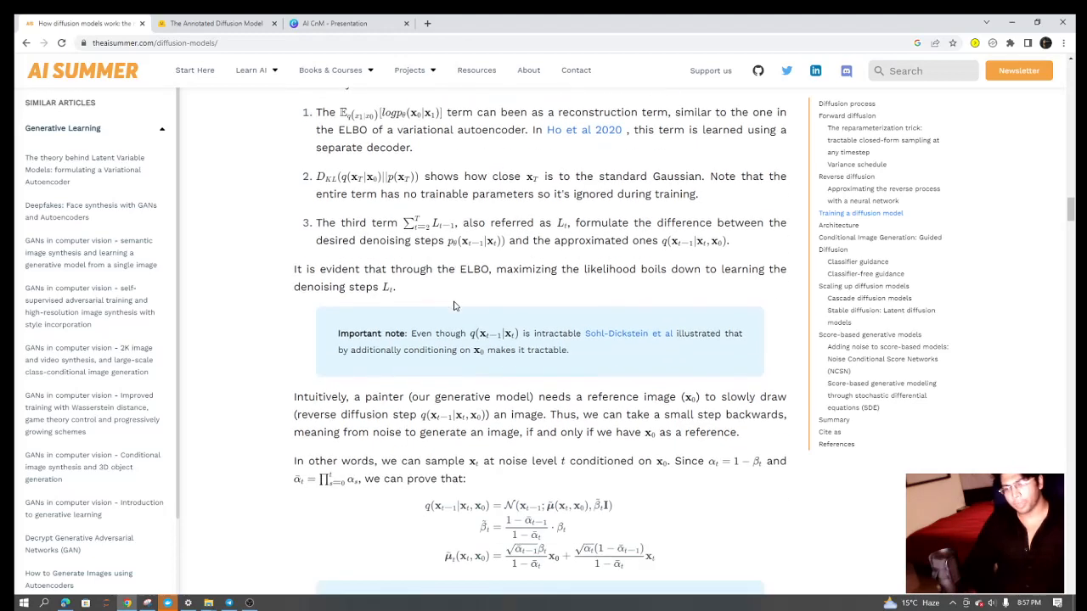
scroll(down, 3)
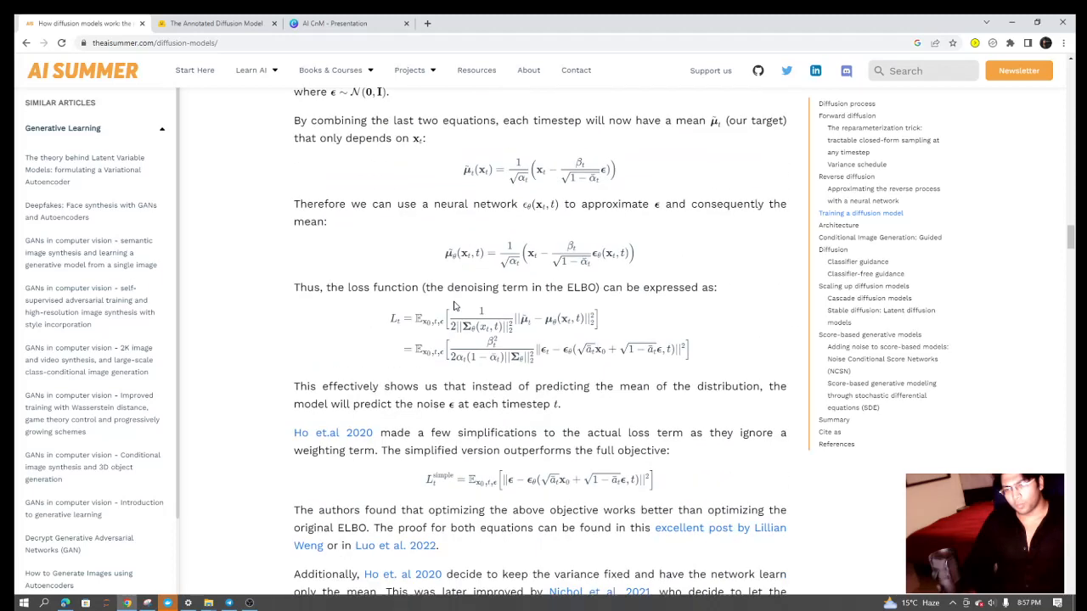
scroll(down, 3)
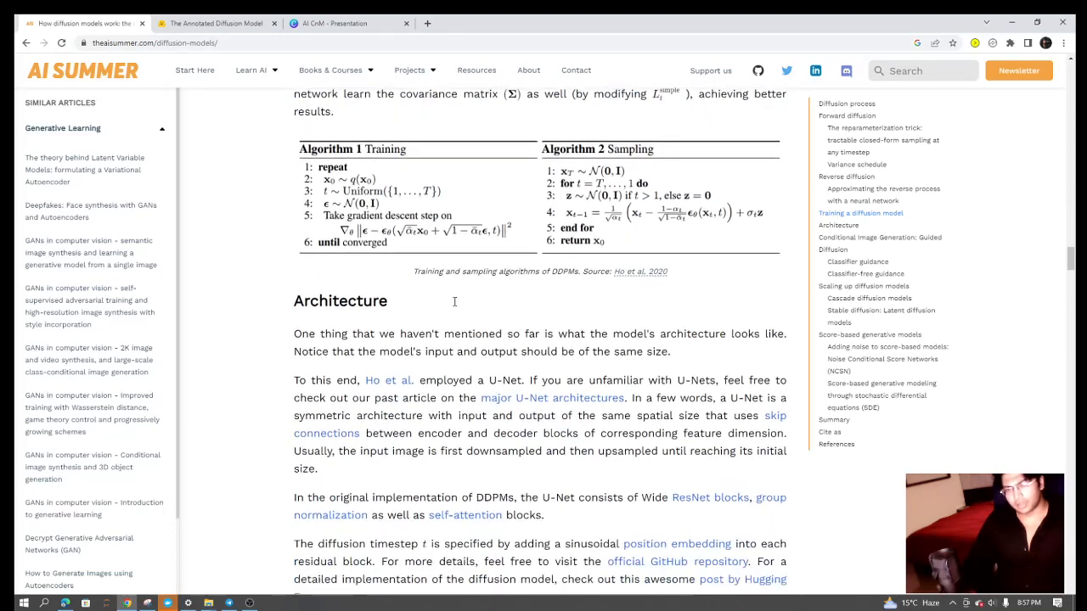
scroll(down, 3)
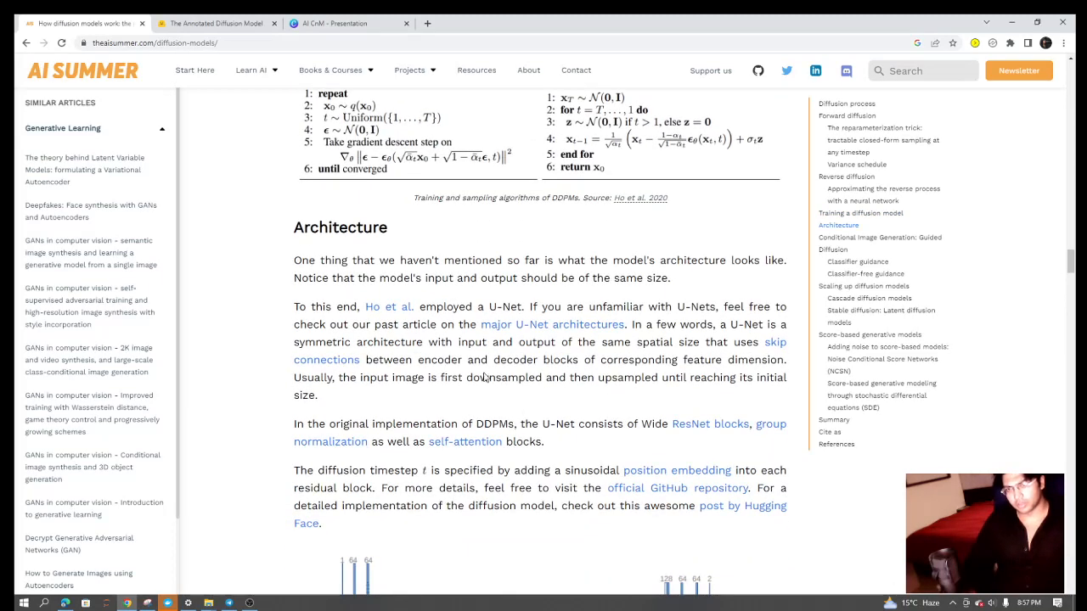
scroll(down, 3)
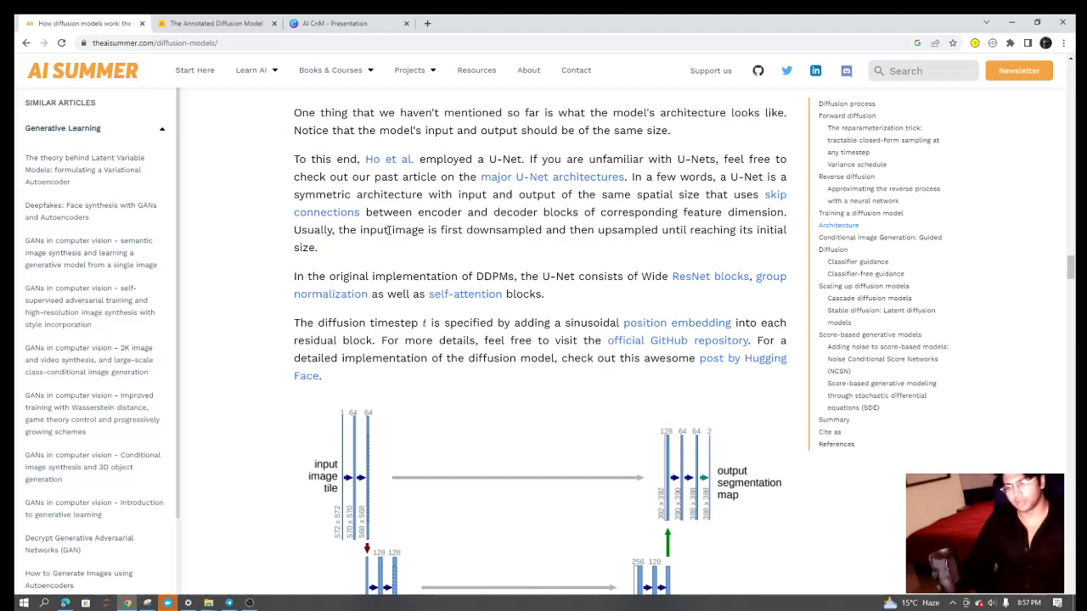
scroll(down, 3)
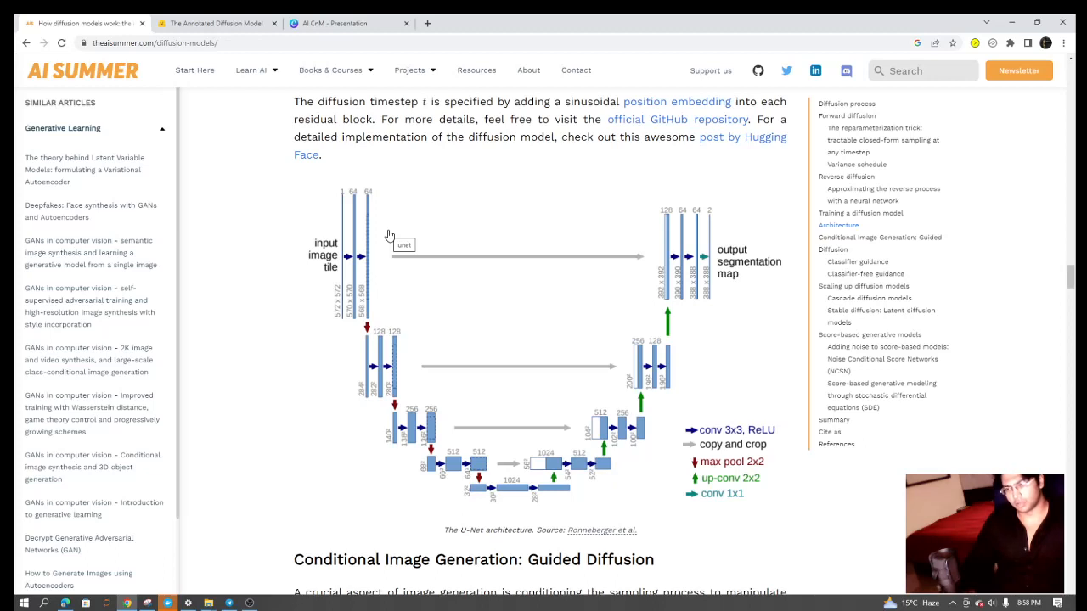
mouse_move(280, 239)
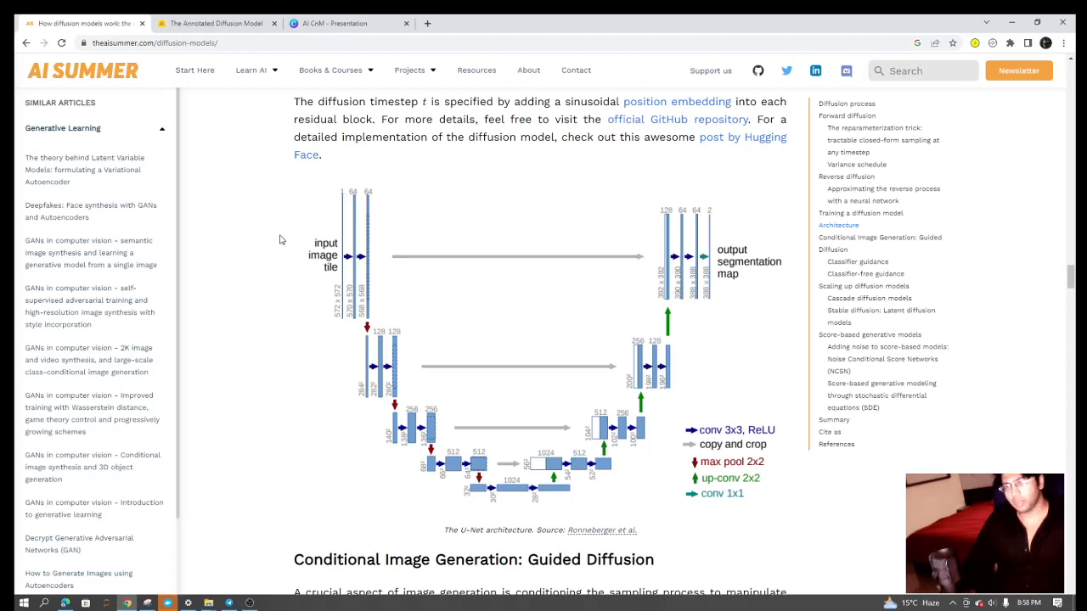
mouse_move(331, 261)
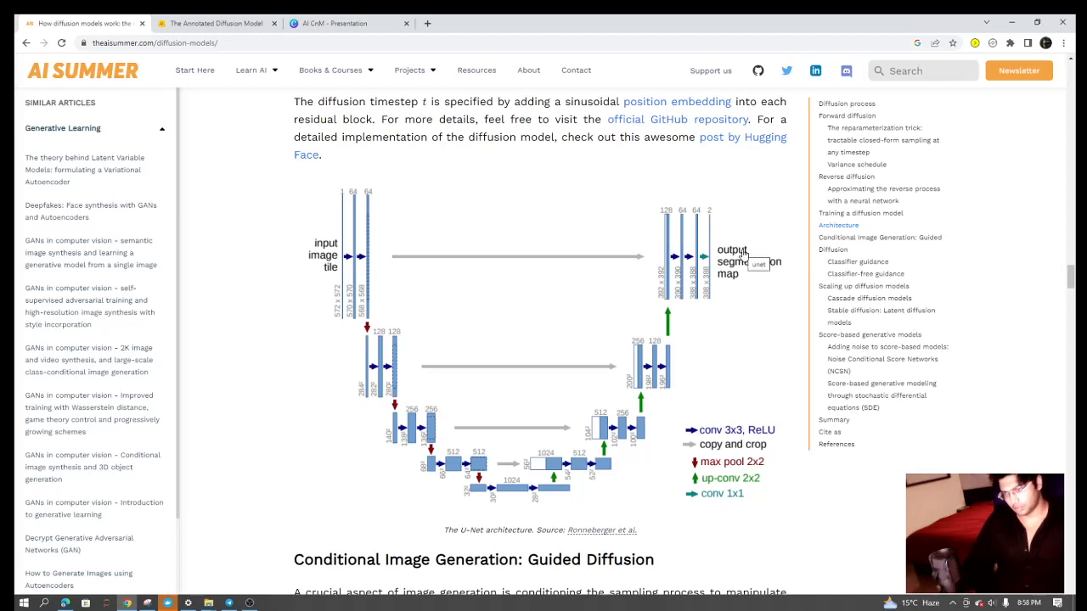
mouse_move(527, 258)
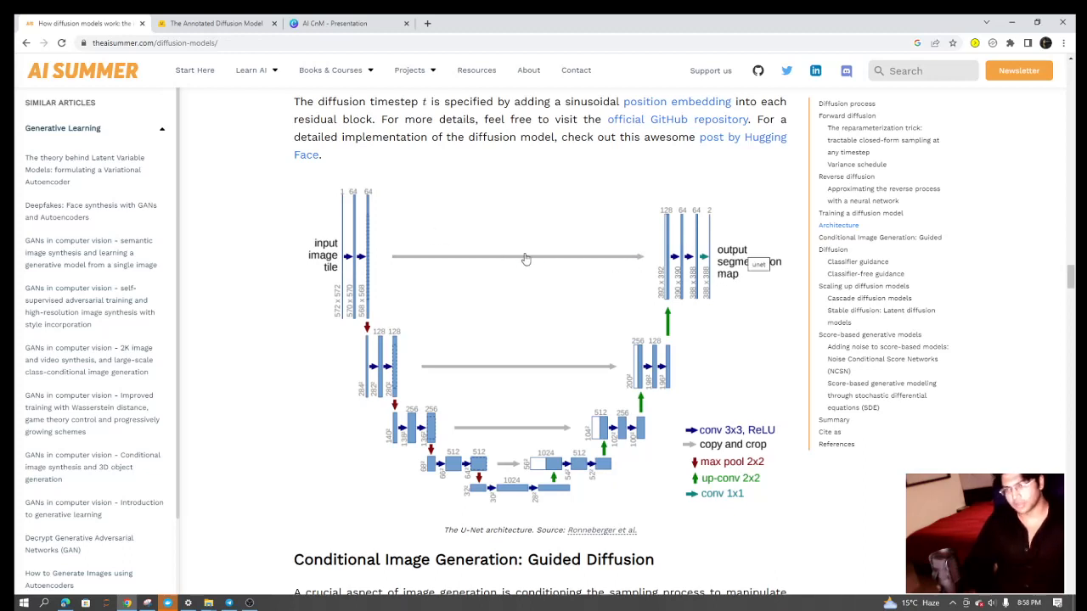
mouse_move(537, 235)
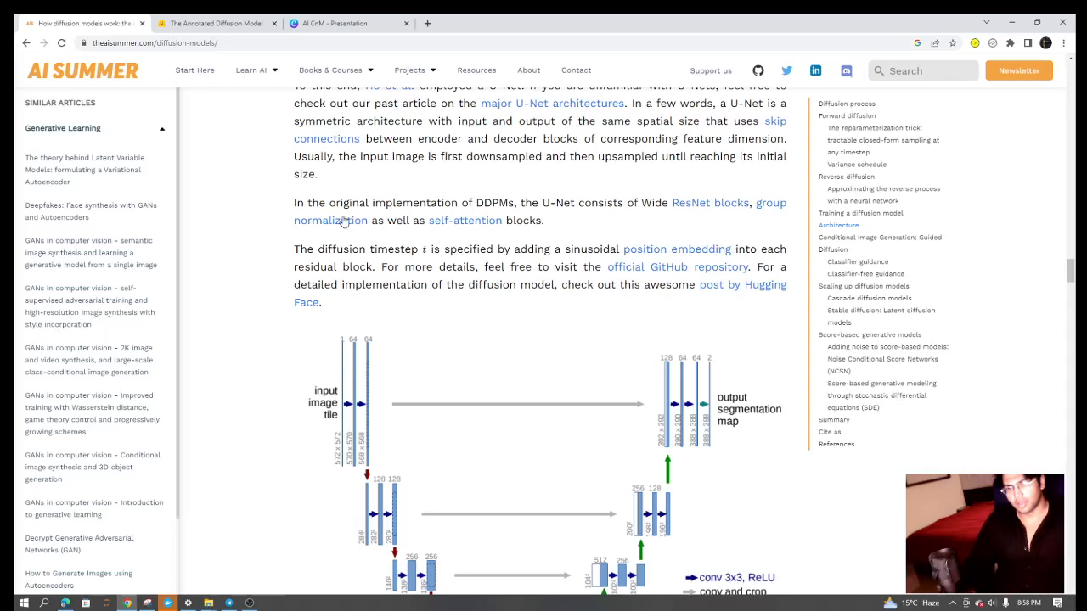
scroll(up, 3)
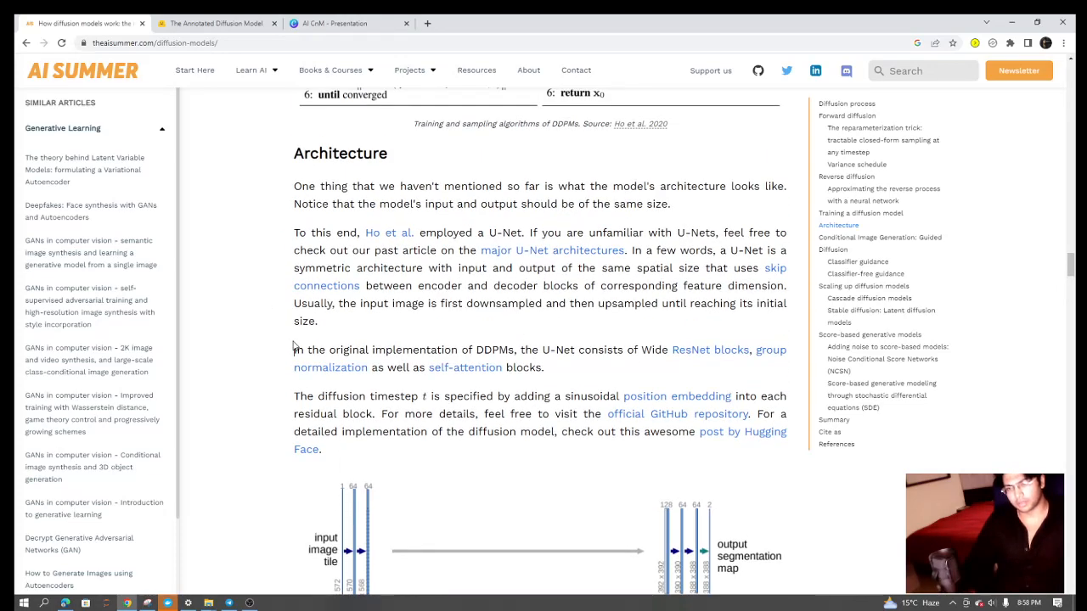
drag(294, 350, 314, 396)
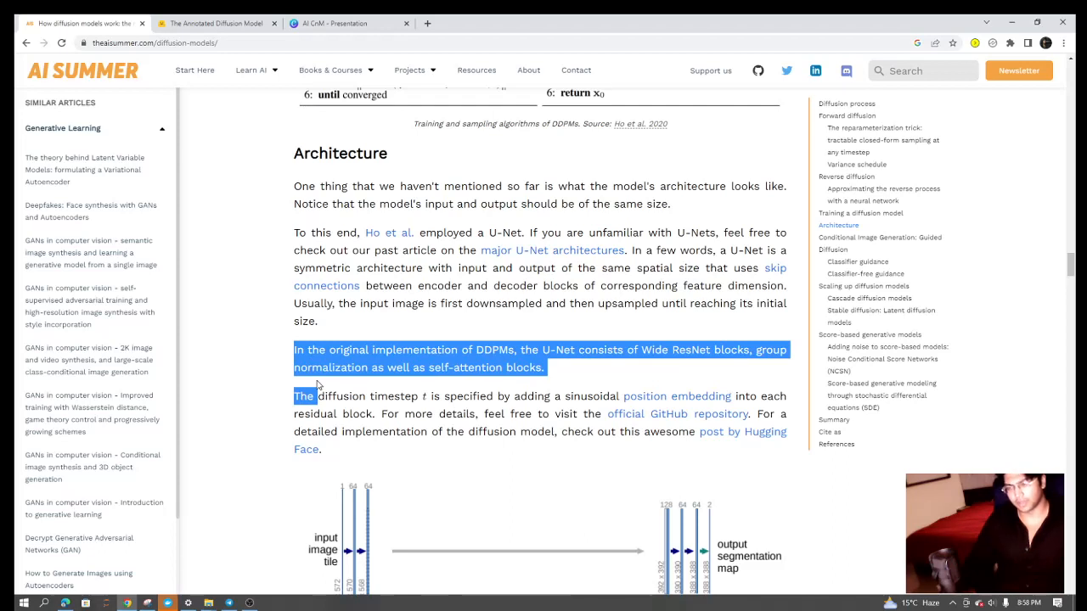
drag(316, 395, 380, 415)
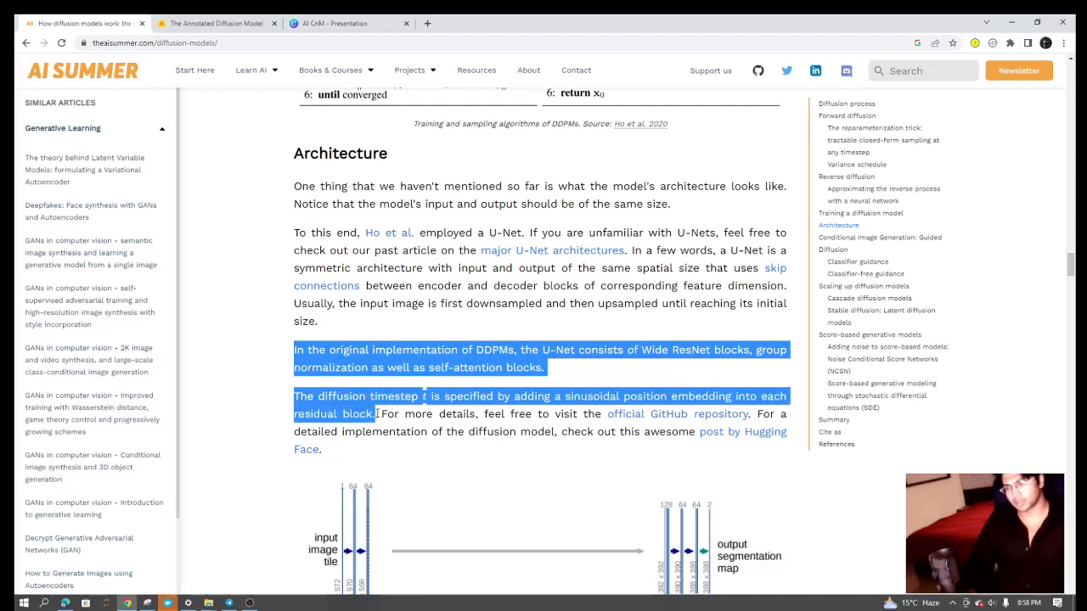
click(438, 427)
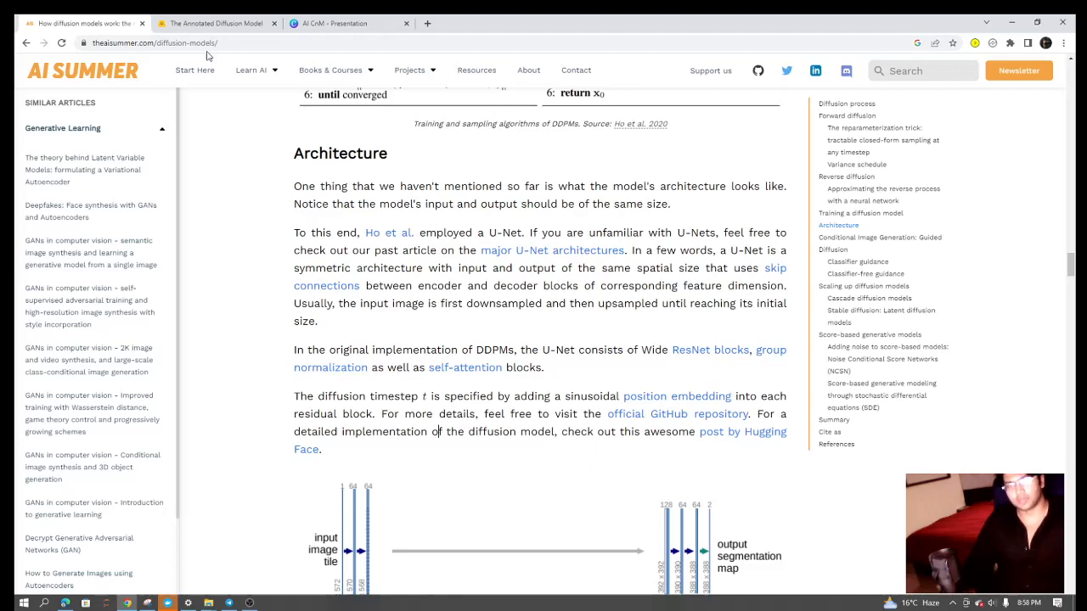
click(216, 23)
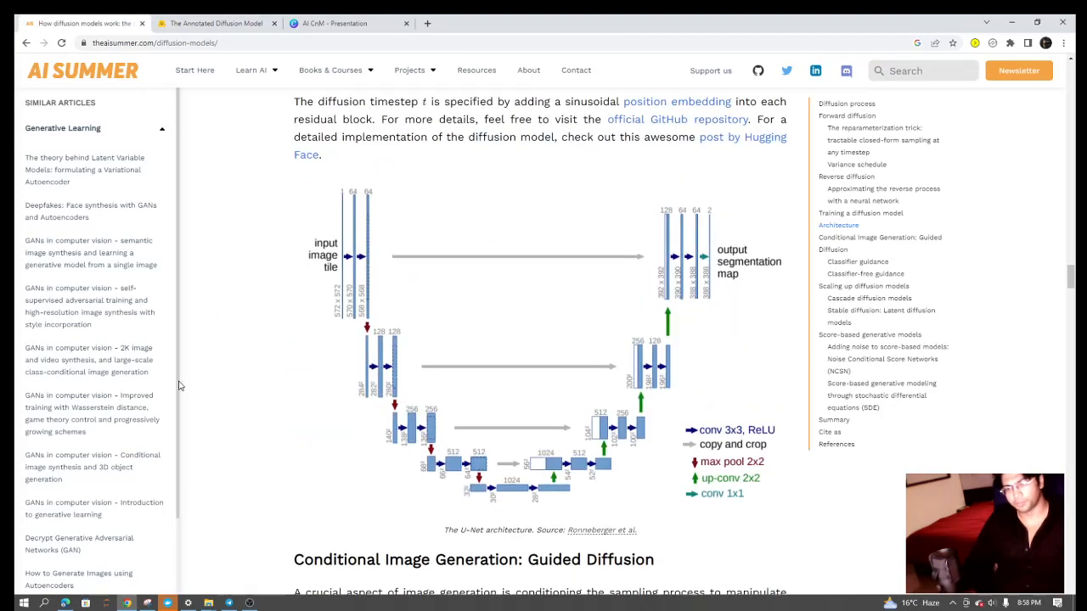
Read the Guided Diffusion conditioning paragraph, clear its highlight, and reach Classifier guidance.
scroll(down, 3)
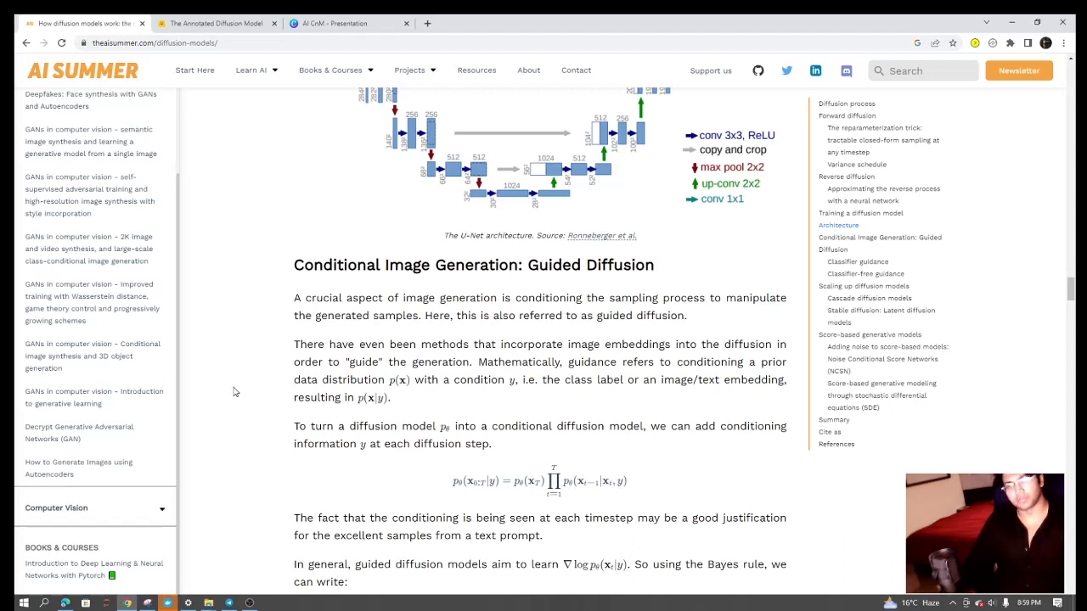
scroll(down, 3)
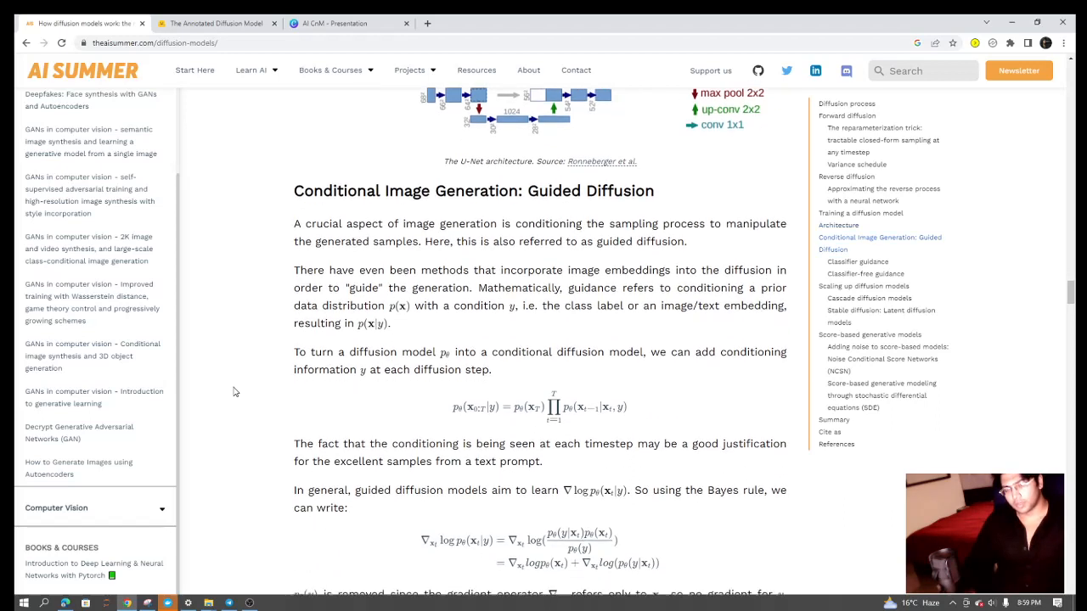
scroll(down, 3)
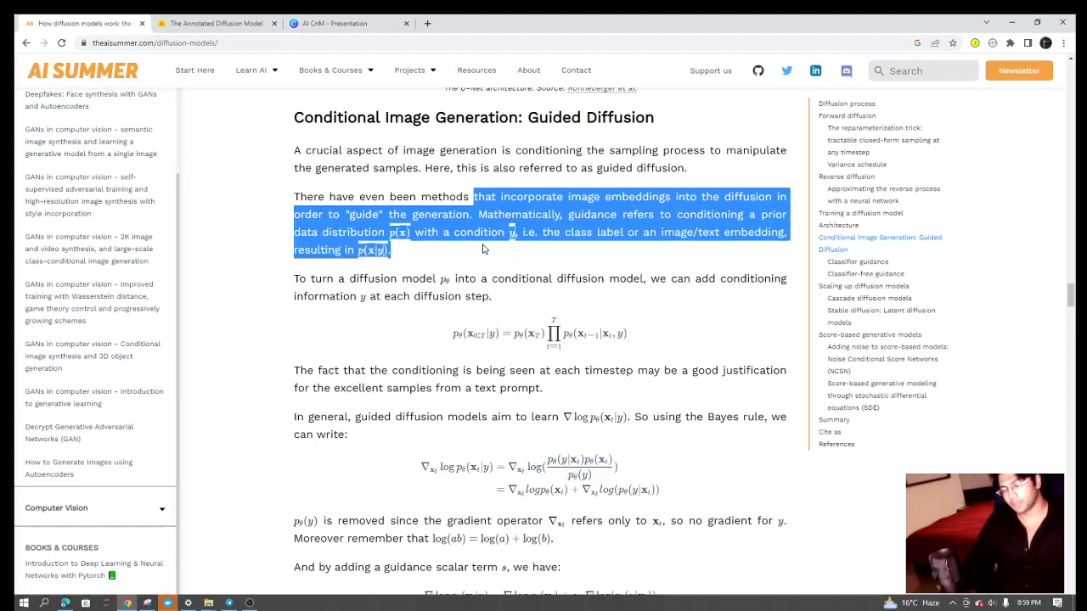
click(486, 279)
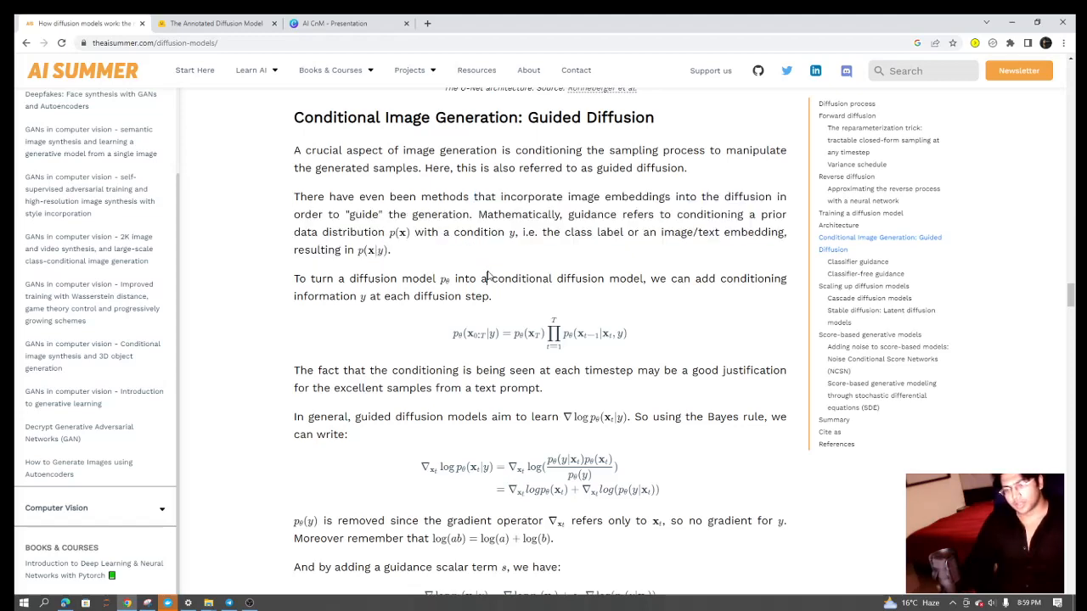
scroll(down, 3)
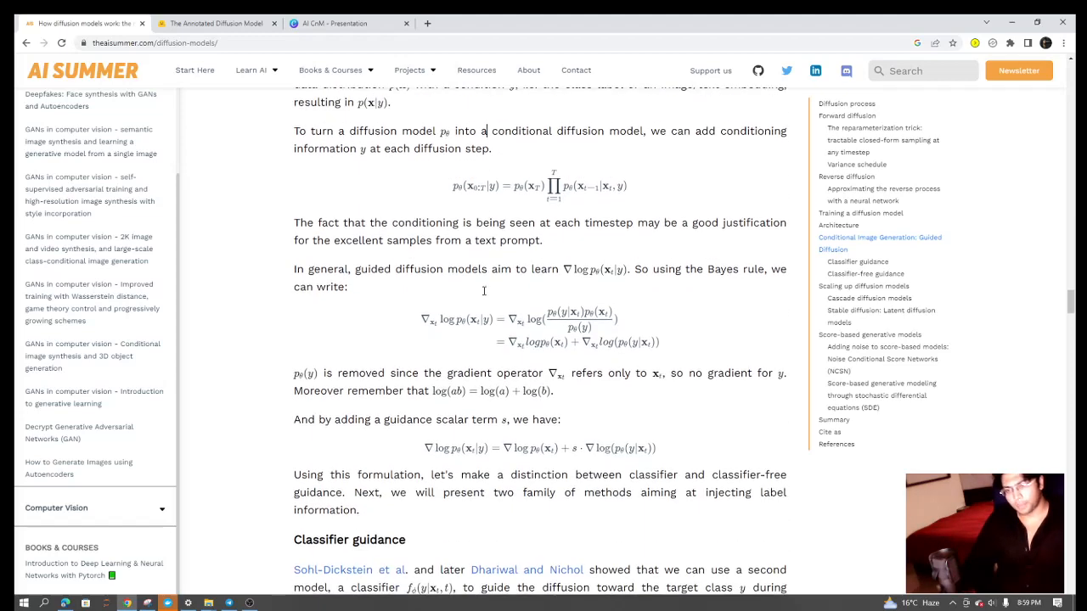
scroll(down, 3)
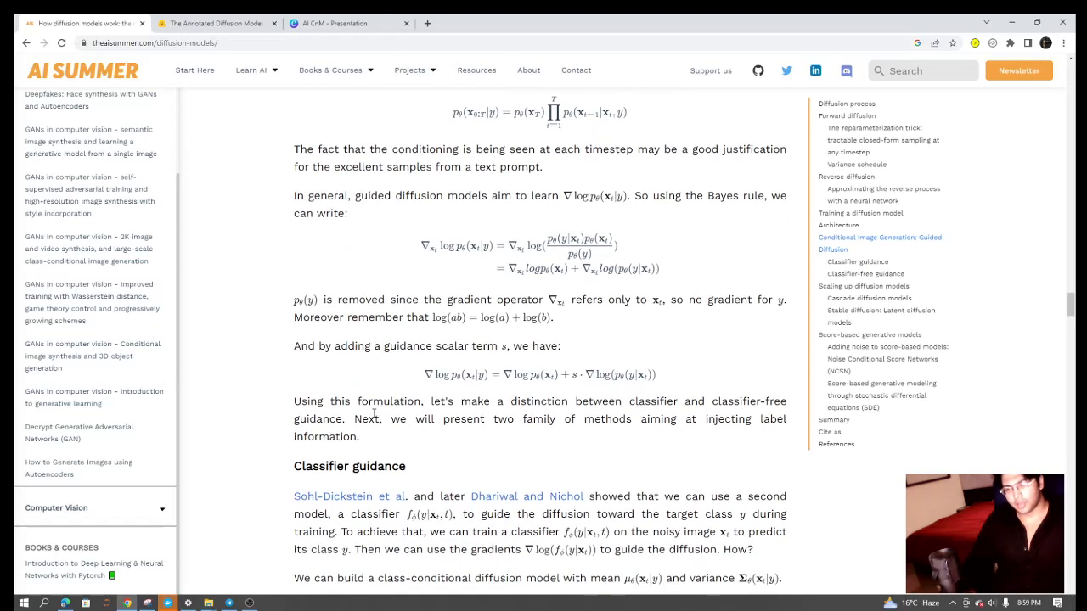
Read through Classifier guidance into the Classifier-free guidance section.
scroll(down, 3)
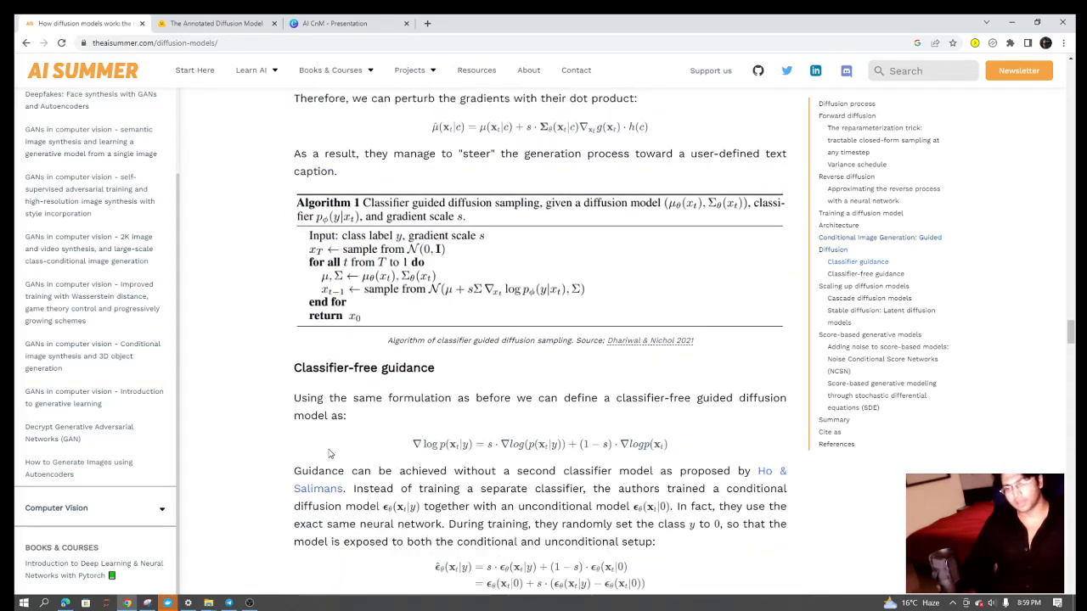
scroll(down, 3)
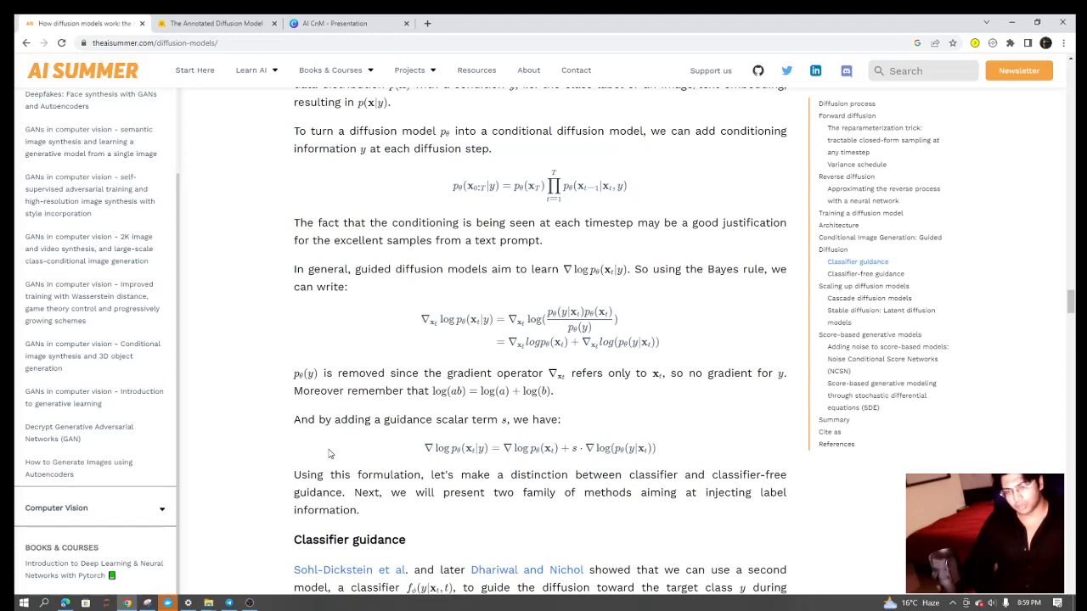
scroll(down, 3)
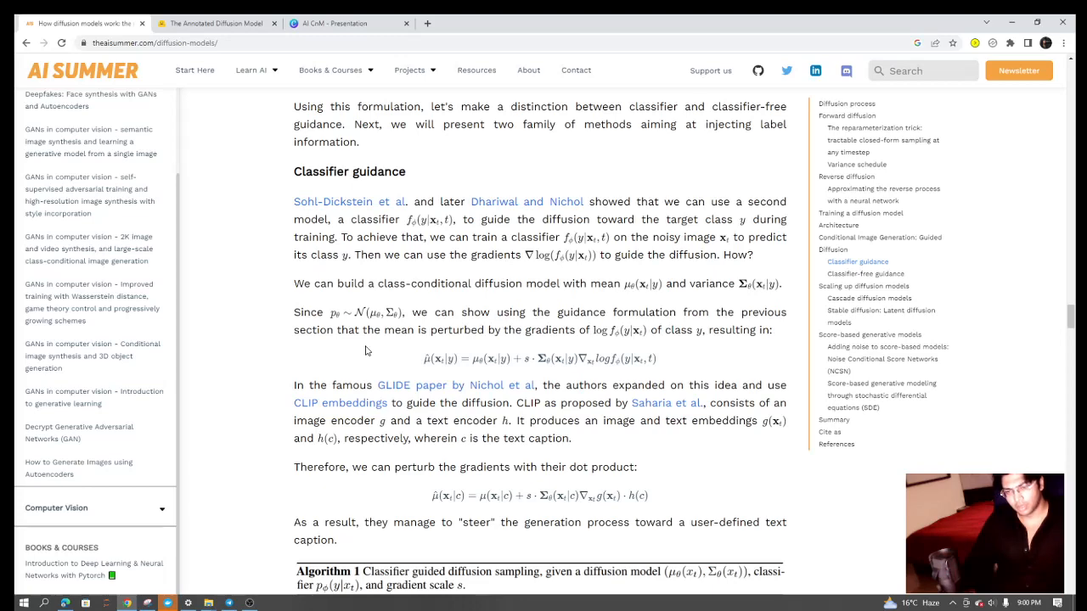
scroll(down, 3)
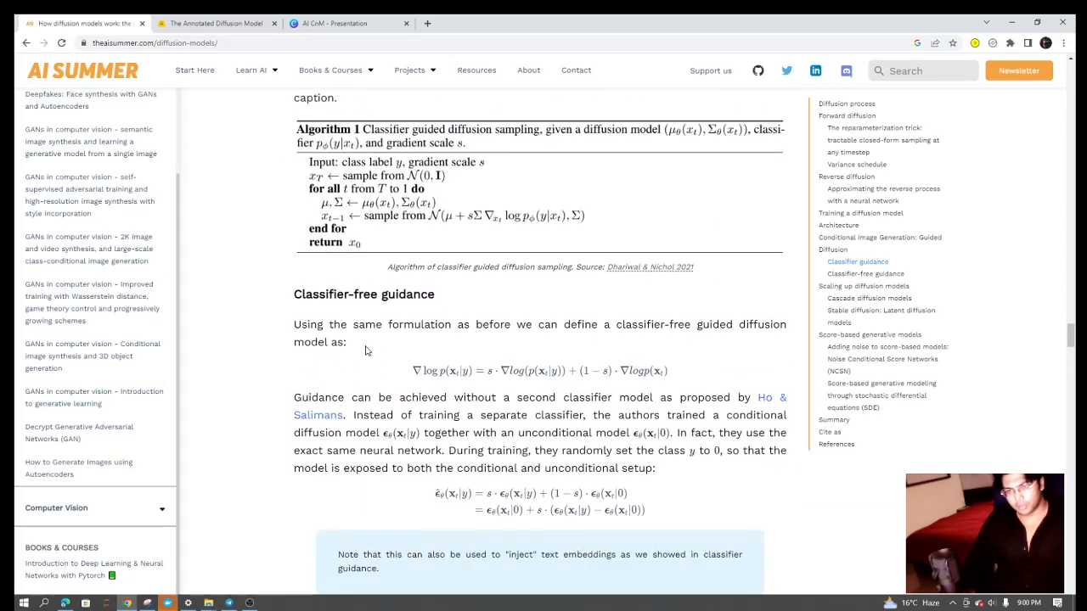
scroll(down, 3)
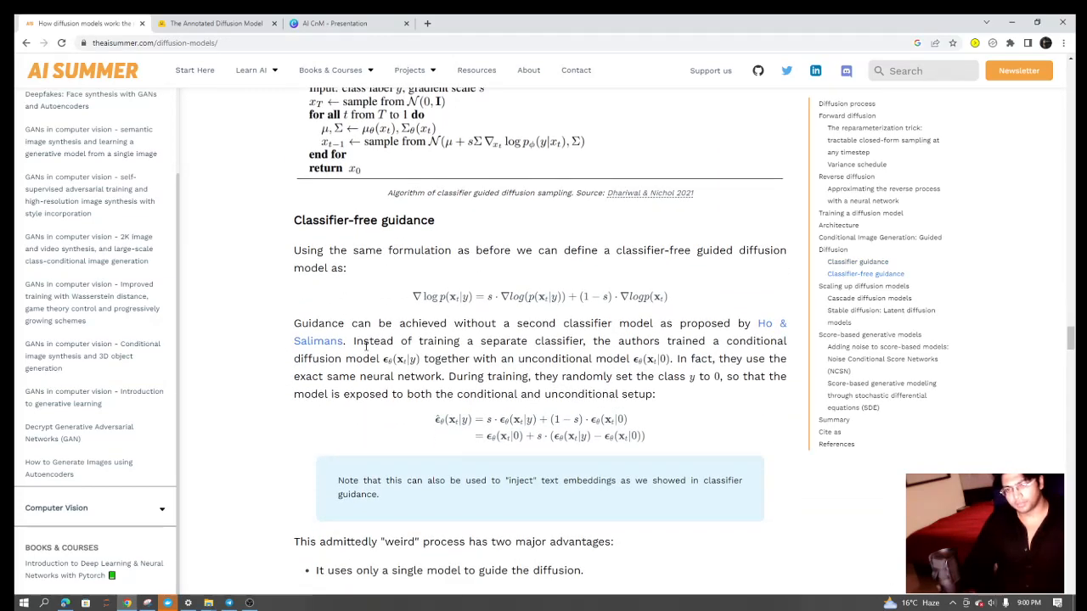
Continue past the two advantages to the Imagen video and highlight the word Imagen.
scroll(down, 3)
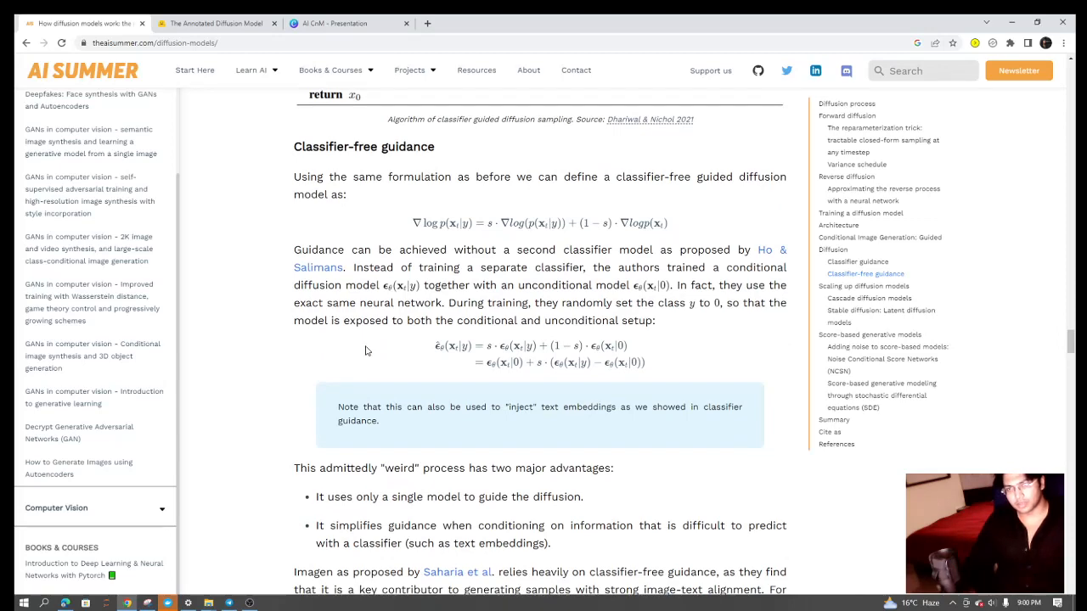
scroll(down, 3)
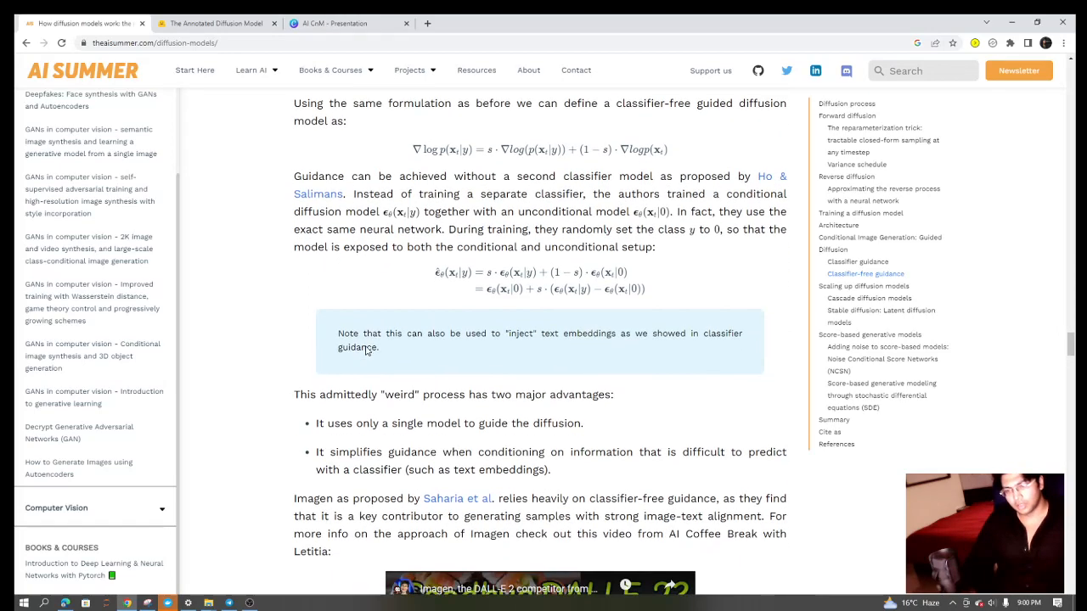
mouse_move(322, 416)
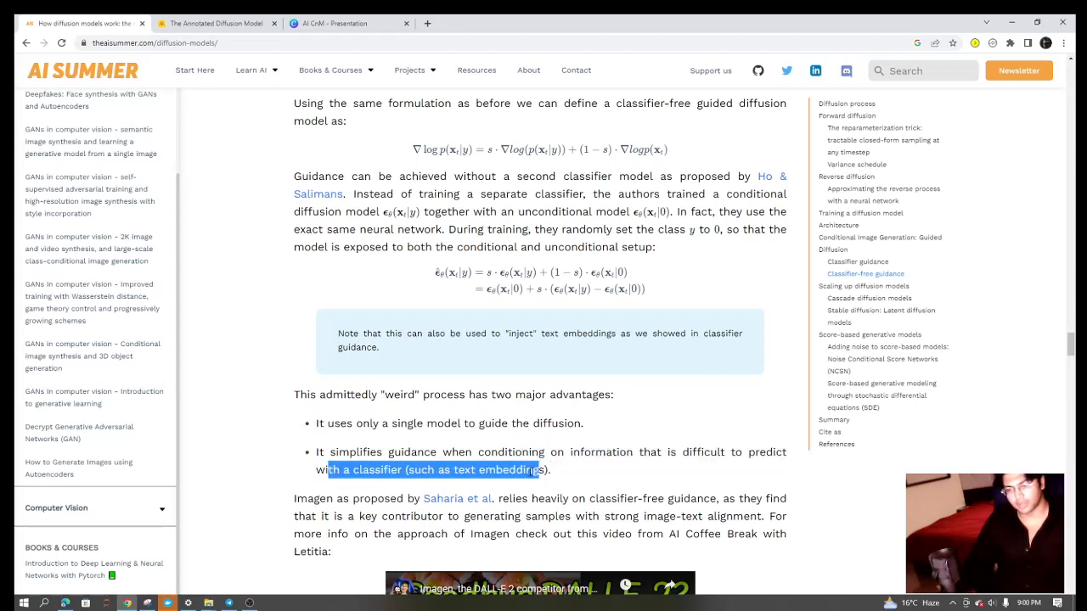
scroll(down, 3)
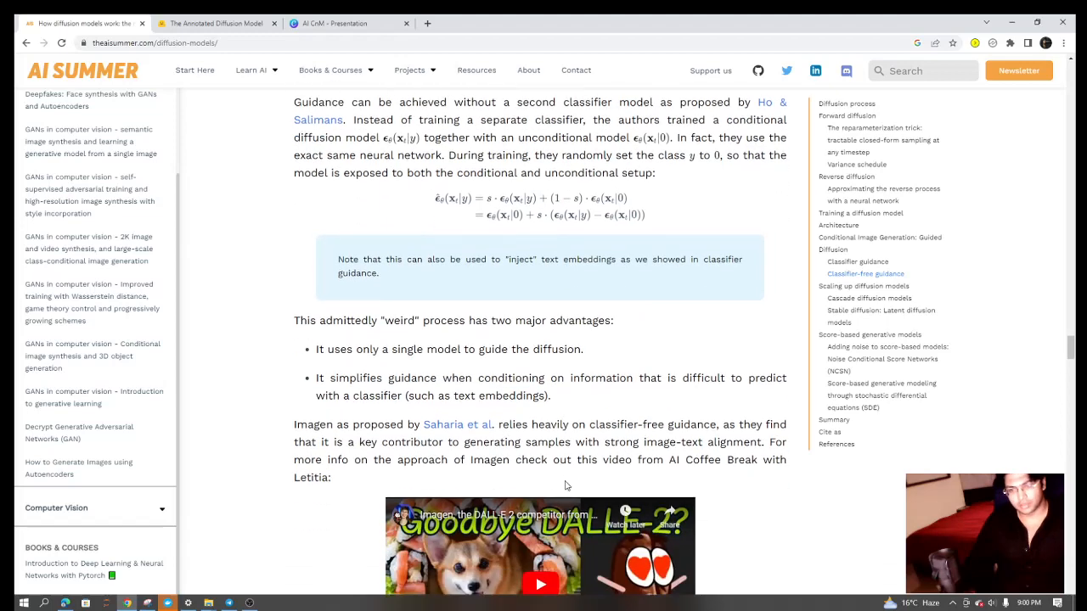
scroll(down, 3)
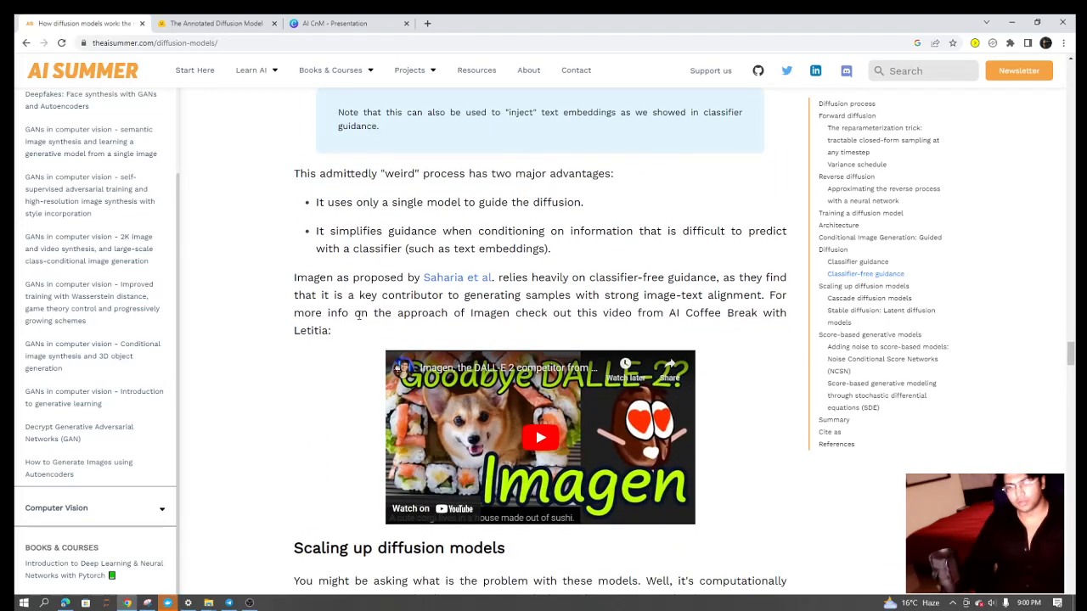
double_click(491, 313)
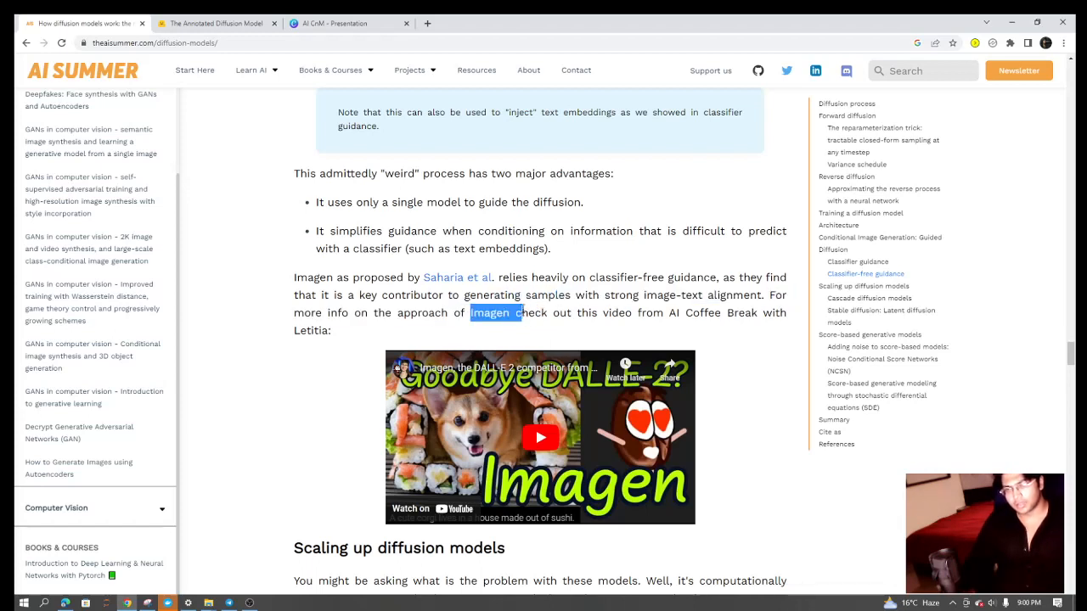
Scroll below the Imagen video to Scaling up diffusion models and the cascade pipeline diagram.
scroll(down, 3)
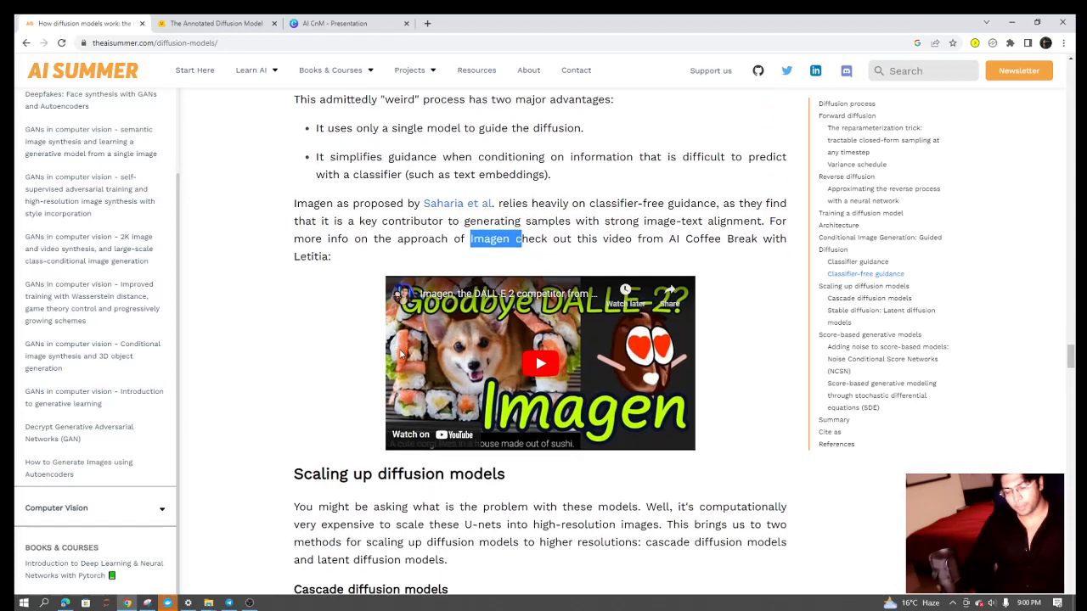
scroll(down, 3)
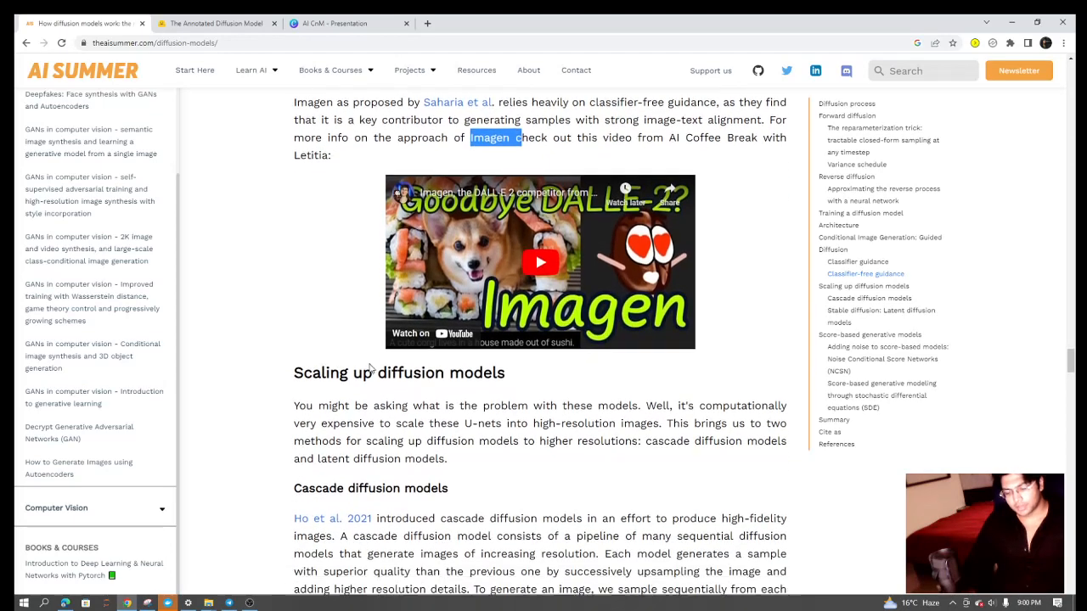
scroll(down, 3)
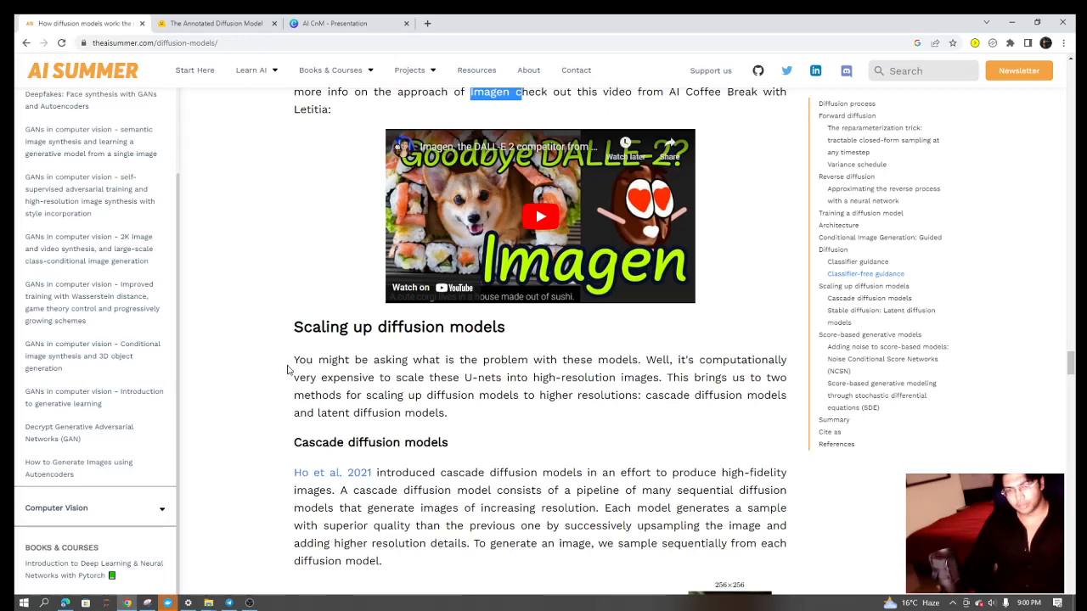
mouse_move(286, 370)
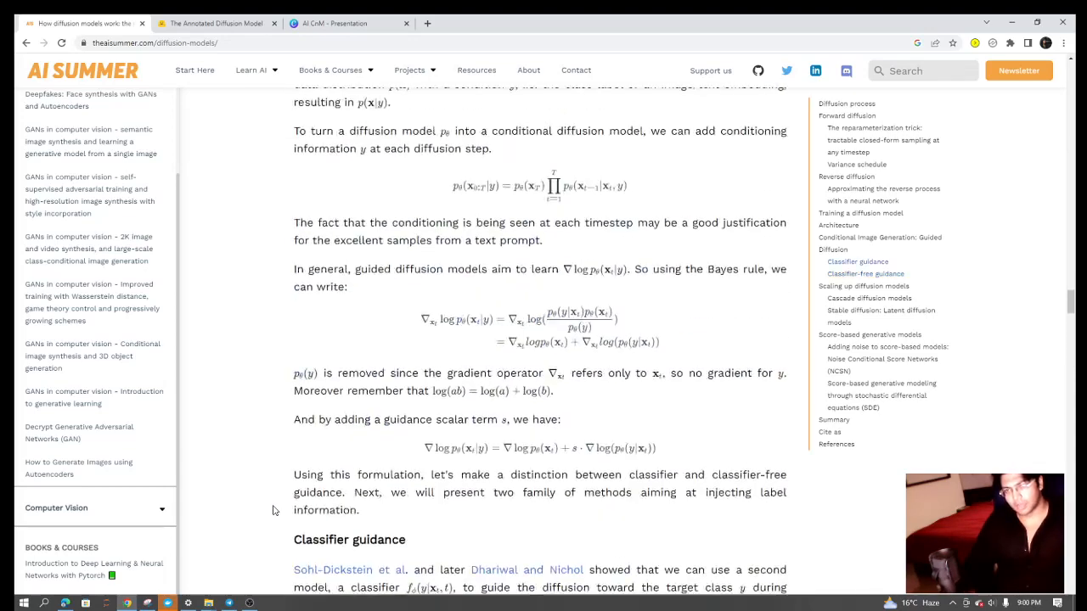
scroll(down, 3)
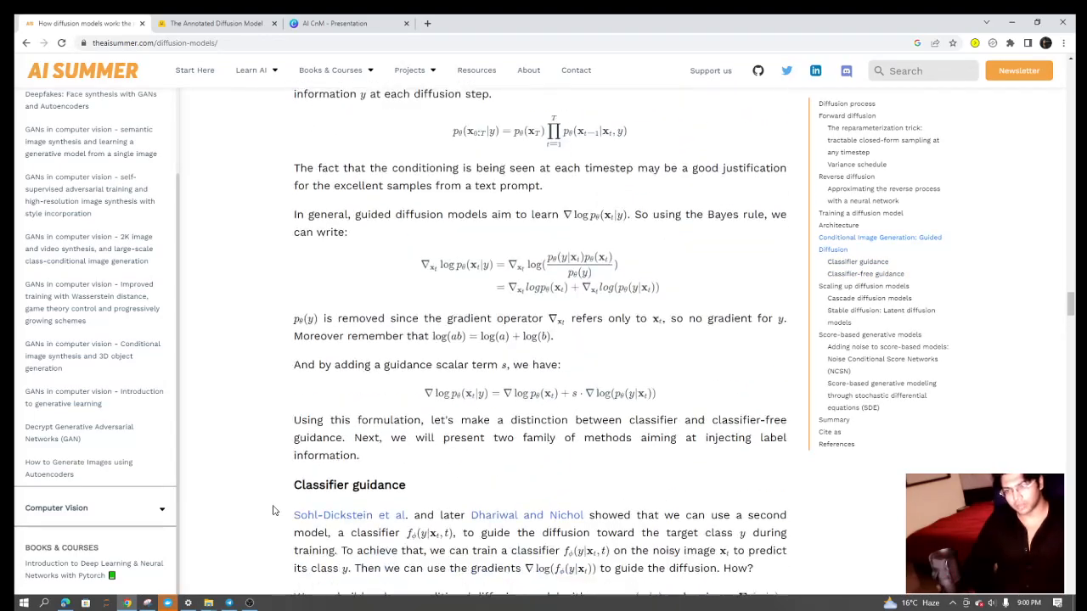
scroll(down, 3)
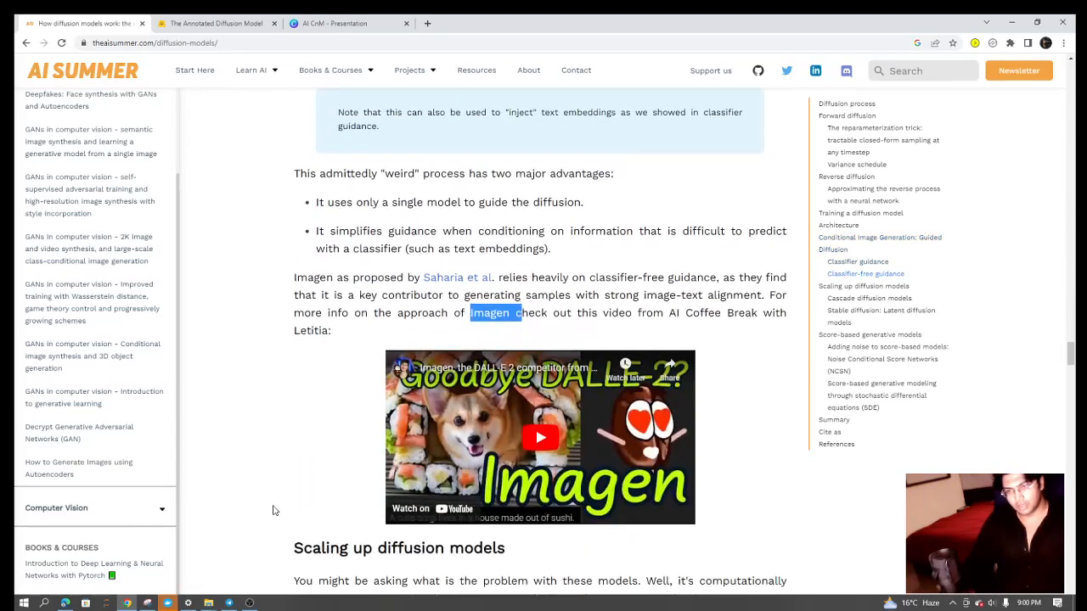
scroll(down, 3)
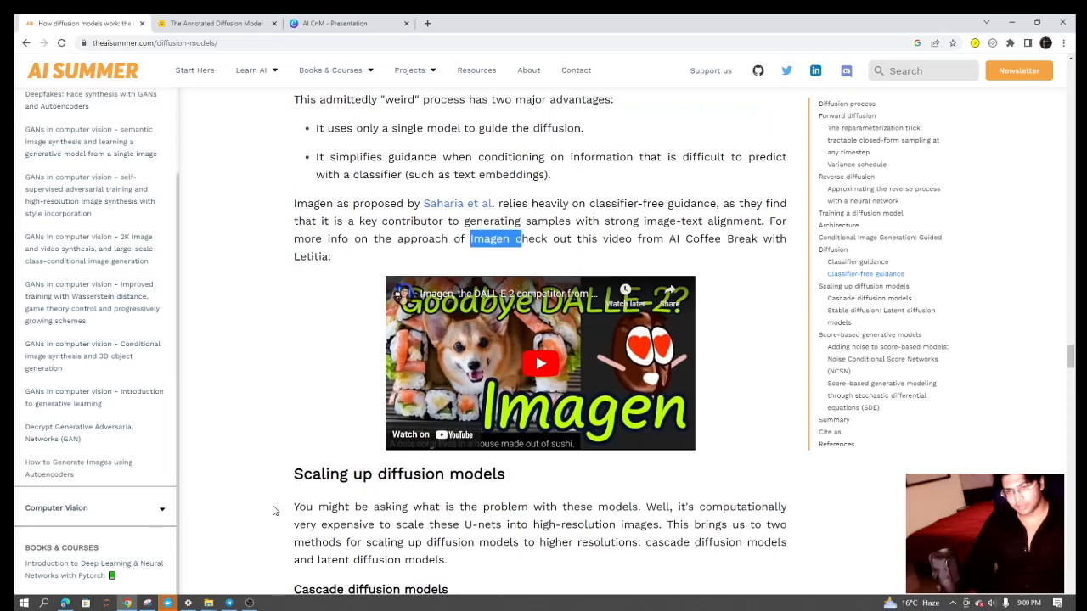
scroll(down, 3)
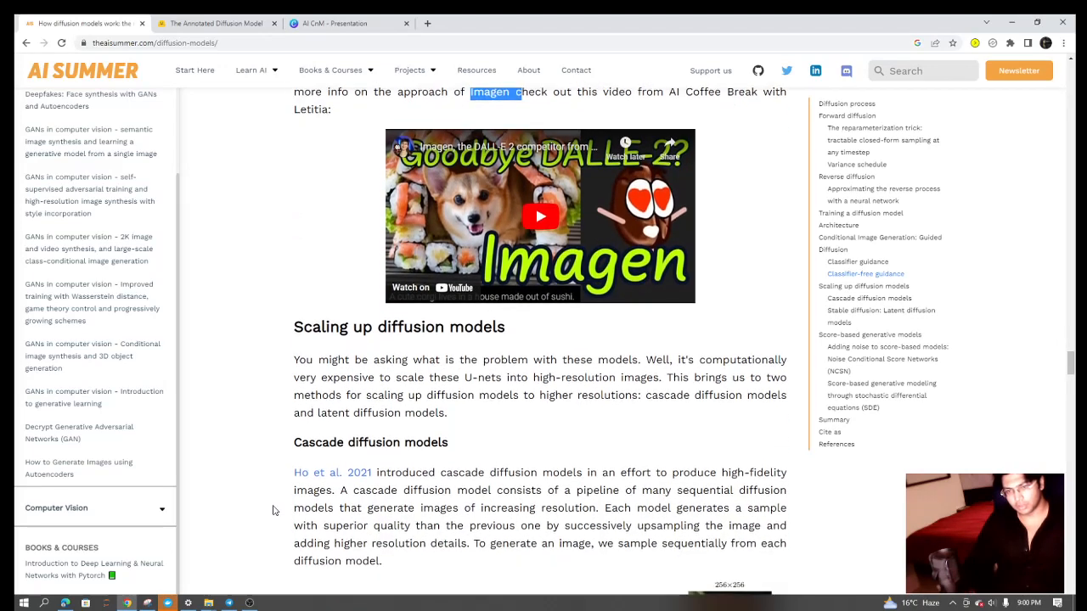
scroll(down, 3)
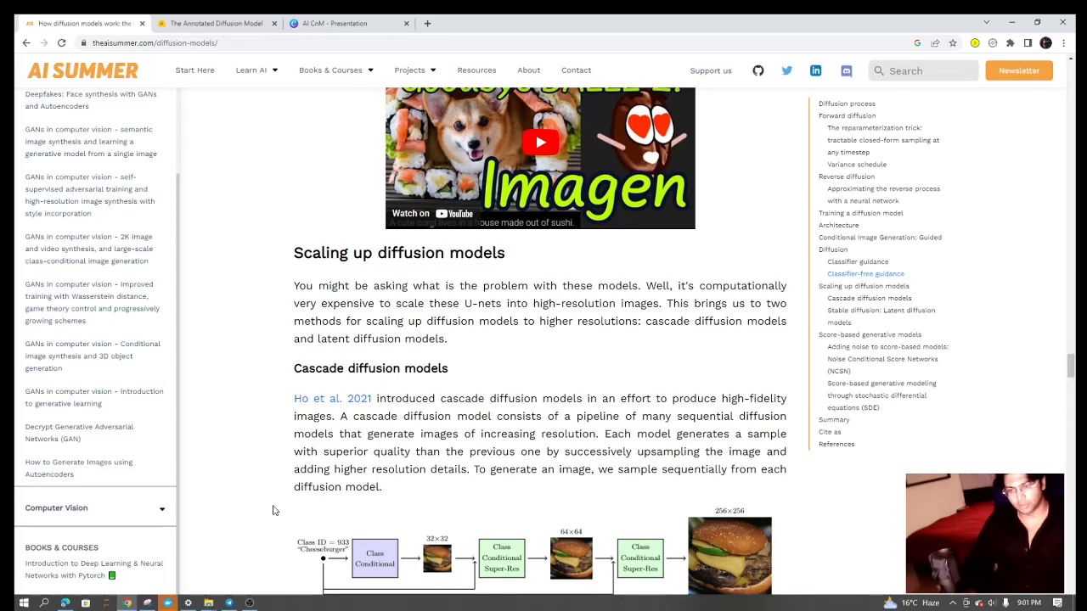
Highlight the latent diffusion opening sentence, clear it, and return to the reparameterization trick section.
scroll(down, 3)
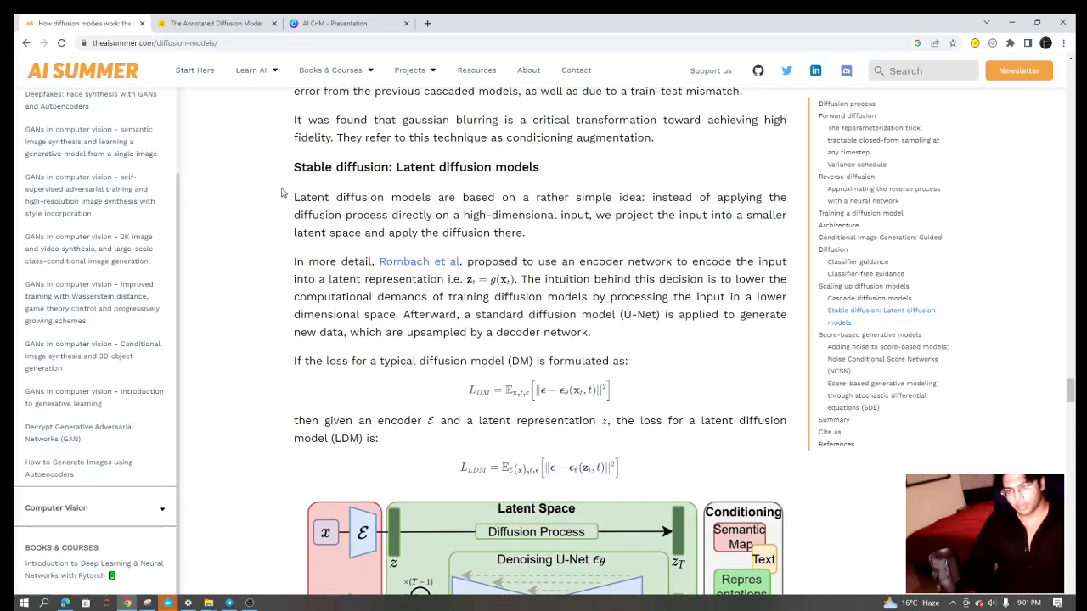
drag(292, 197, 321, 214)
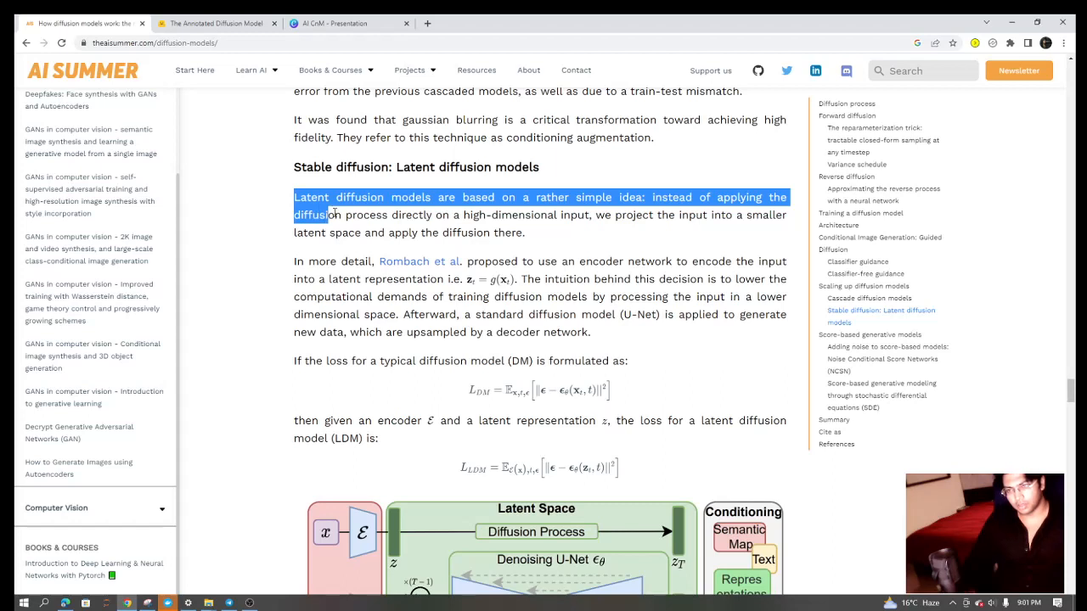
click(579, 262)
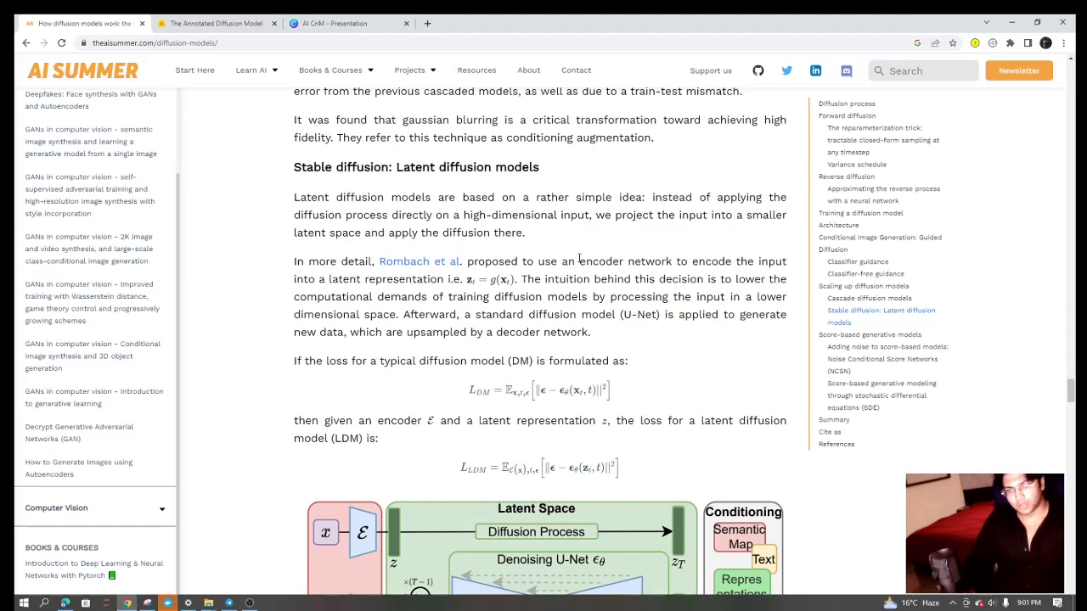
mouse_move(571, 293)
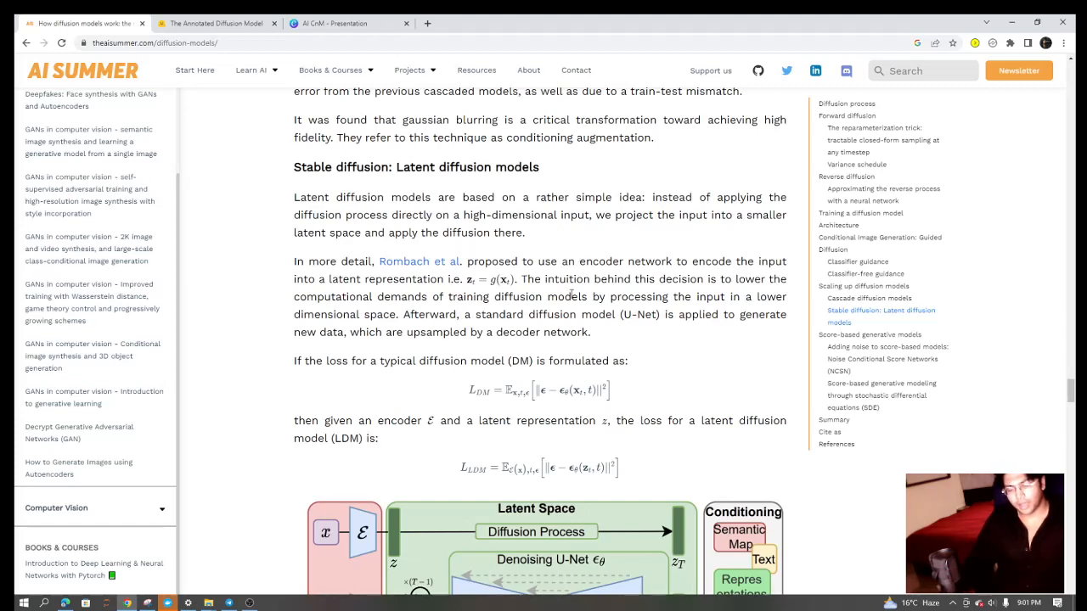
scroll(down, 3)
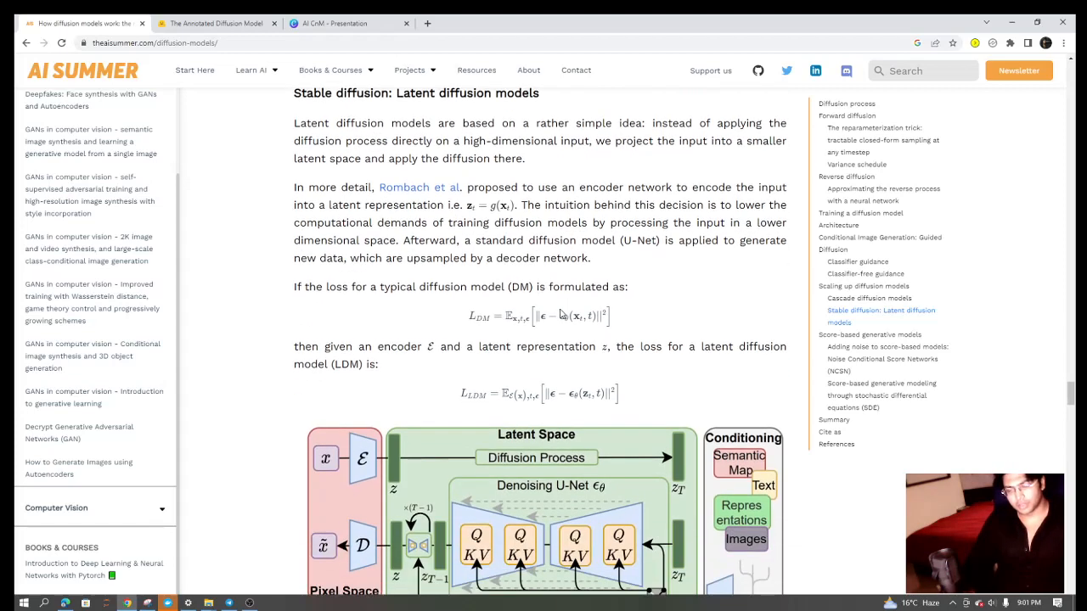
scroll(down, 3)
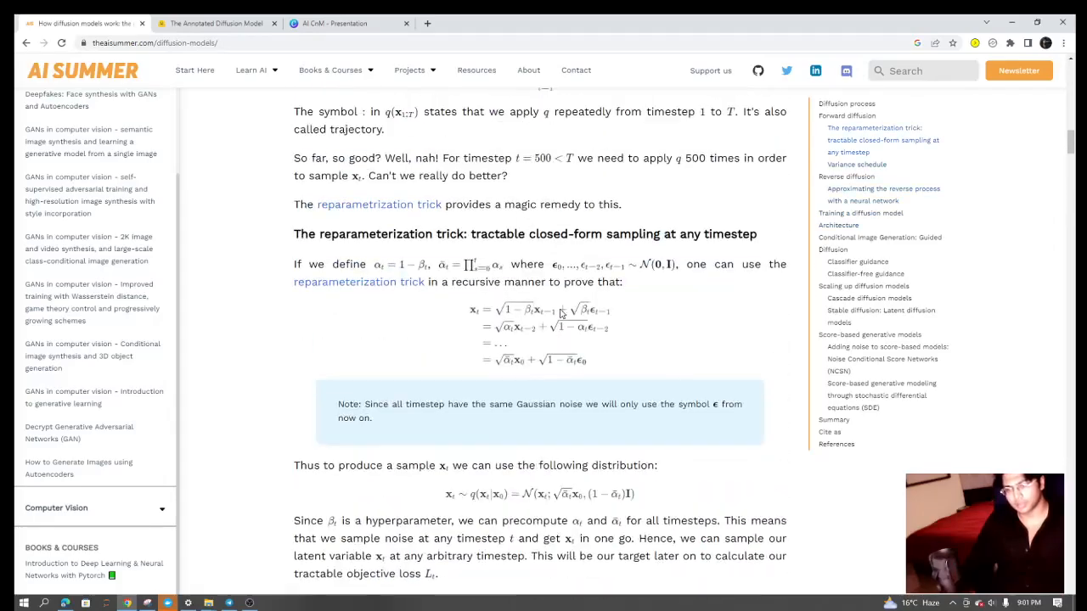
Skim again from the U-Net architecture through the guided diffusion sections.
scroll(up, 3)
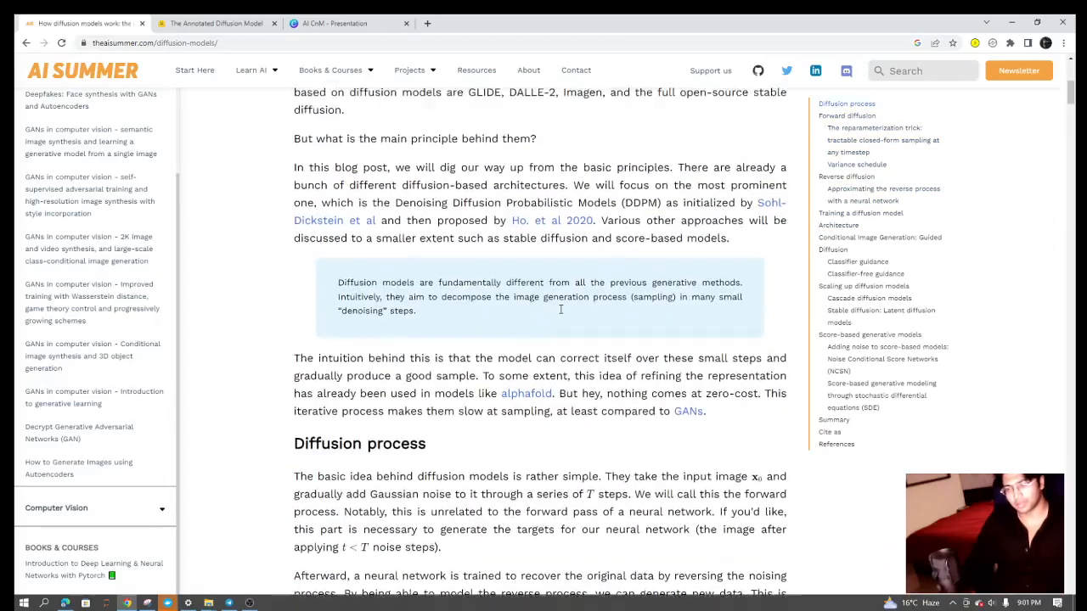
scroll(down, 3)
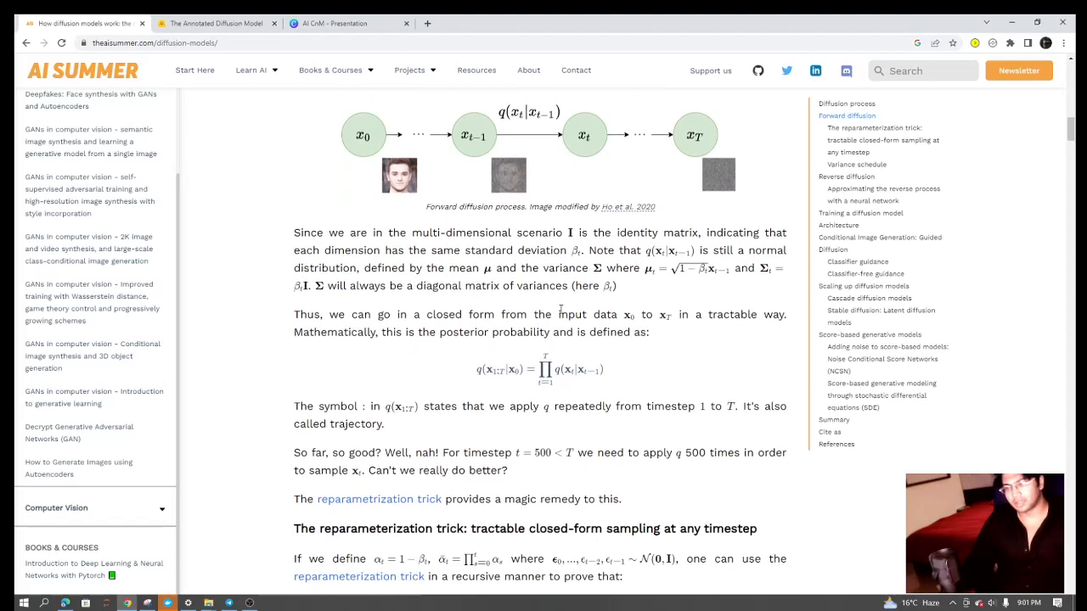
scroll(down, 3)
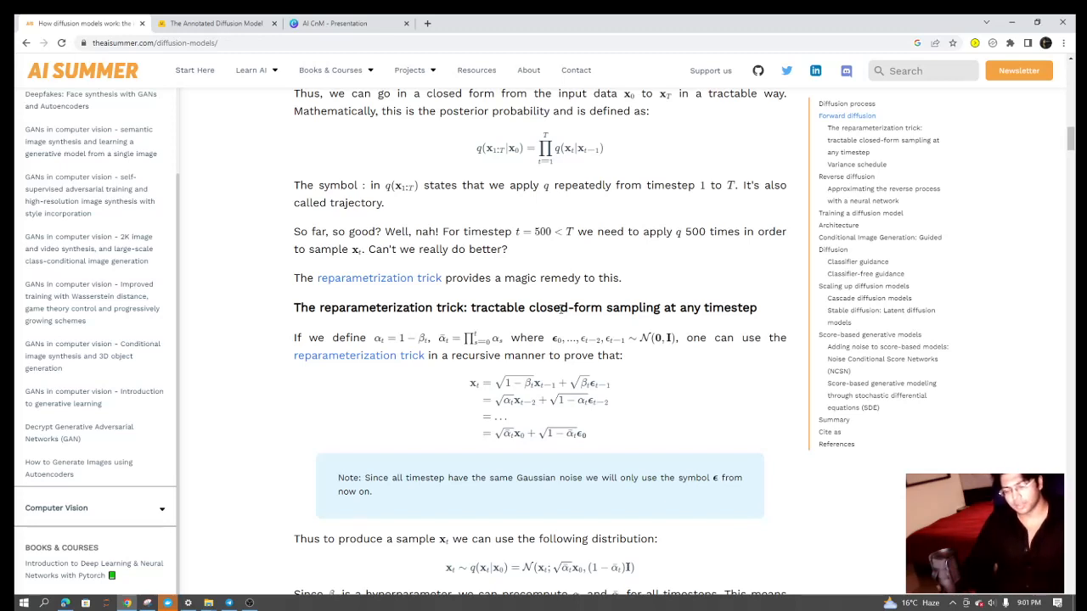
scroll(down, 3)
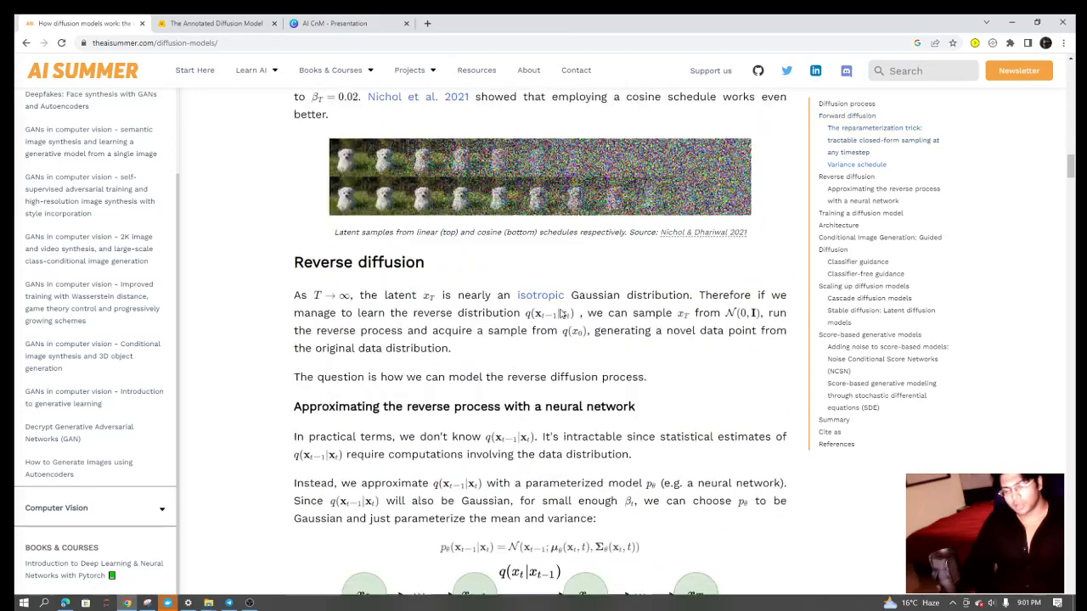
scroll(down, 3)
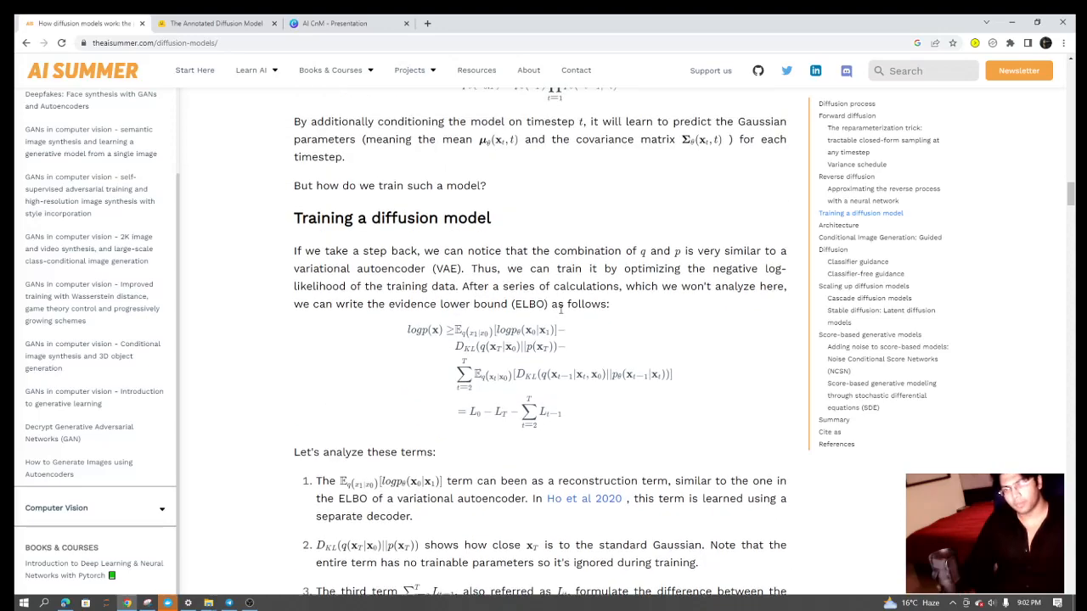
scroll(down, 3)
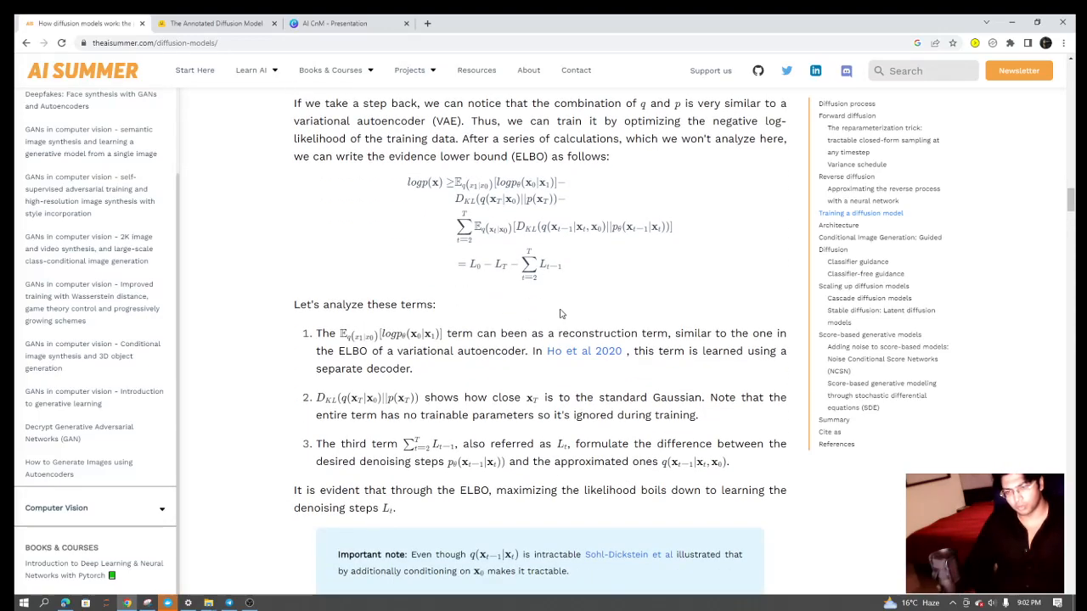
scroll(down, 3)
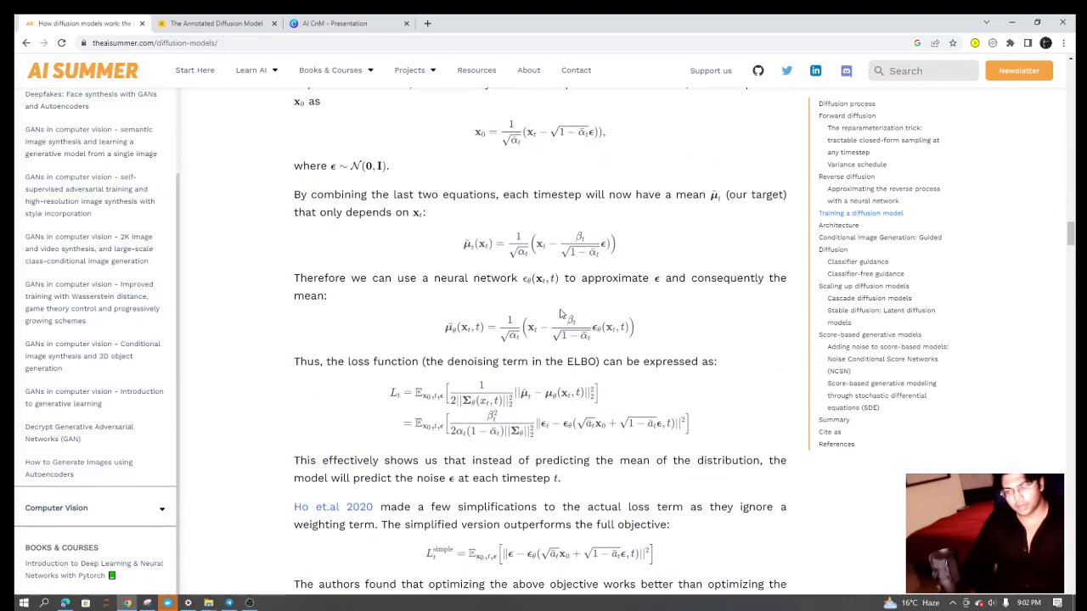
scroll(down, 3)
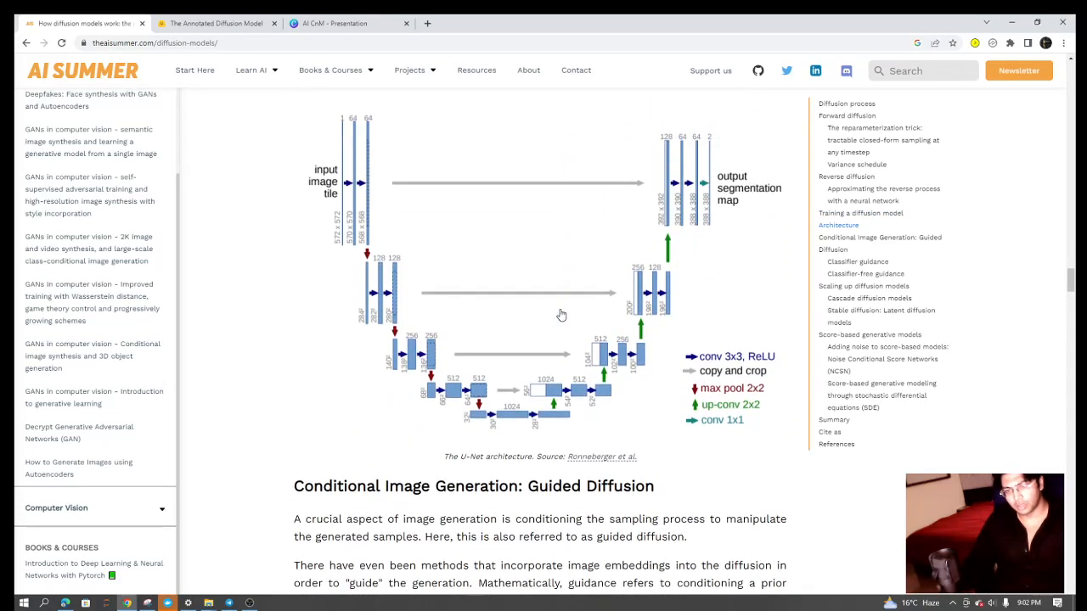
Continue down past classifier-free guidance to the Cascade diffusion models pipeline figure.
scroll(down, 3)
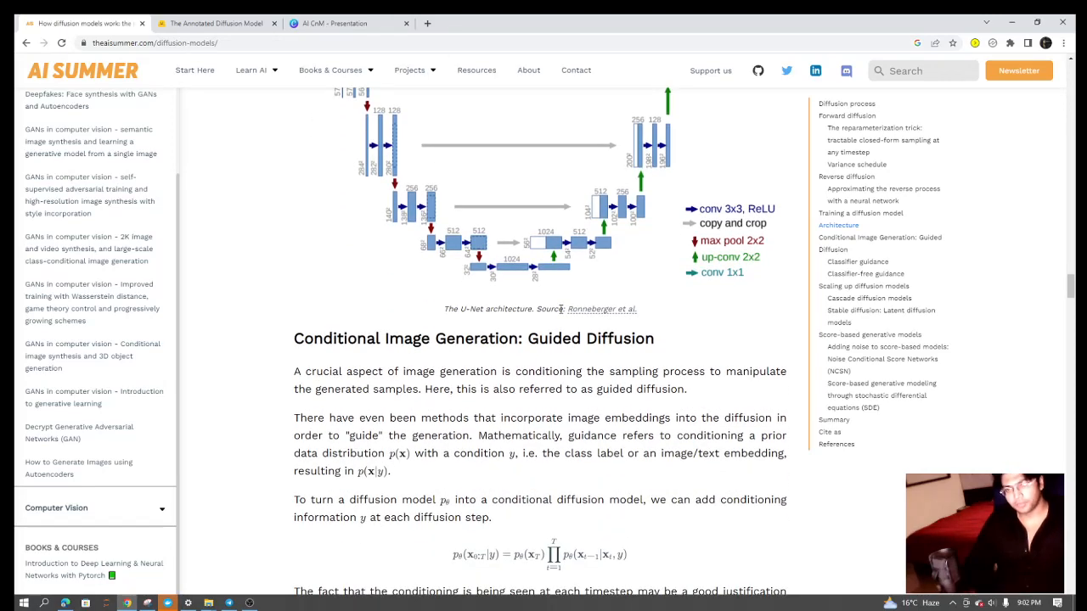
scroll(down, 3)
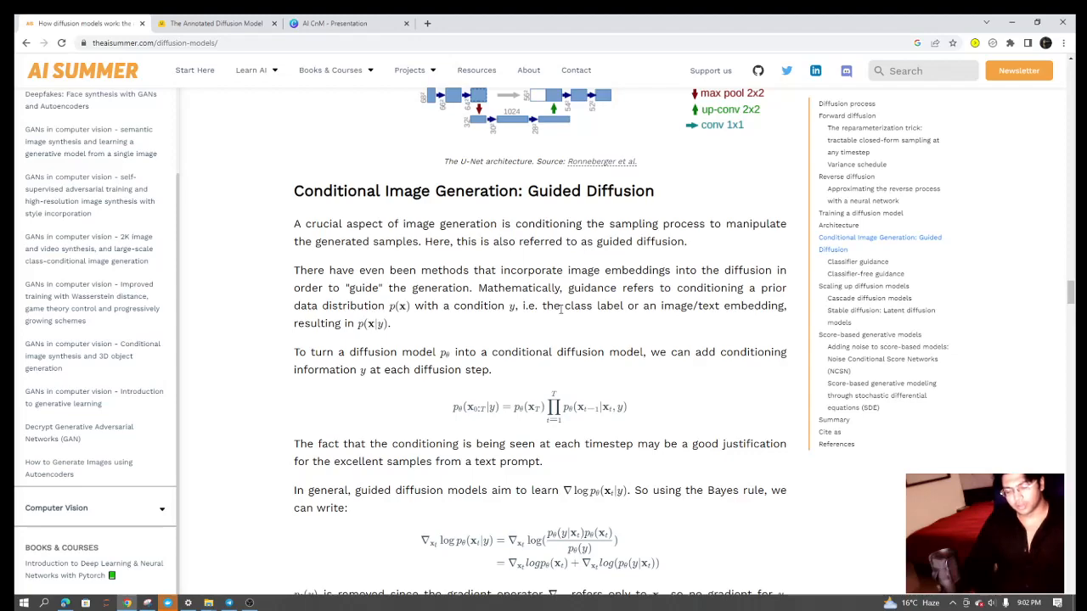
scroll(down, 3)
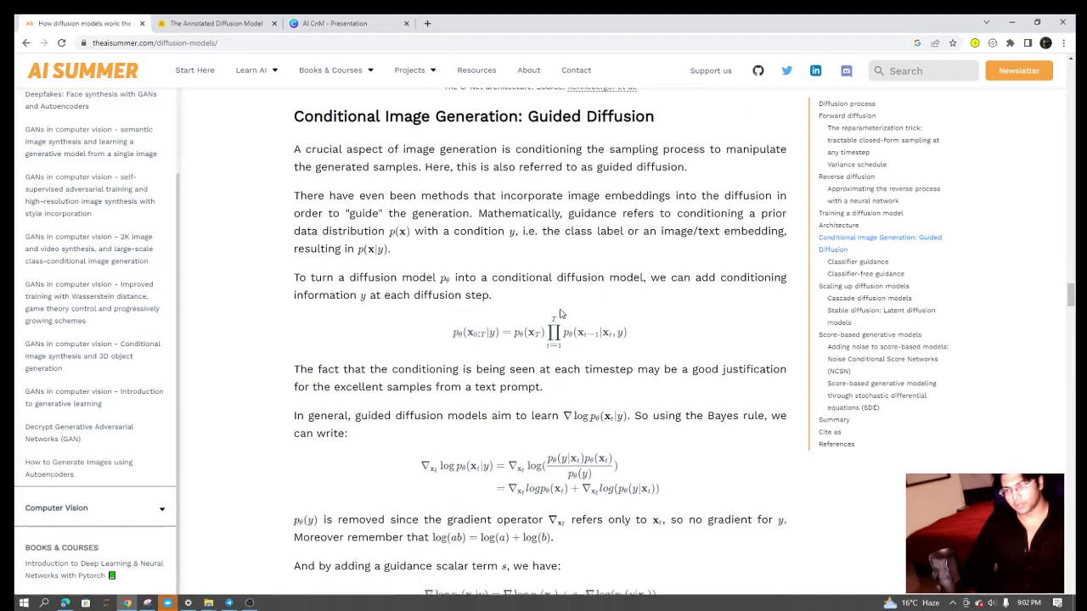
scroll(down, 3)
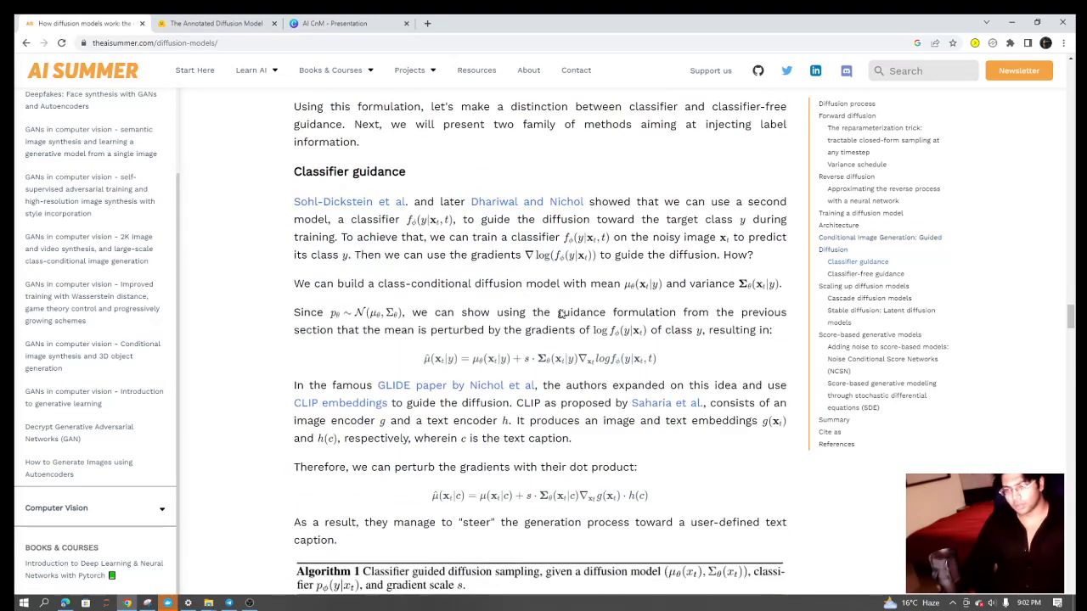
scroll(down, 3)
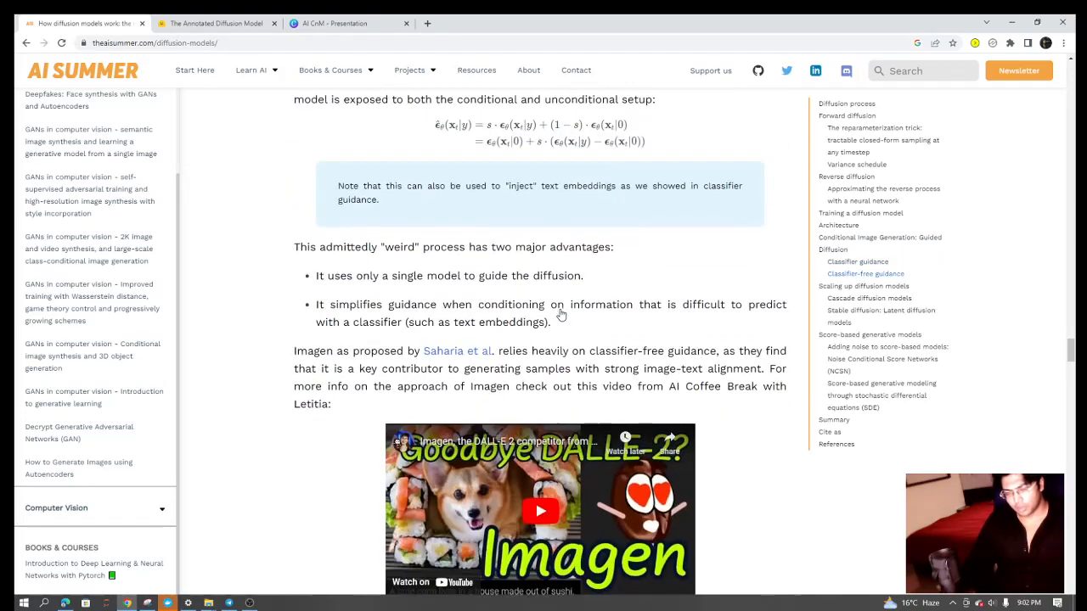
scroll(down, 3)
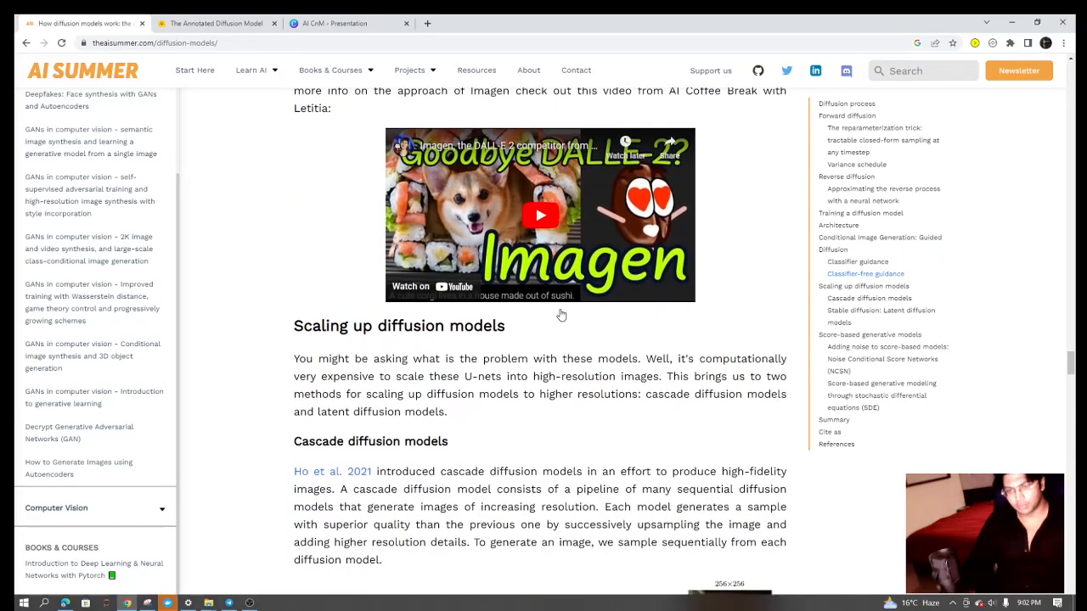
scroll(down, 3)
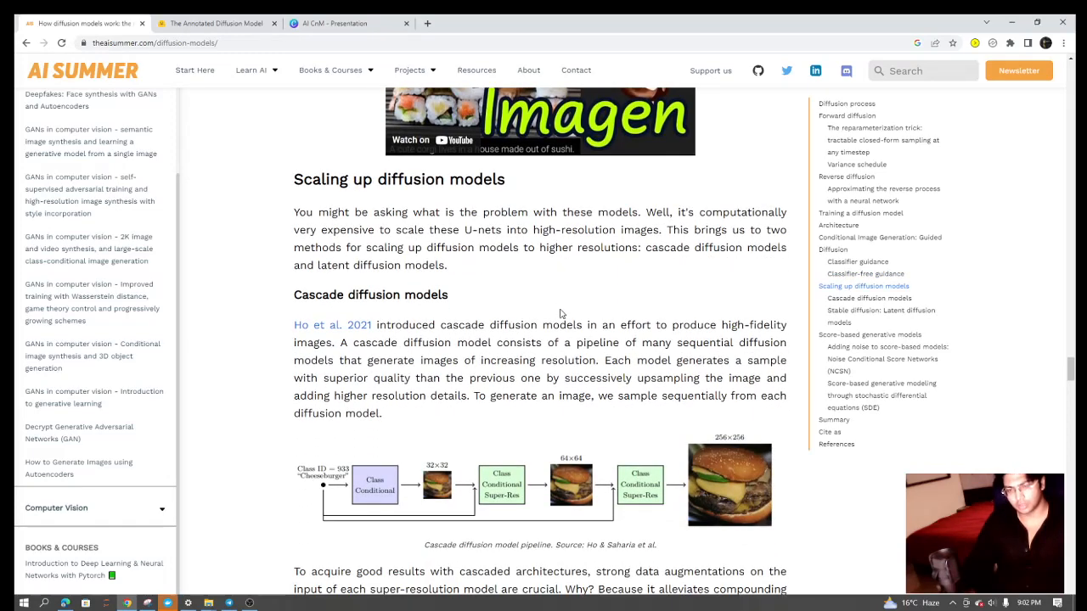
scroll(down, 3)
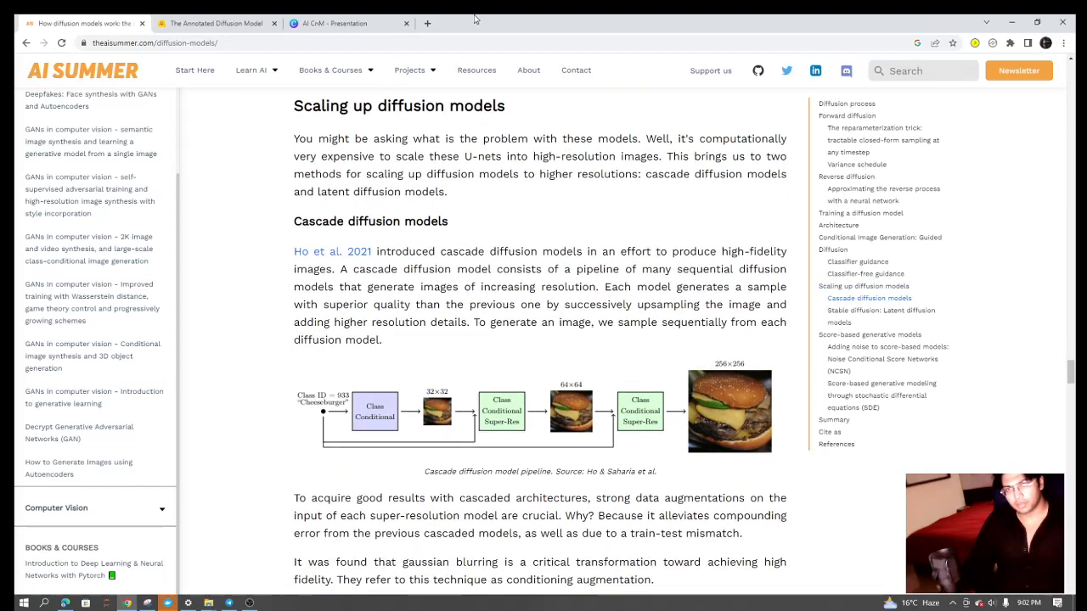
Switch to Hugging Face's Annotated Diffusion Model tab and scroll to the Attention module code.
click(216, 24)
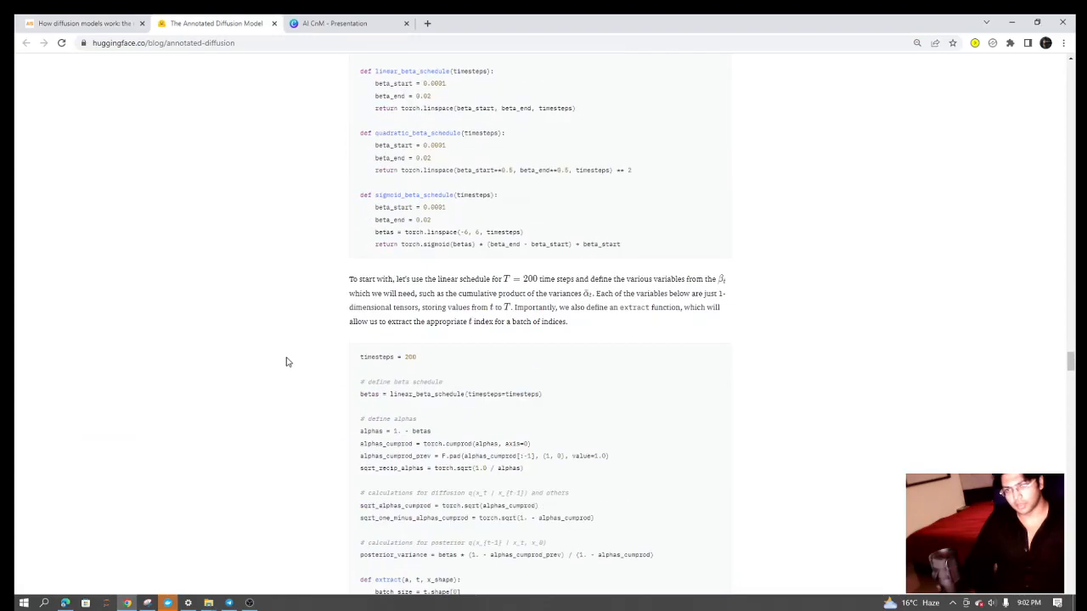
scroll(down, 3)
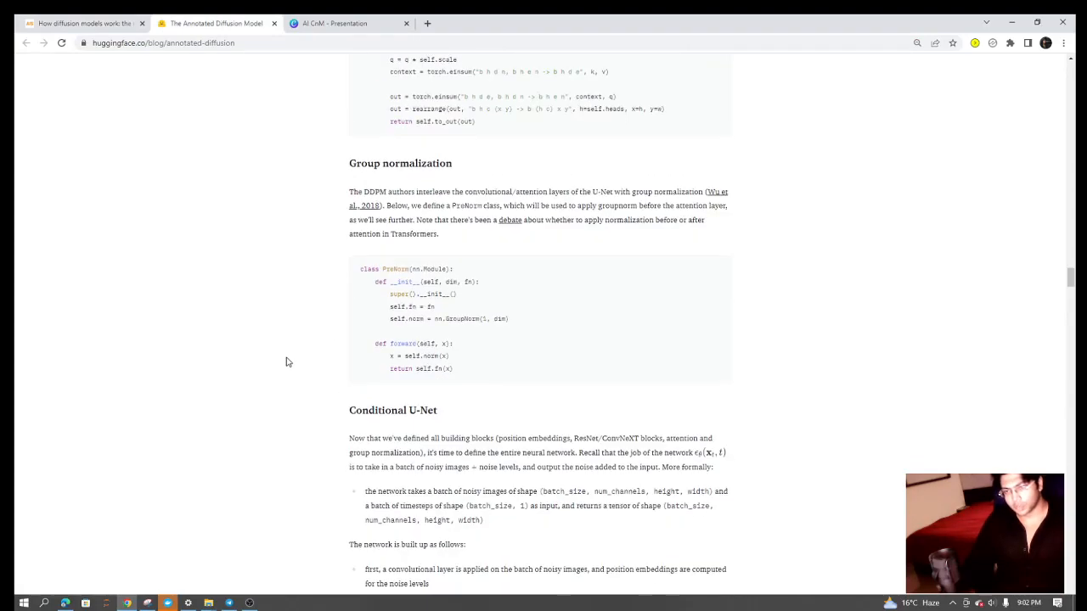
scroll(down, 3)
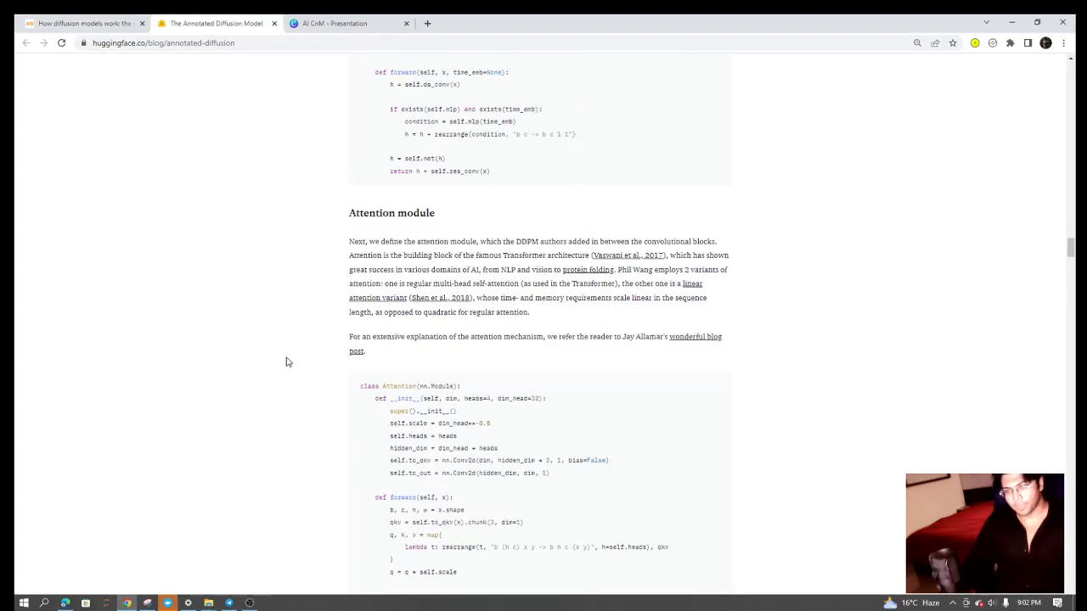